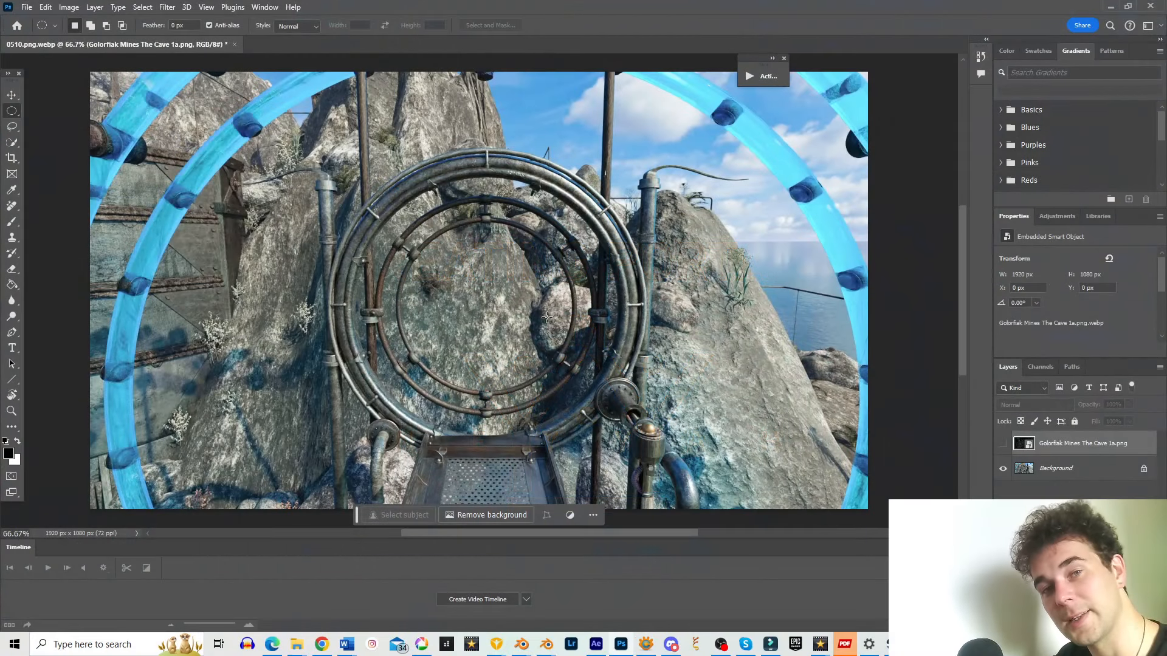
pyautogui.moveTo(542, 318)
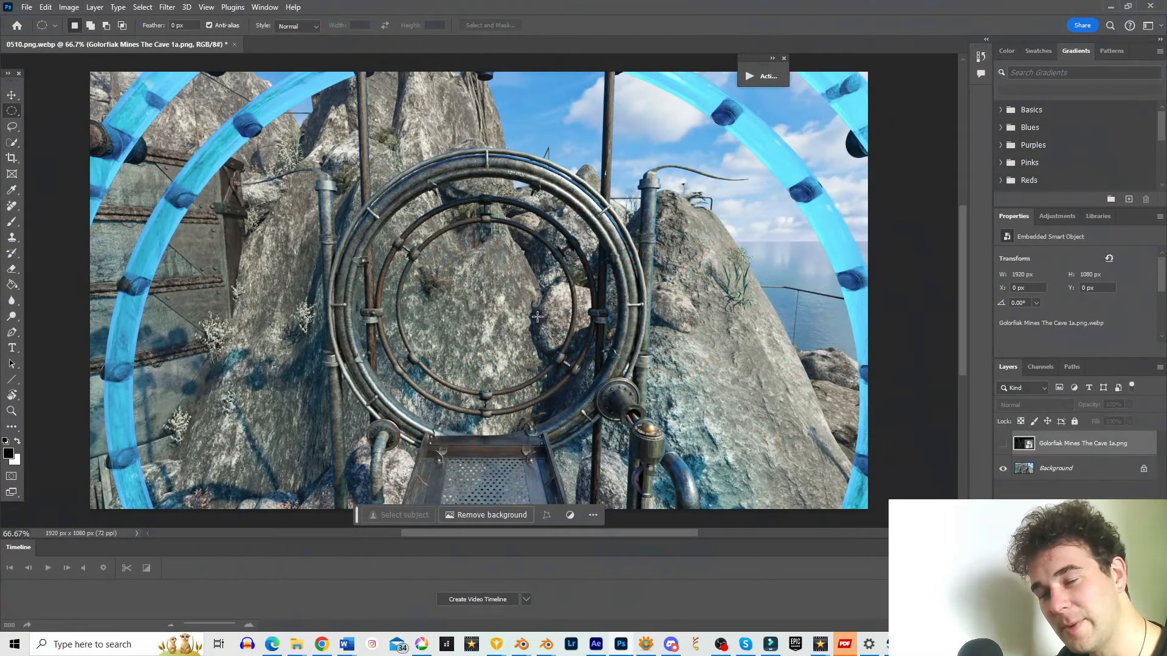
pyautogui.moveTo(507, 288)
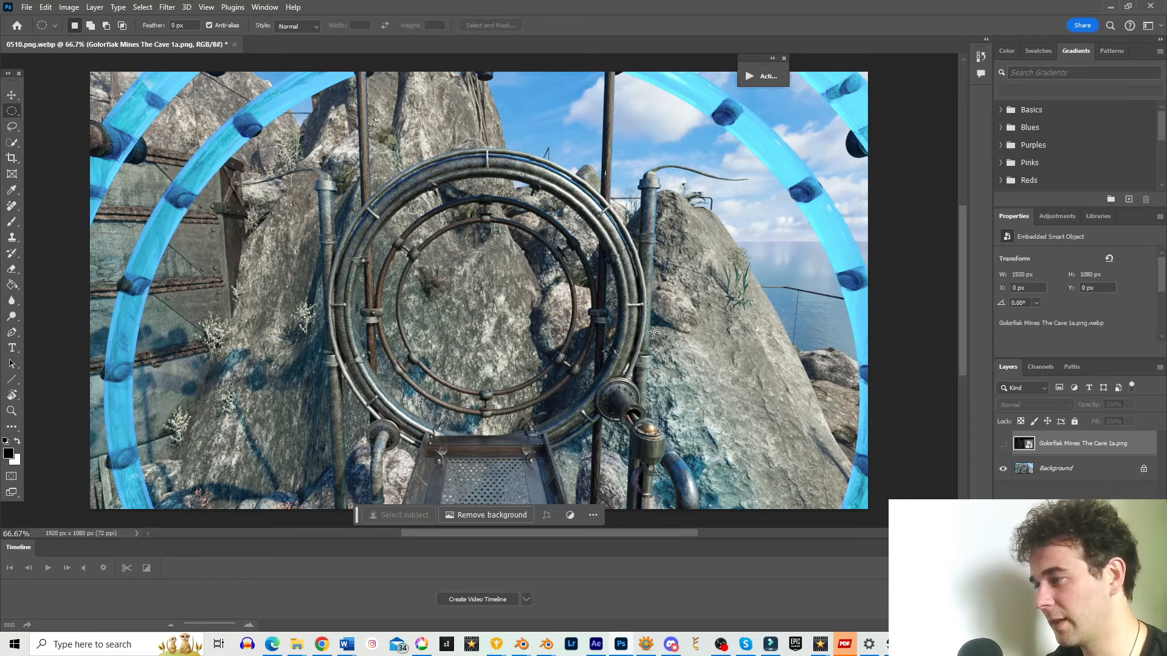
pyautogui.moveTo(439, 275)
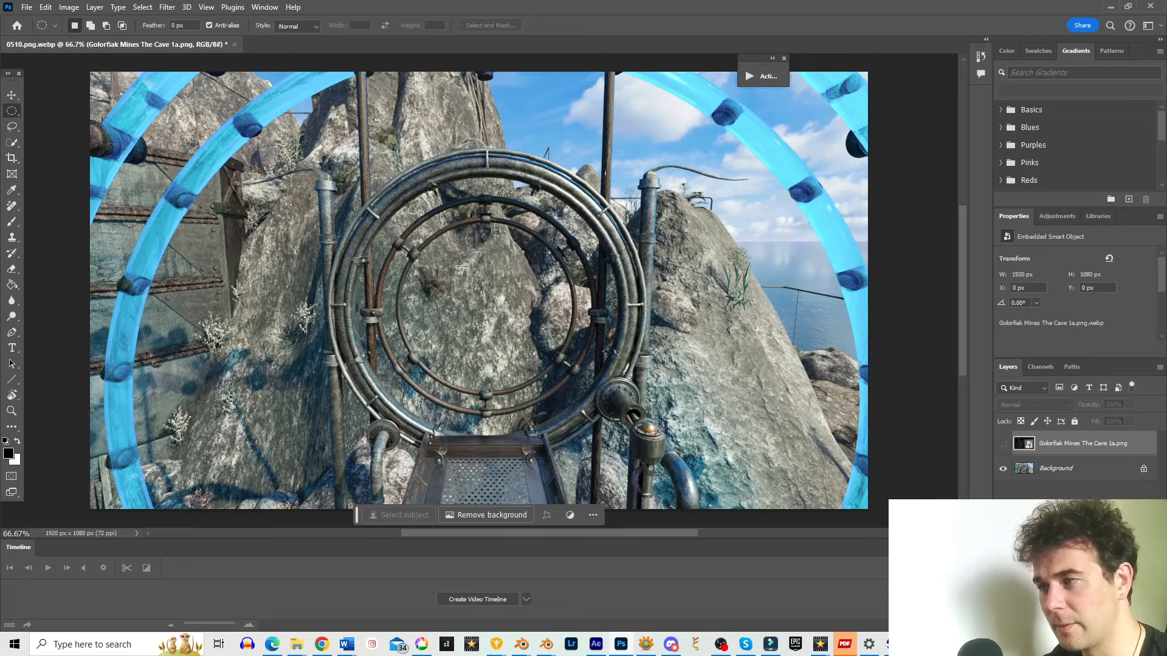
pyautogui.moveTo(440, 281)
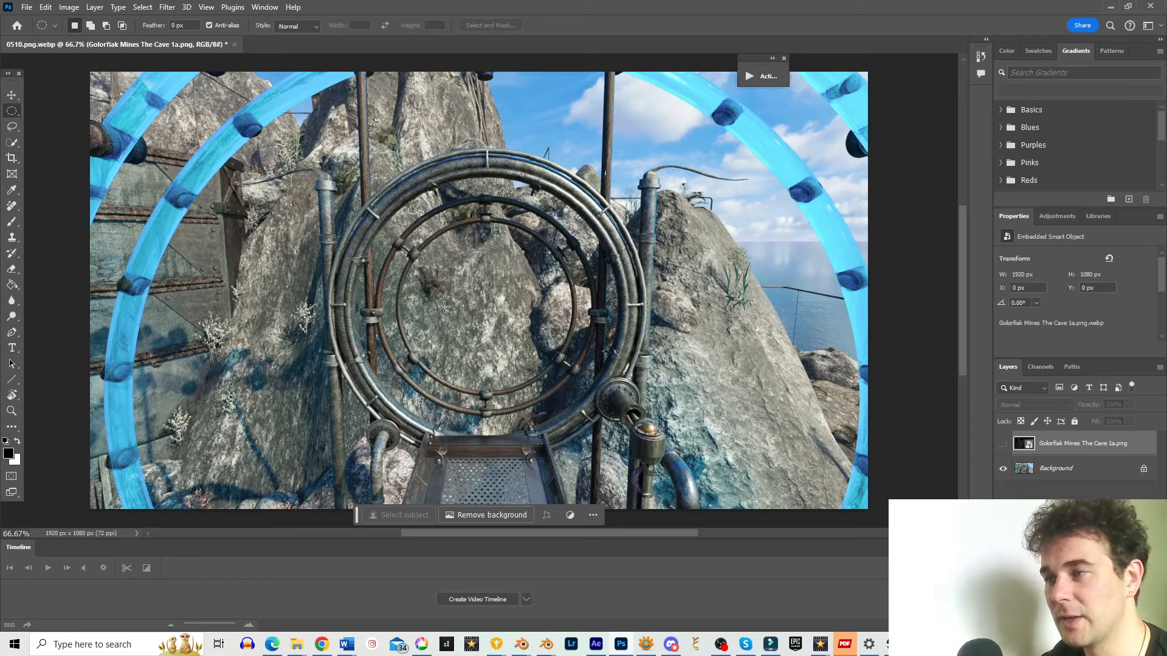
pyautogui.moveTo(440, 320)
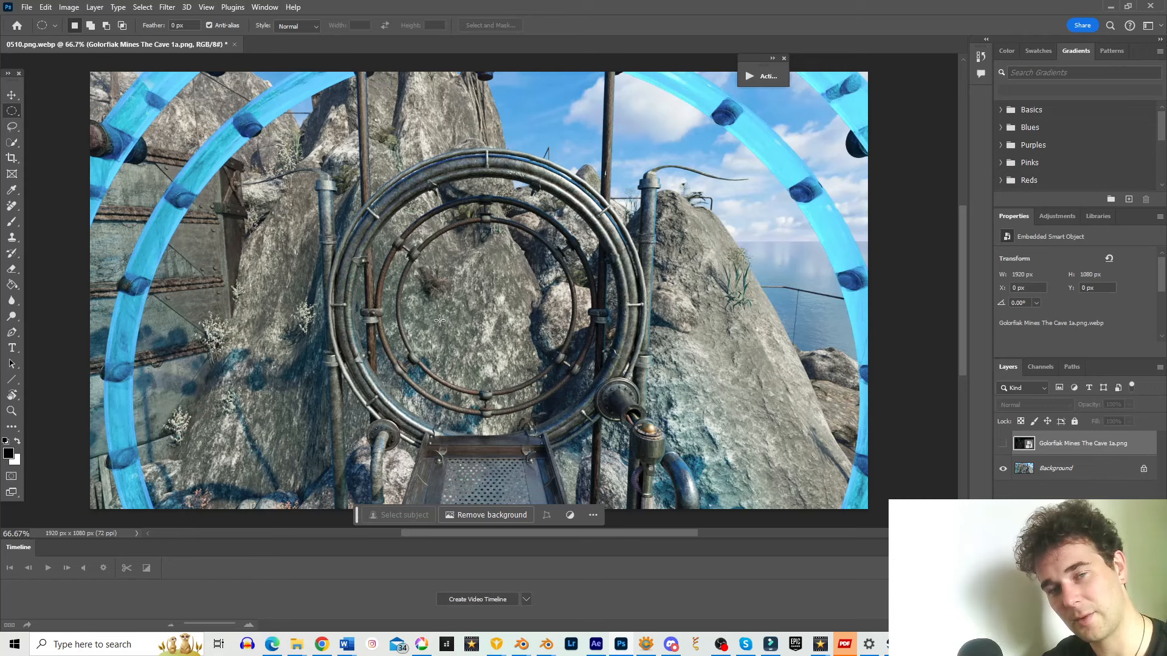
pyautogui.moveTo(447, 302)
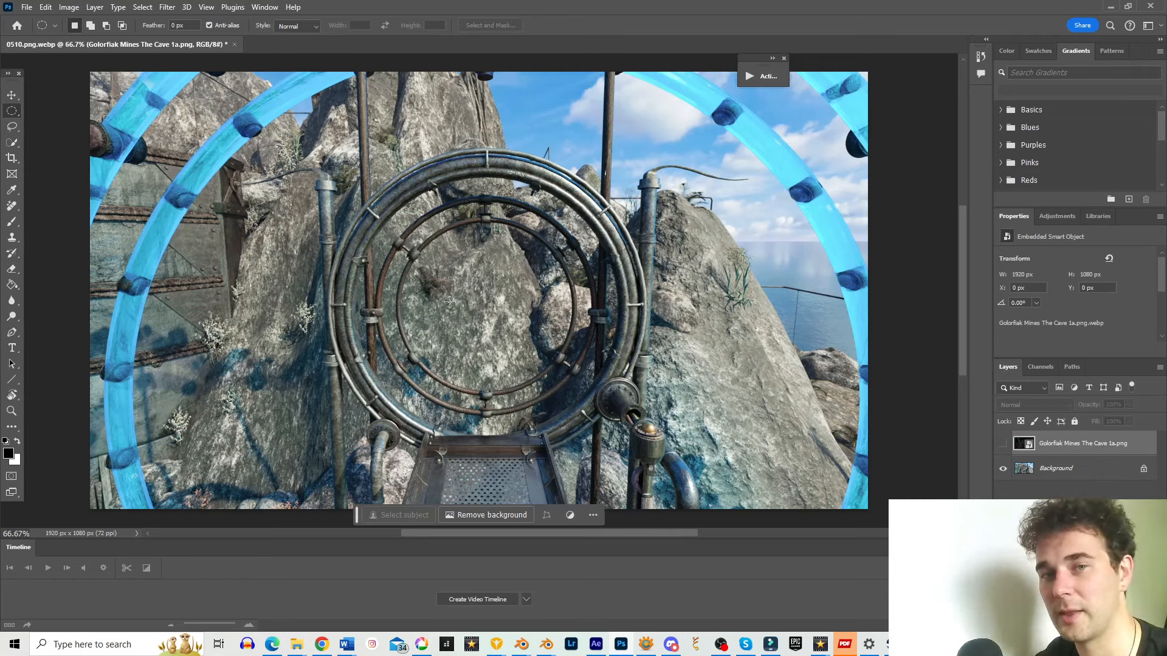
pyautogui.moveTo(722, 370)
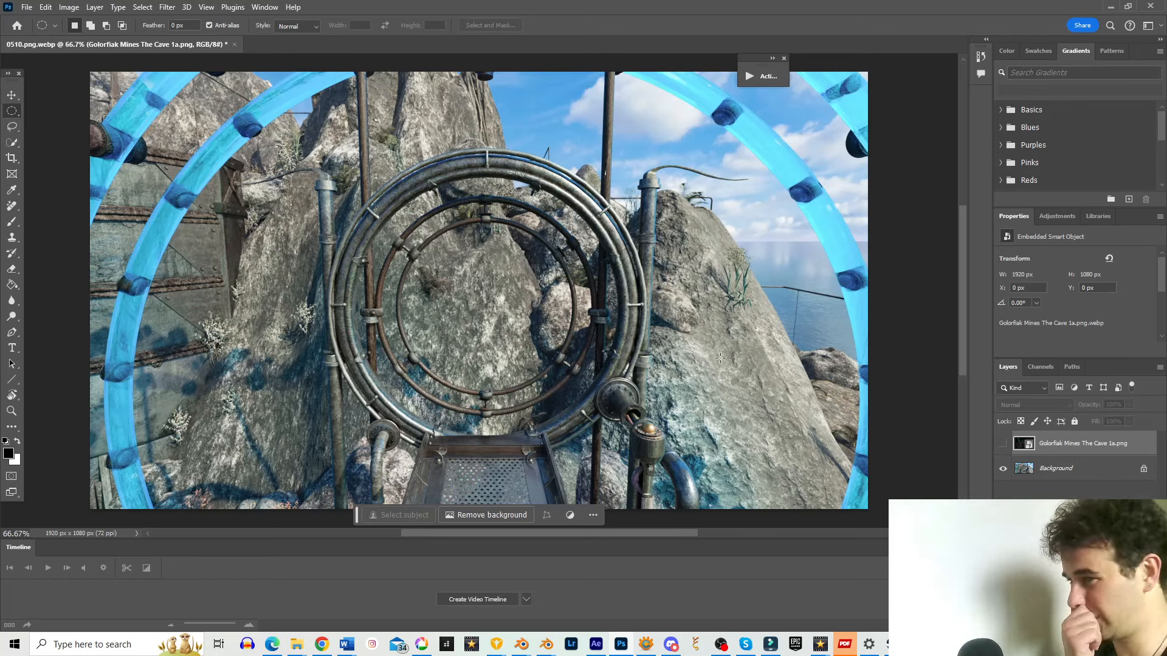
pyautogui.moveTo(561, 139)
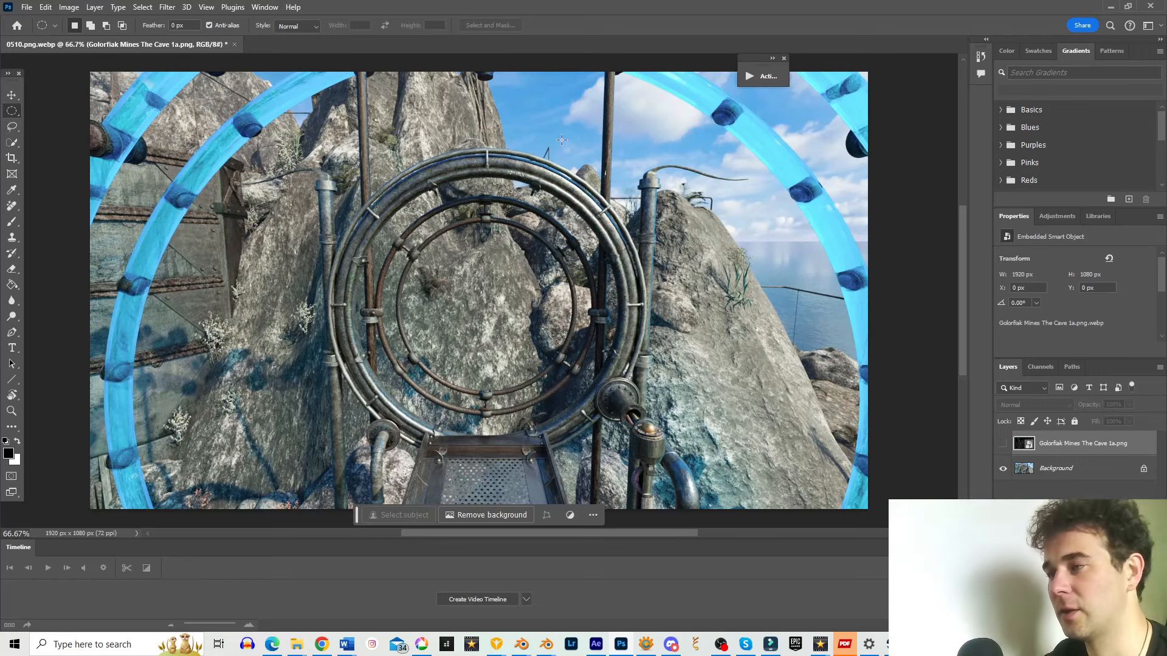
pyautogui.moveTo(483, 282)
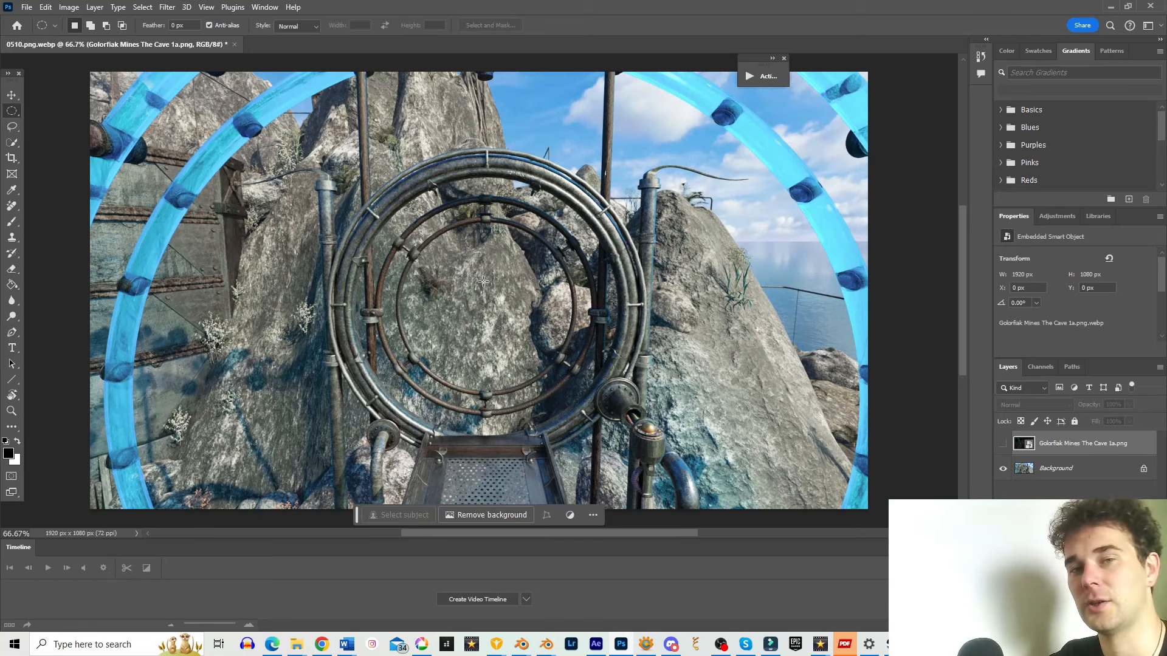
pyautogui.moveTo(616, 318)
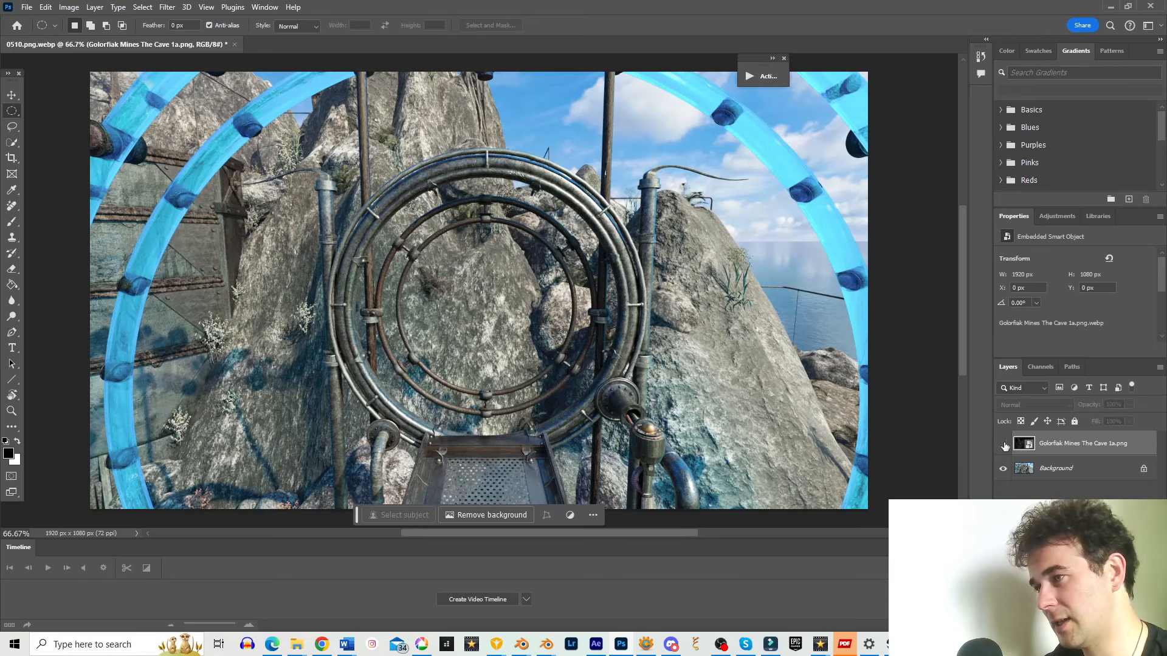
# Show the cave scene layer and transform it down to about 45% over the portal ring.
pyautogui.click(1002, 443)
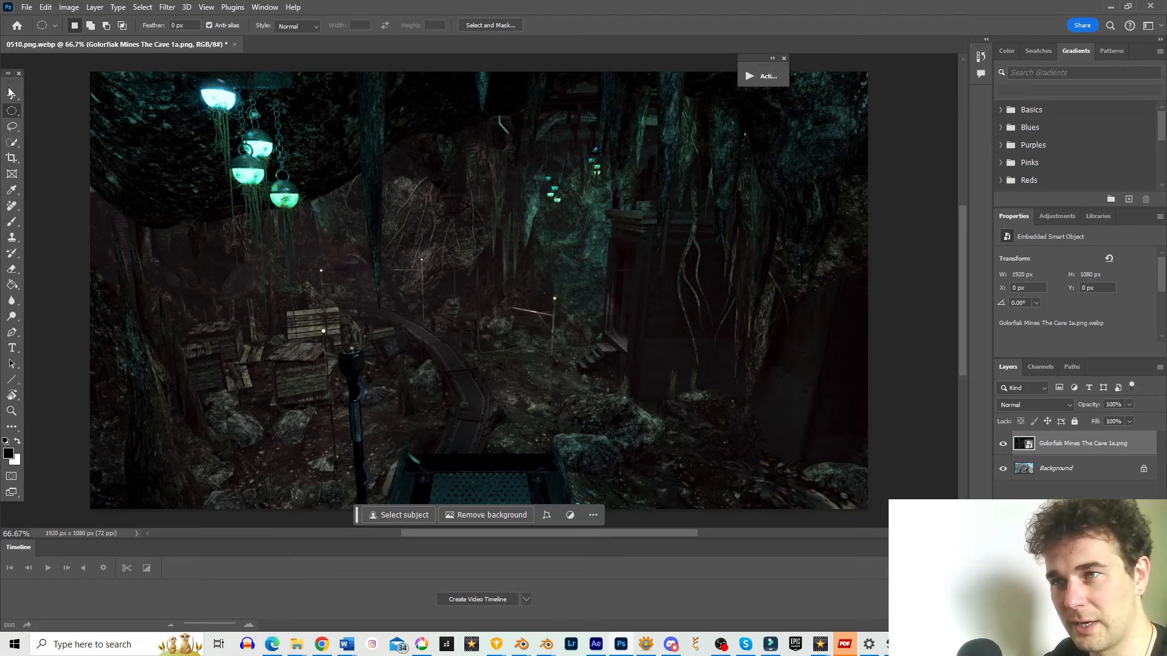
pyautogui.click(12, 95)
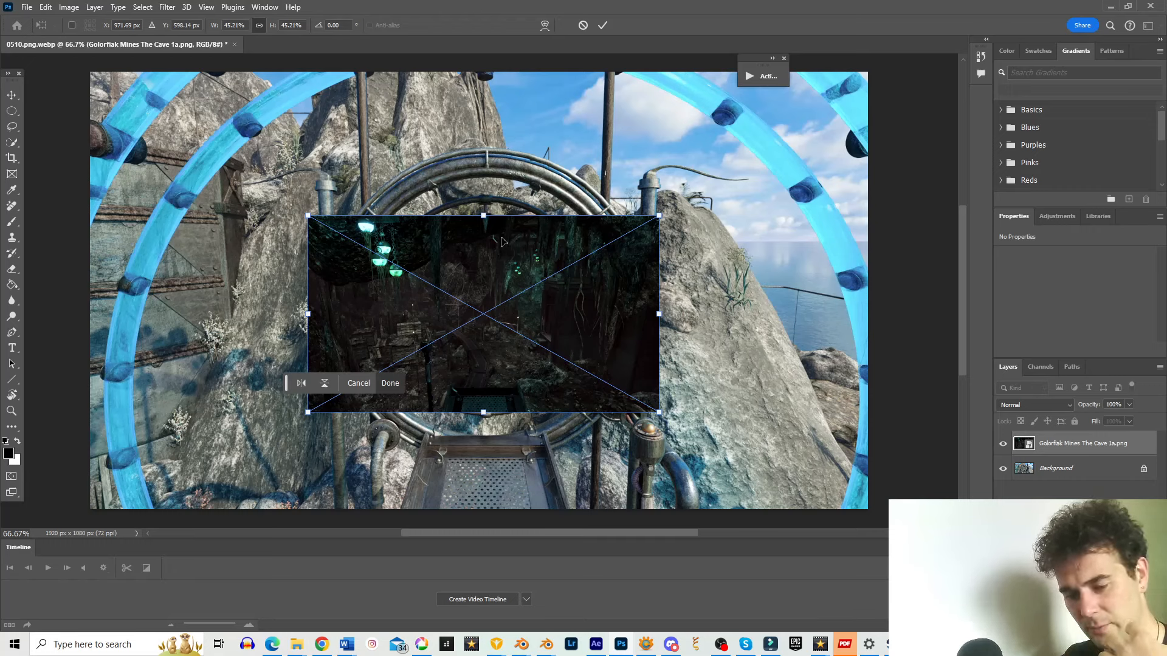
pyautogui.moveTo(460, 224)
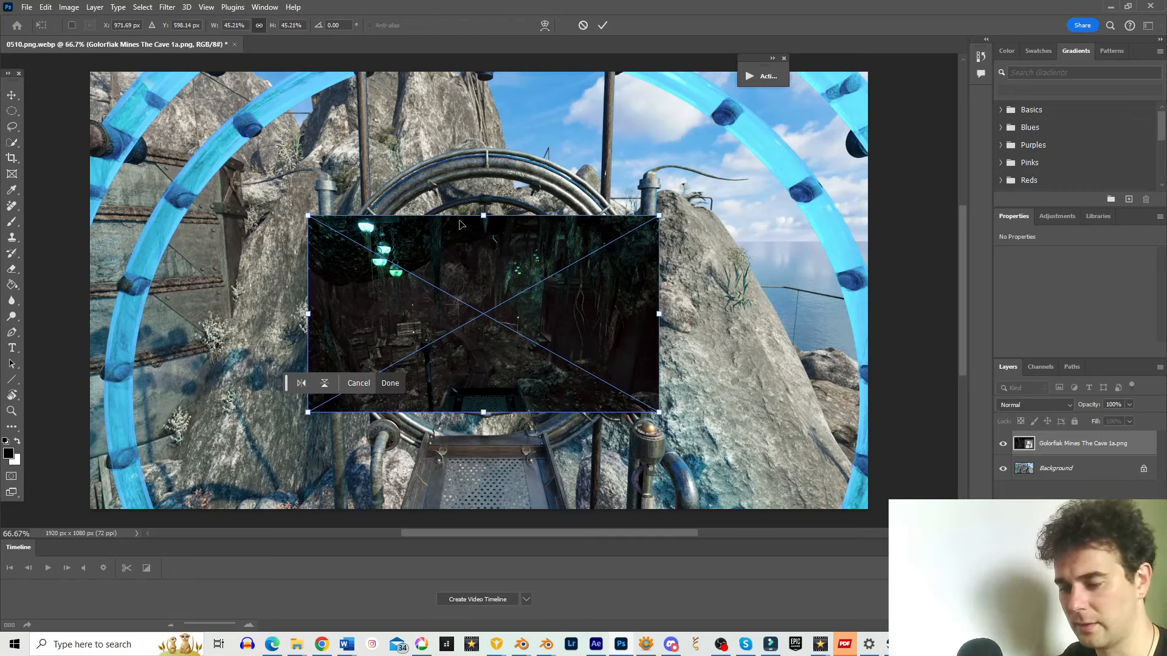
pyautogui.moveTo(603, 334)
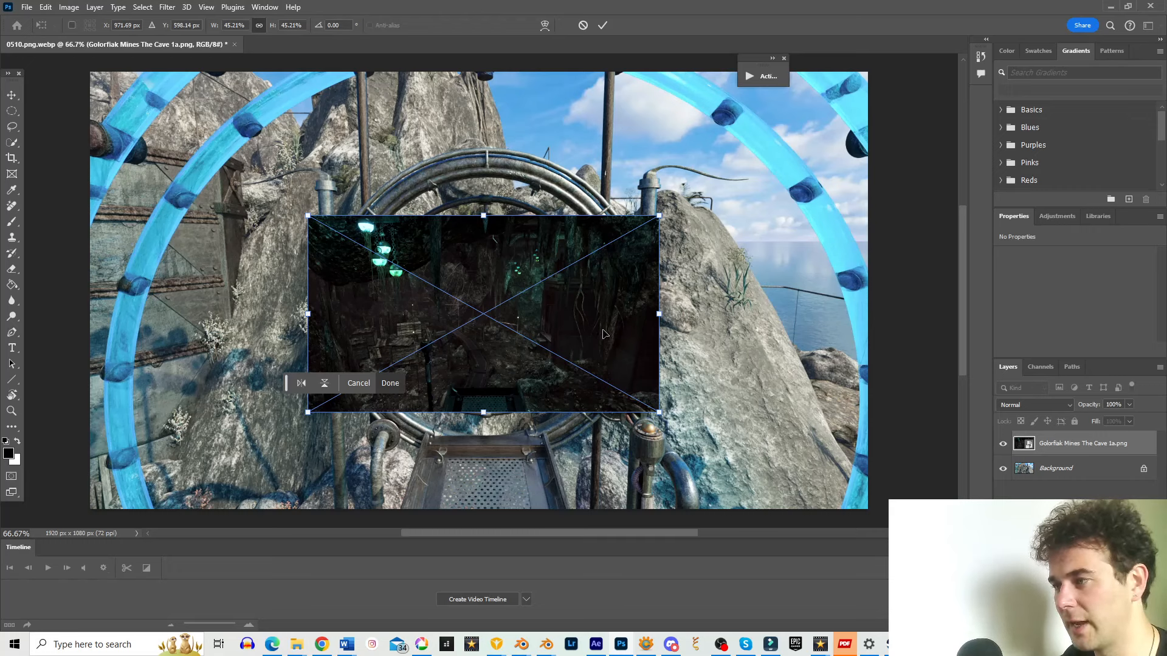
pyautogui.moveTo(614, 359)
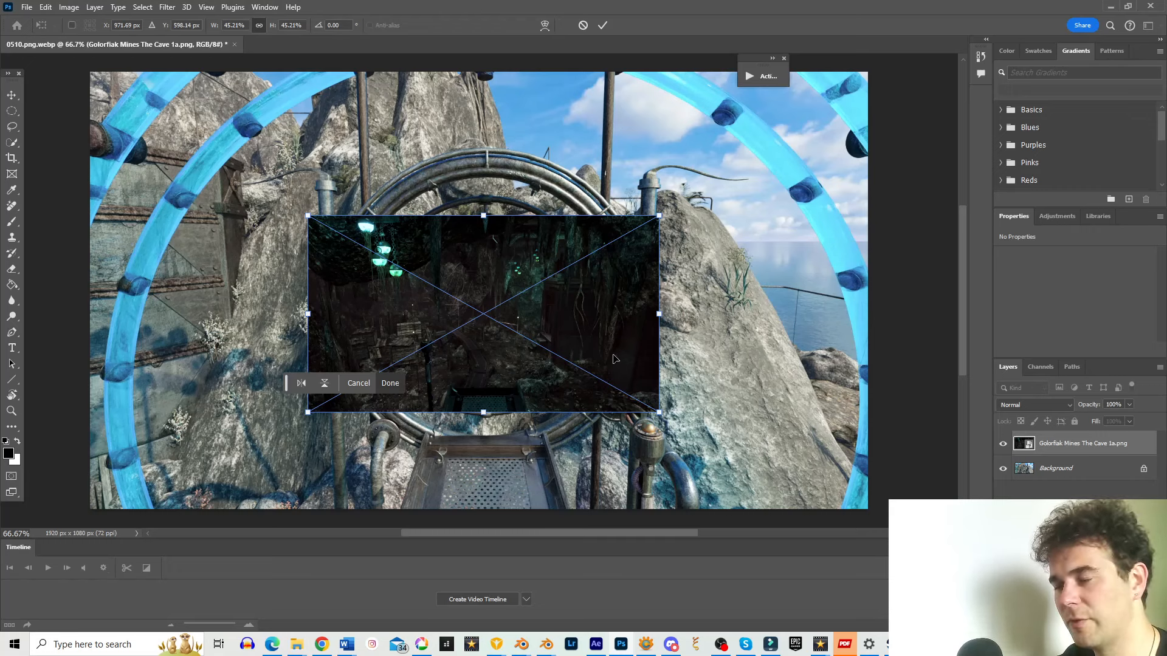
pyautogui.moveTo(601, 344)
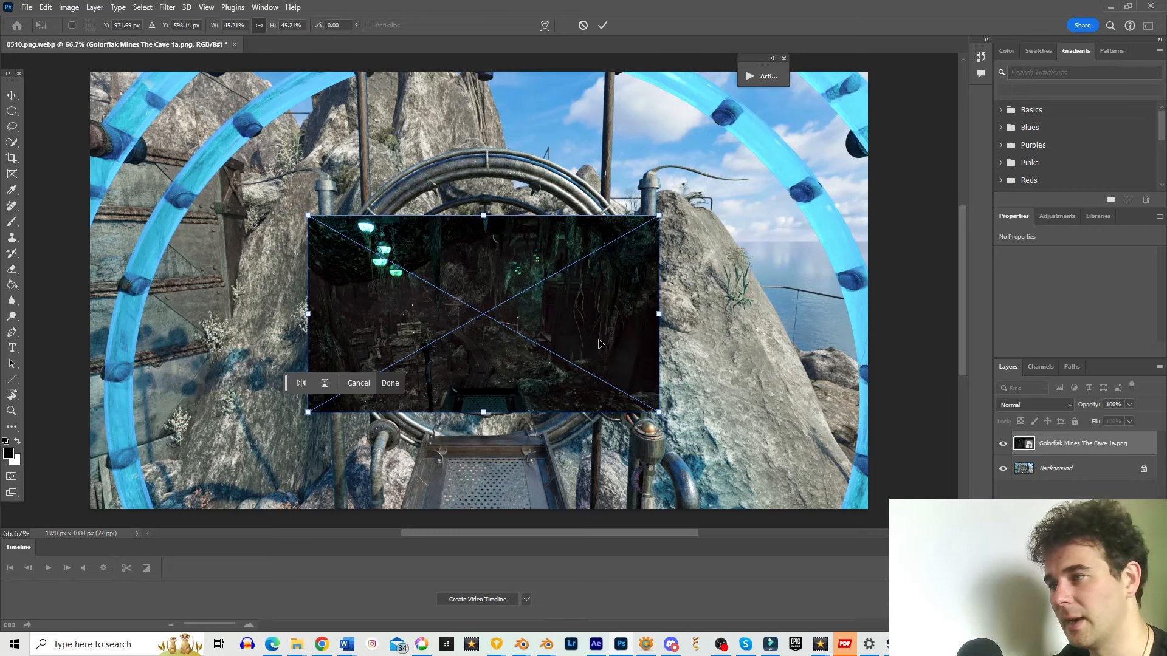
pyautogui.moveTo(593, 346)
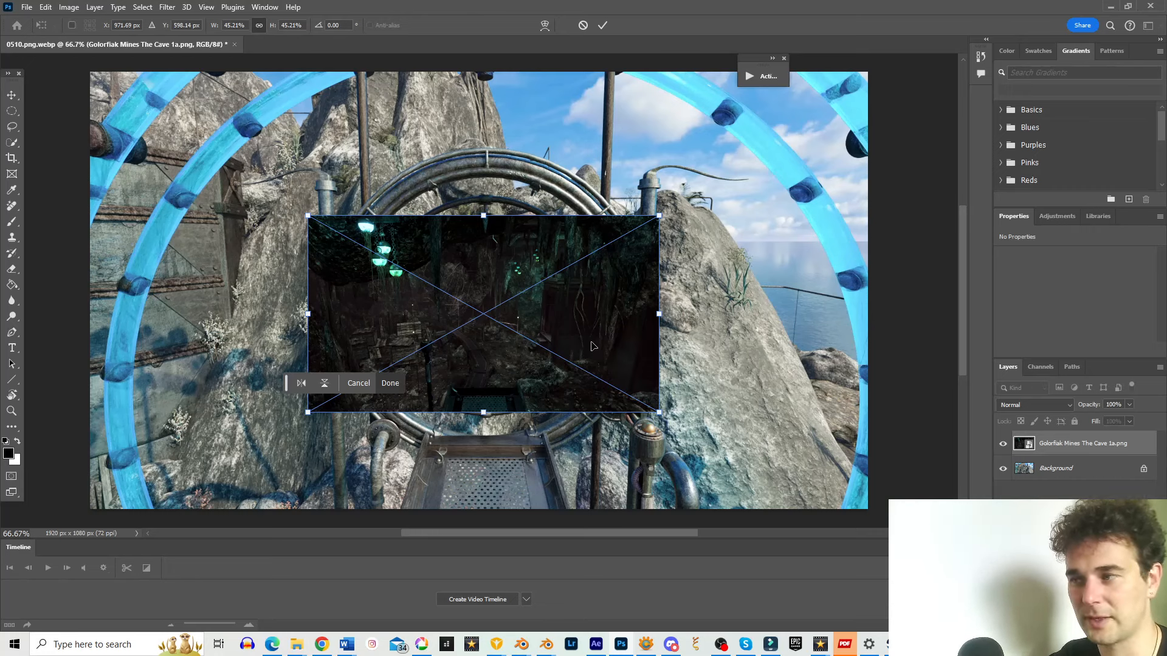
pyautogui.moveTo(595, 310)
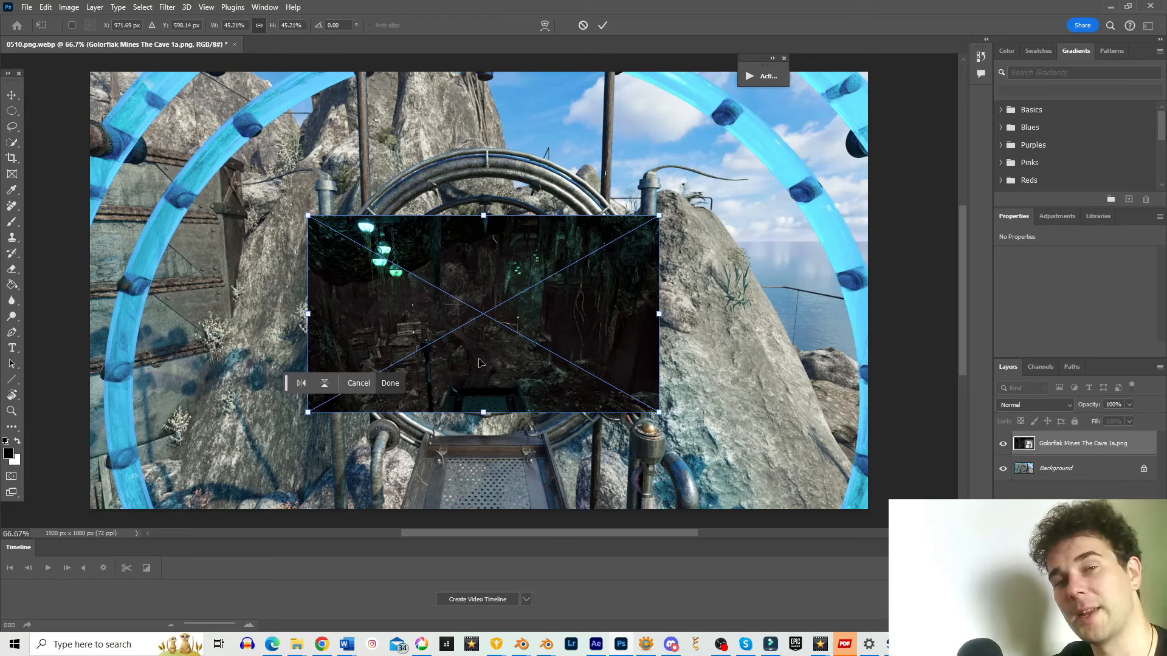
pyautogui.moveTo(1020, 430)
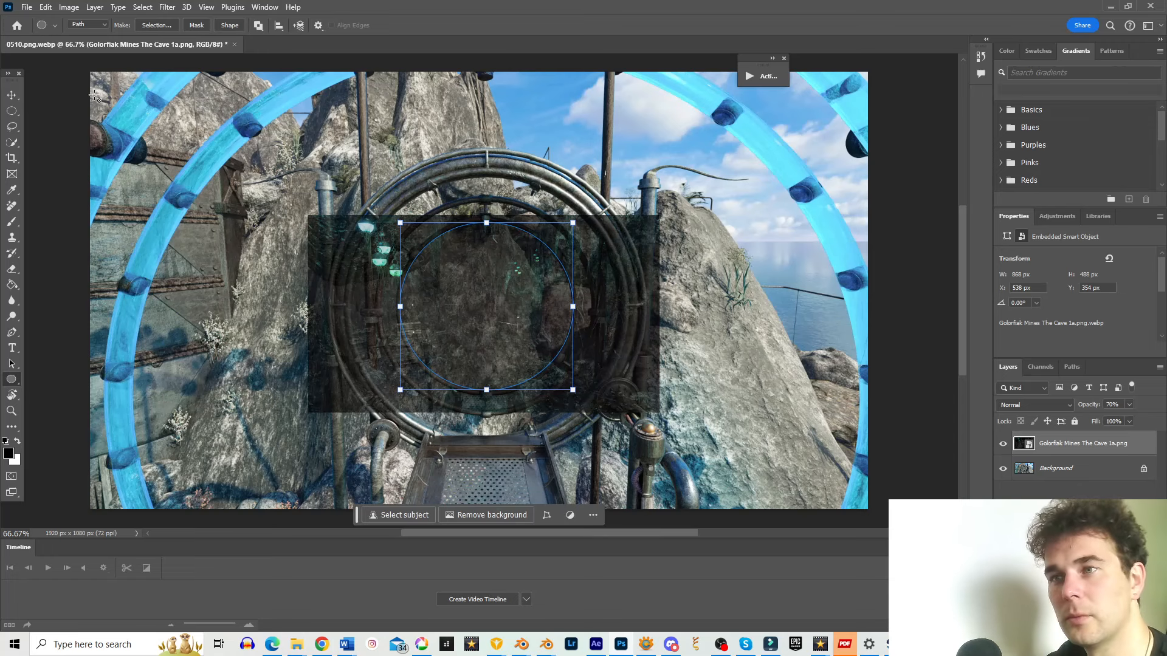
# Mask the cave layer to a circular path over the portal opening, restoring 100% opacity.
pyautogui.click(69, 7)
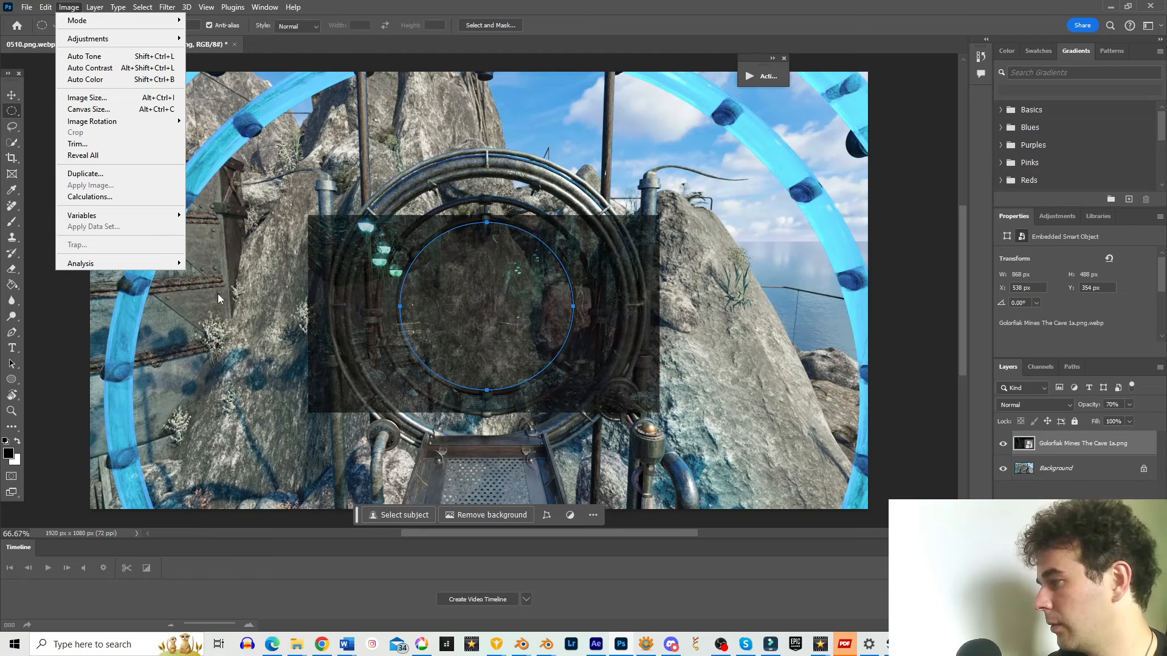
pyautogui.moveTo(108, 186)
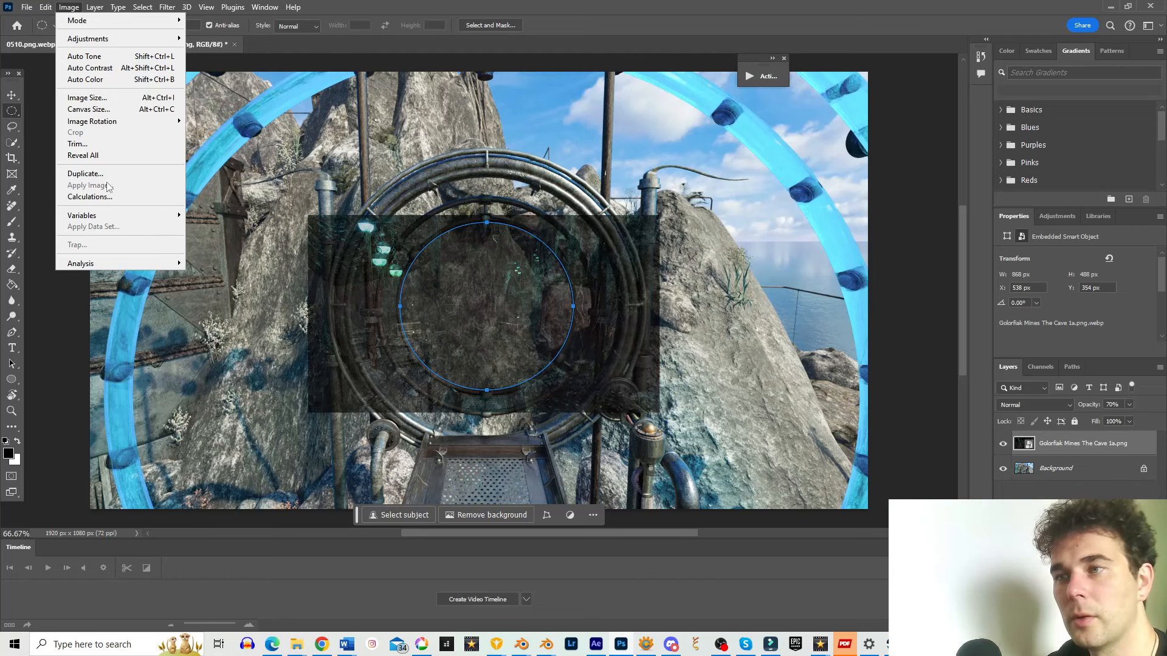
pyautogui.click(95, 7)
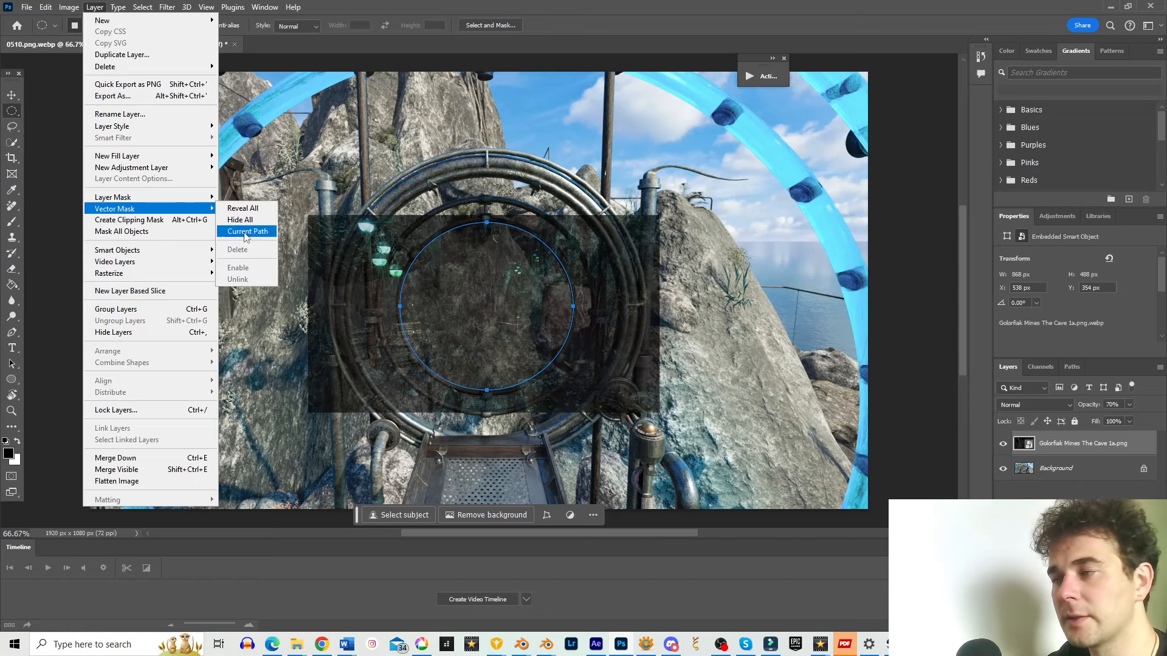
pyautogui.click(248, 231)
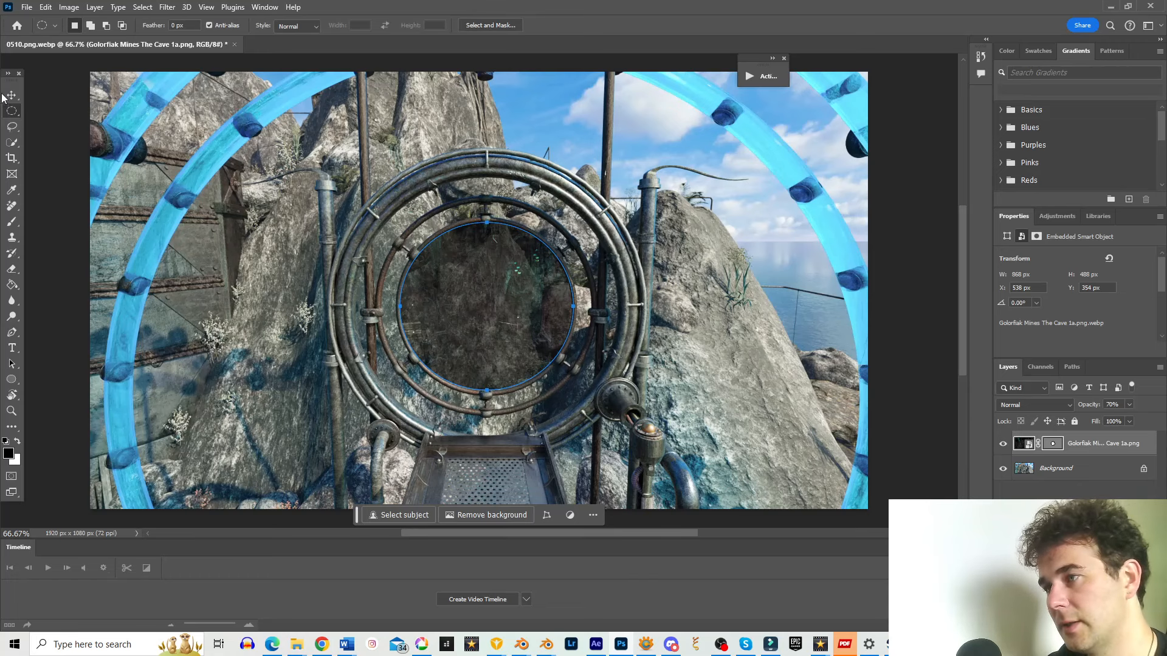
pyautogui.click(11, 95)
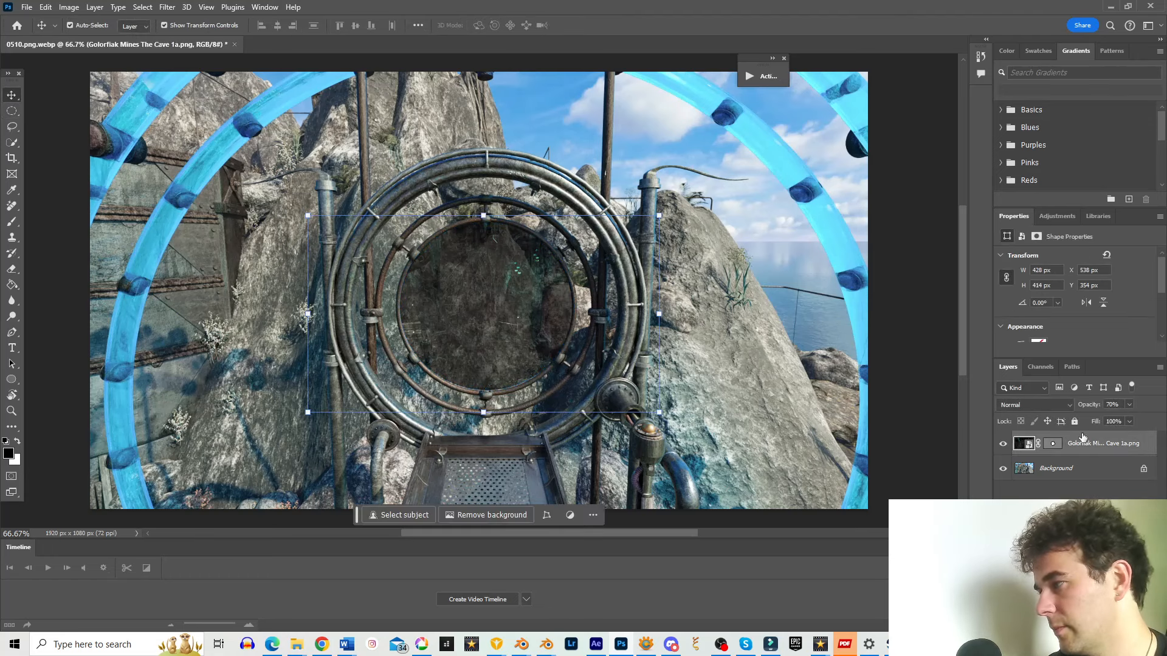
pyautogui.tripleClick(1112, 404)
pyautogui.write('100')
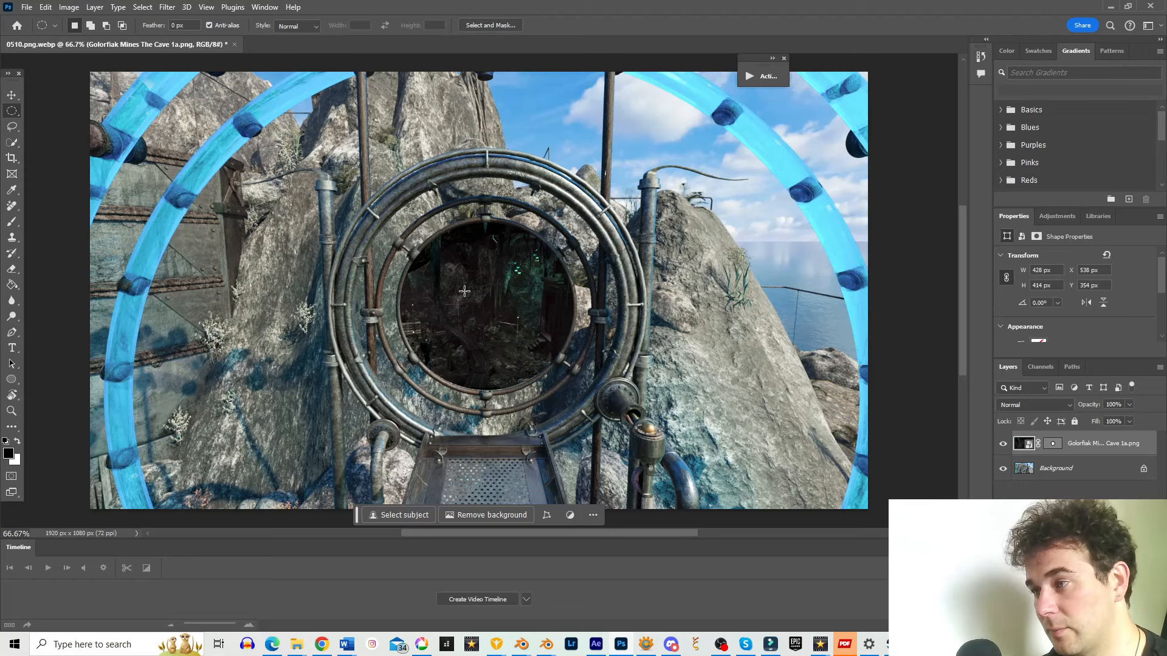
pyautogui.moveTo(503, 394)
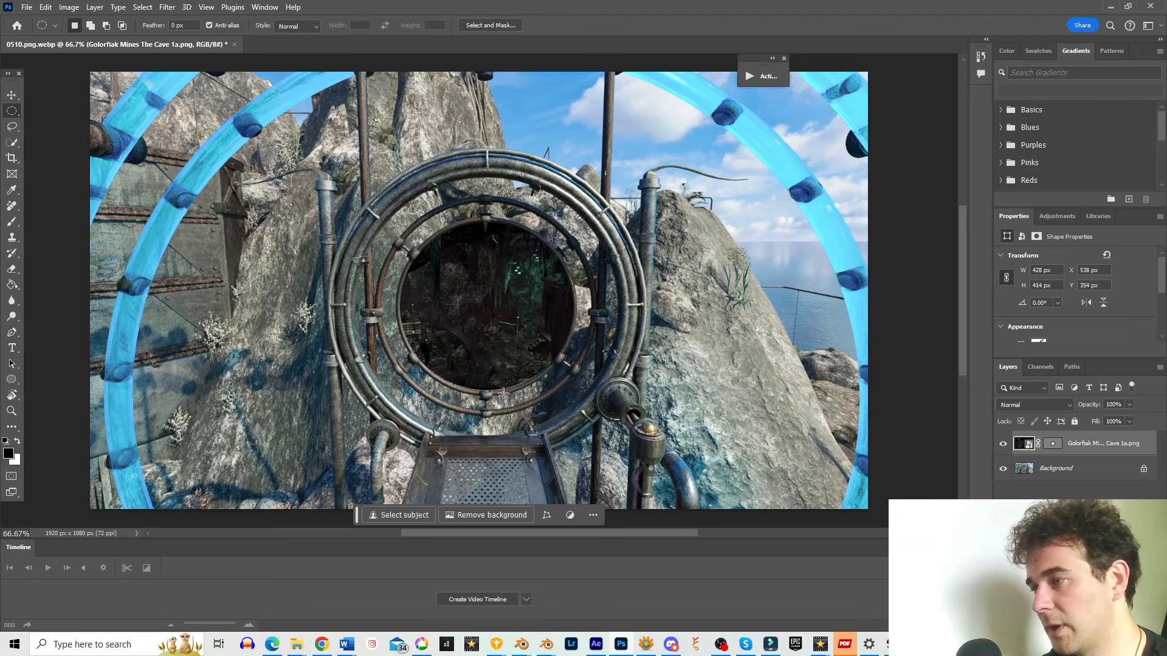
pyautogui.moveTo(506, 316)
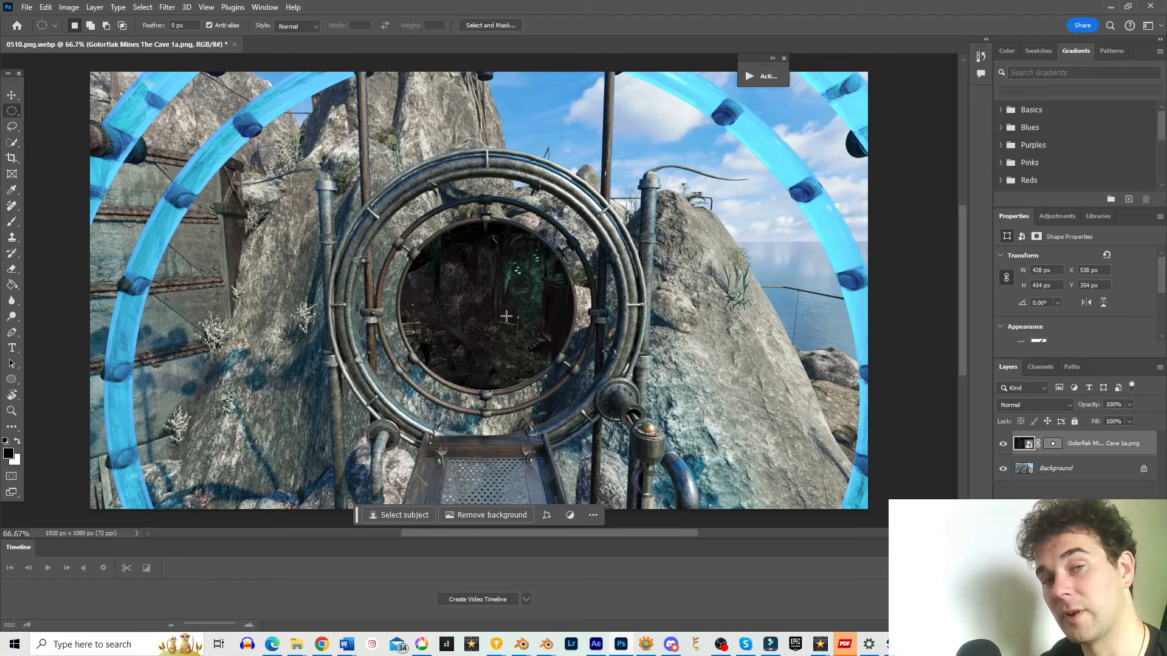
pyautogui.moveTo(609, 467)
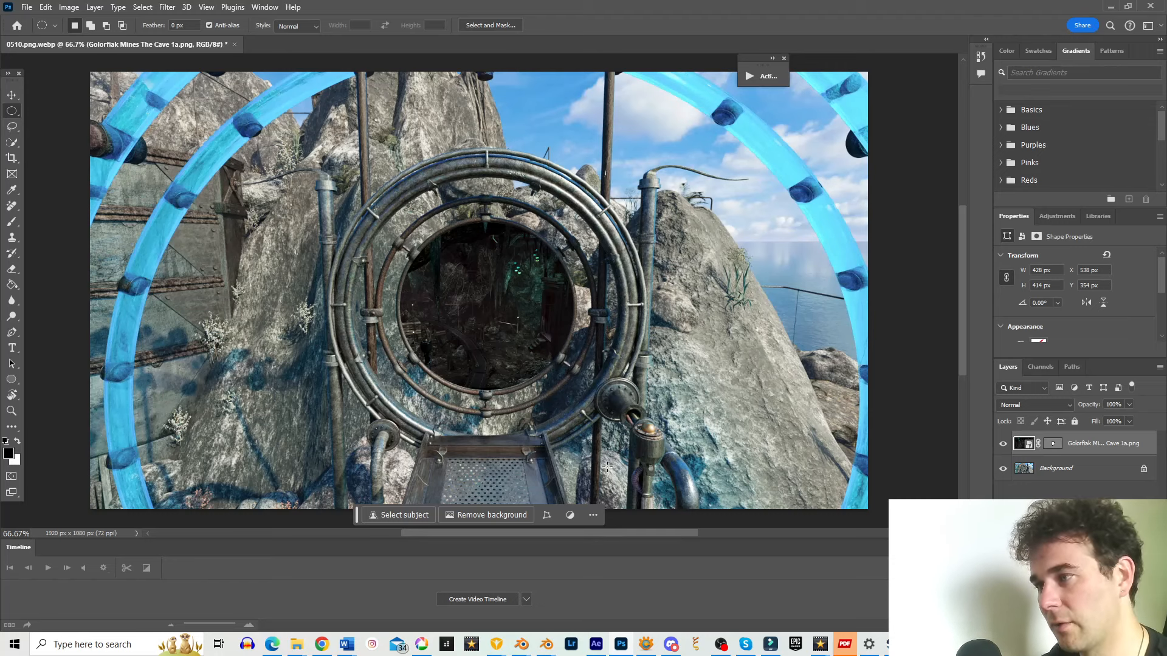
# Duplicate the masked cave layer as Hard Light at 50%, then place the stairs portal image.
pyautogui.click(12, 96)
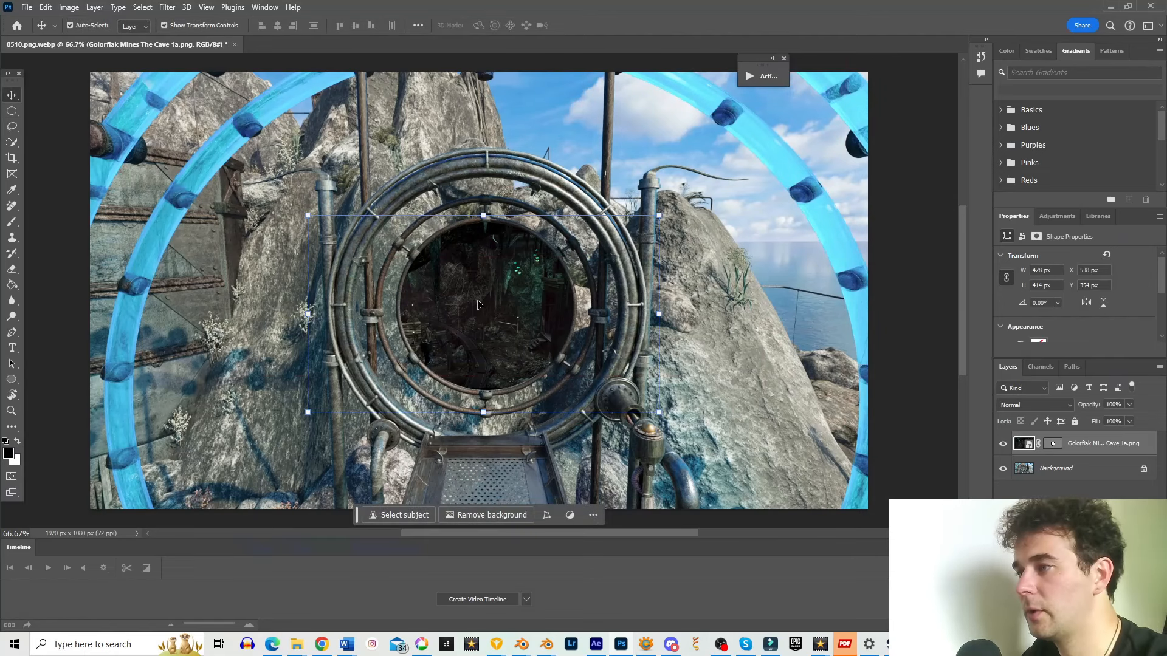
pyautogui.moveTo(521, 326)
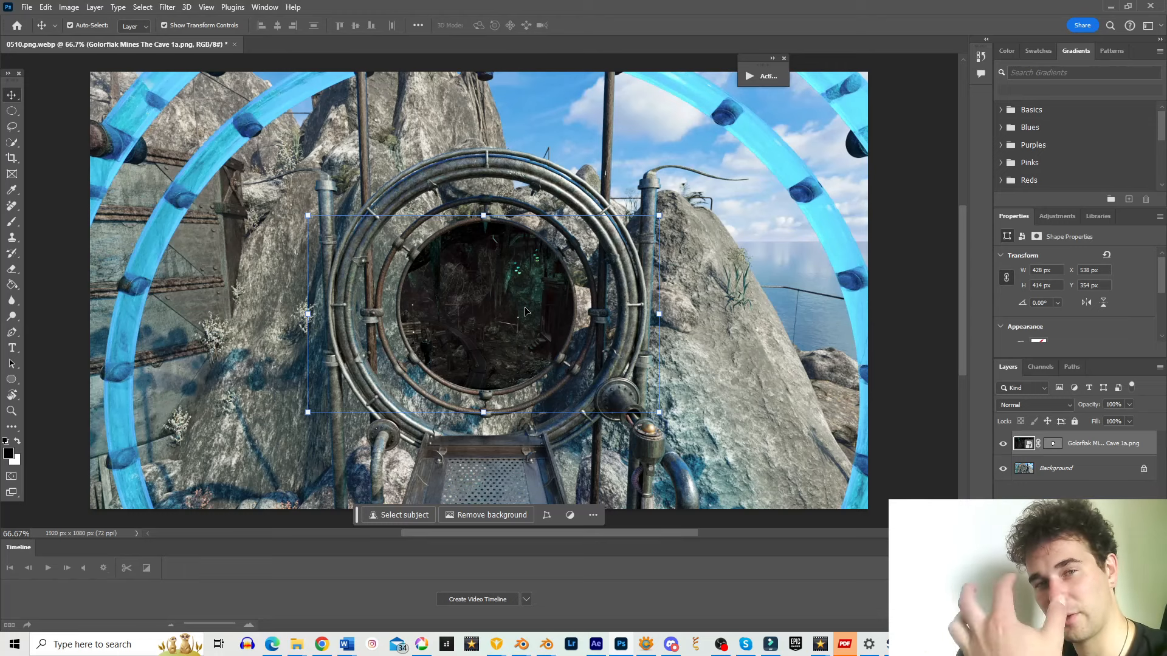
pyautogui.moveTo(541, 292)
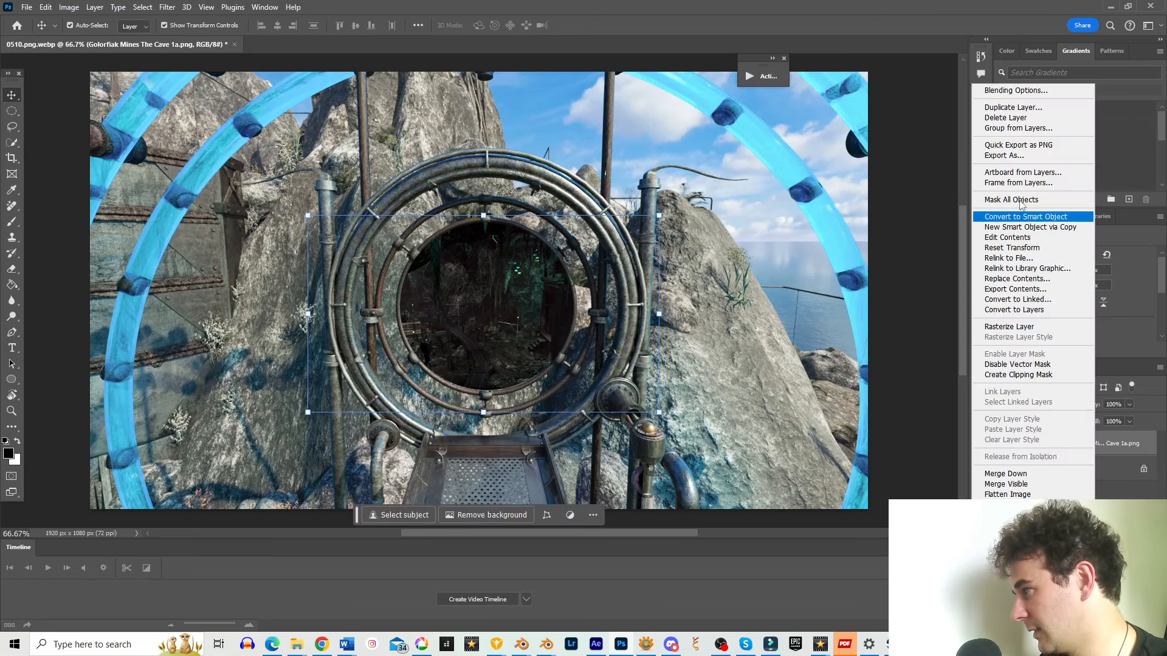
pyautogui.click(1013, 107)
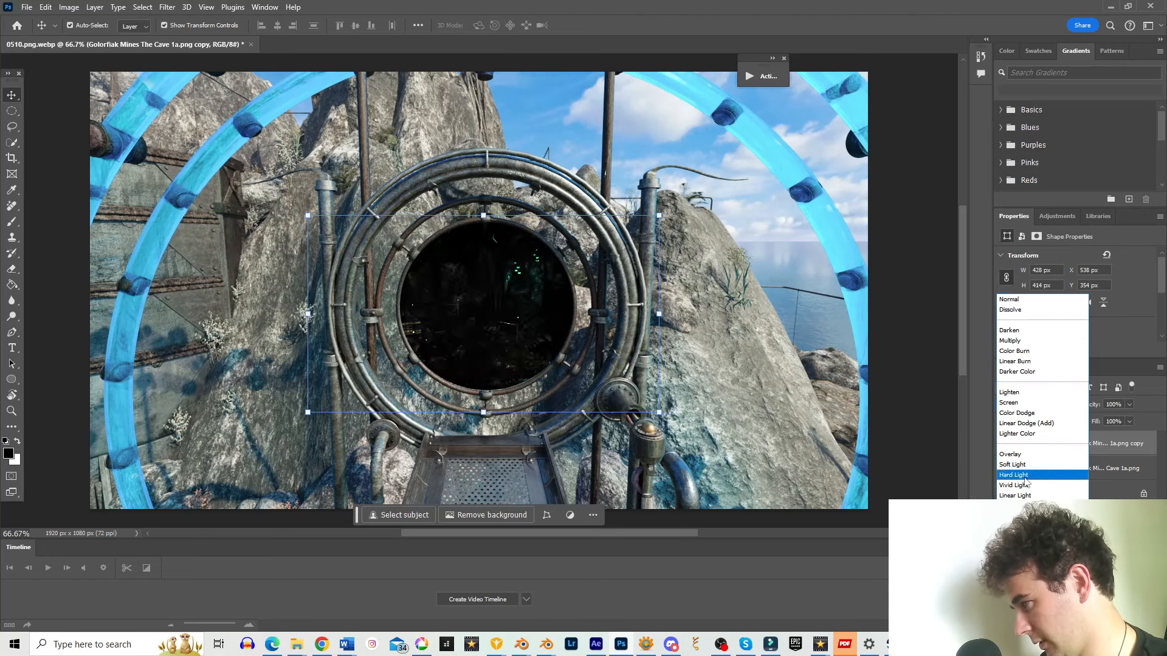
pyautogui.click(1014, 475)
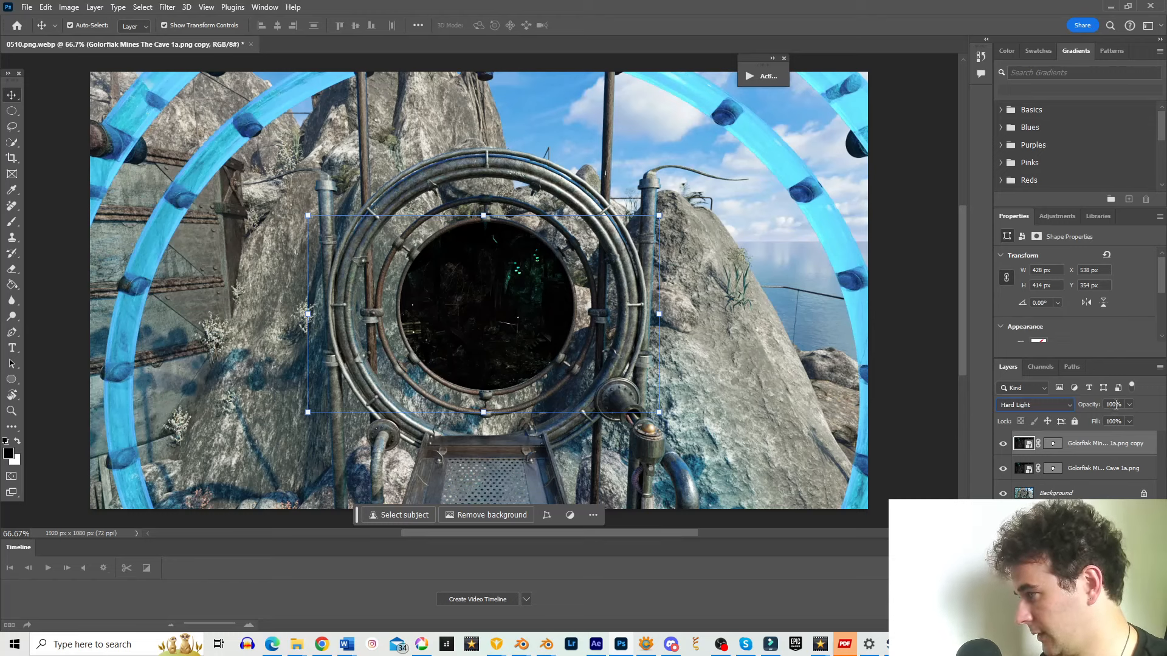
pyautogui.click(1115, 405)
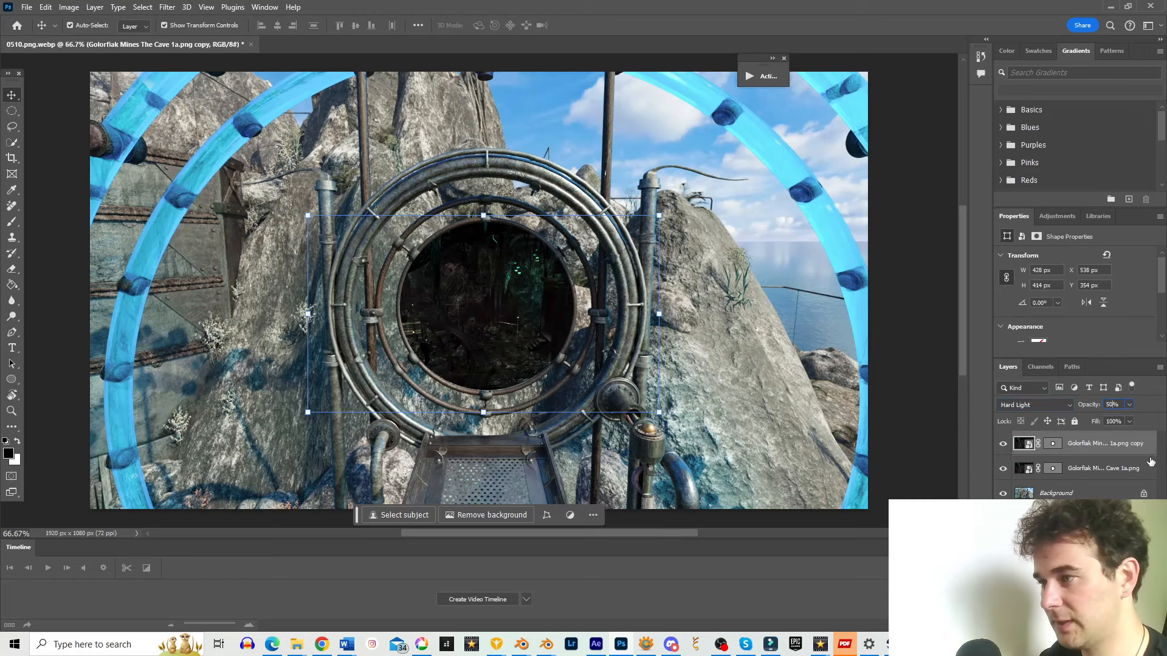
pyautogui.click(1035, 405)
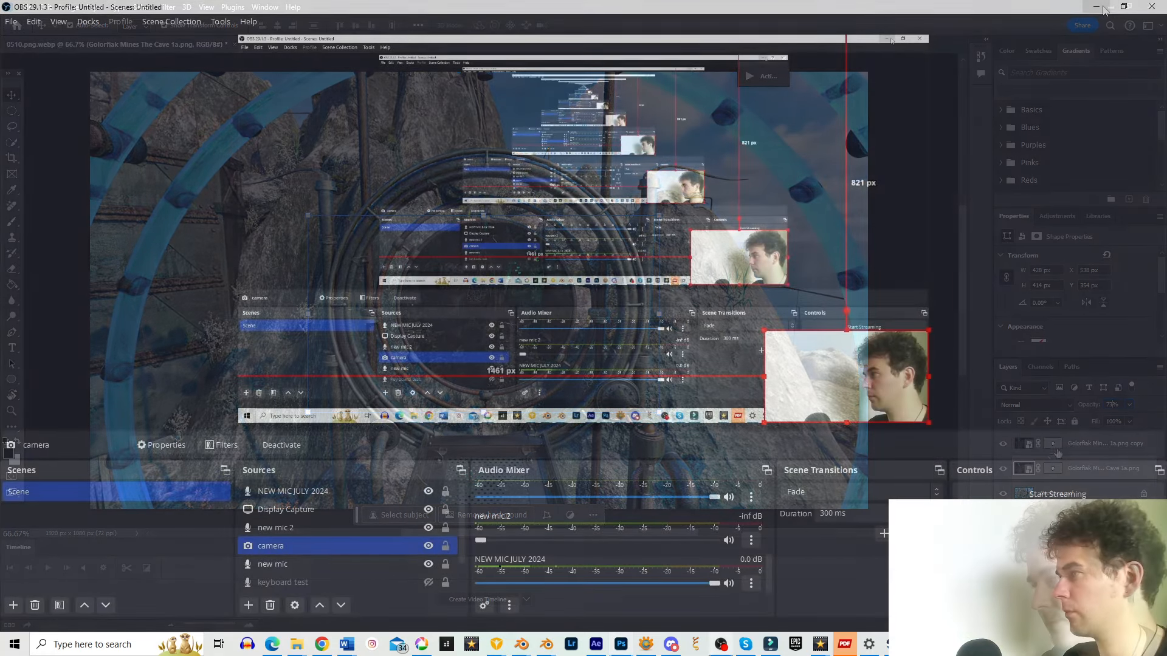
pyautogui.click(887, 39)
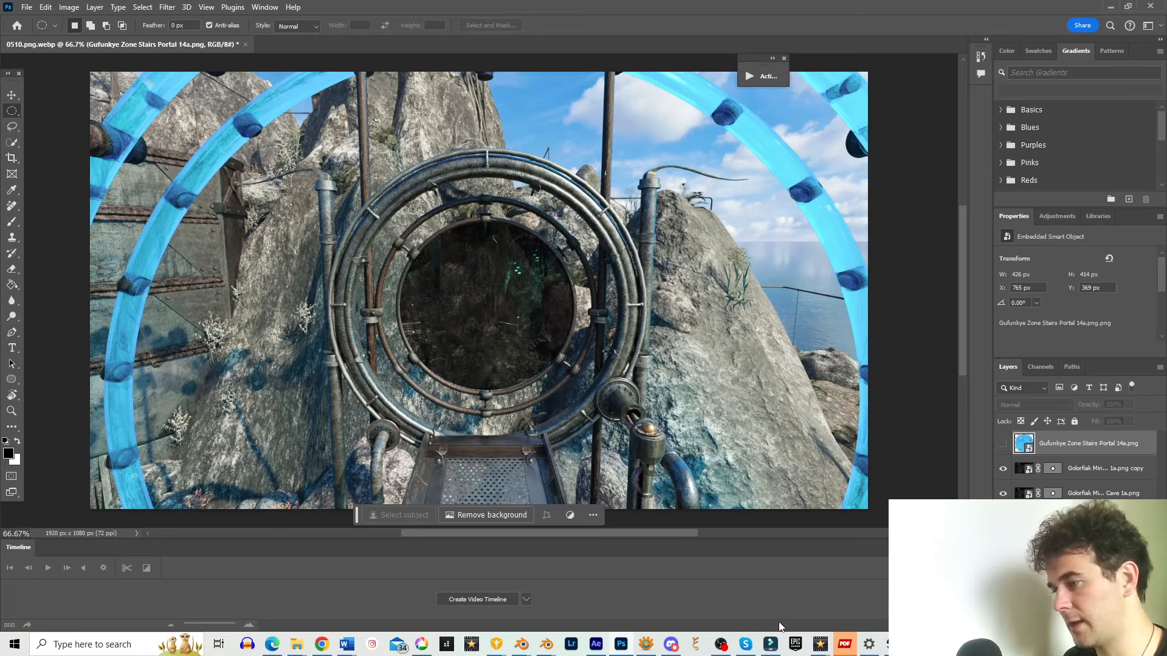
# Show the stairs portal layer and blend it in Overlay mode at 80% opacity.
pyautogui.click(1002, 443)
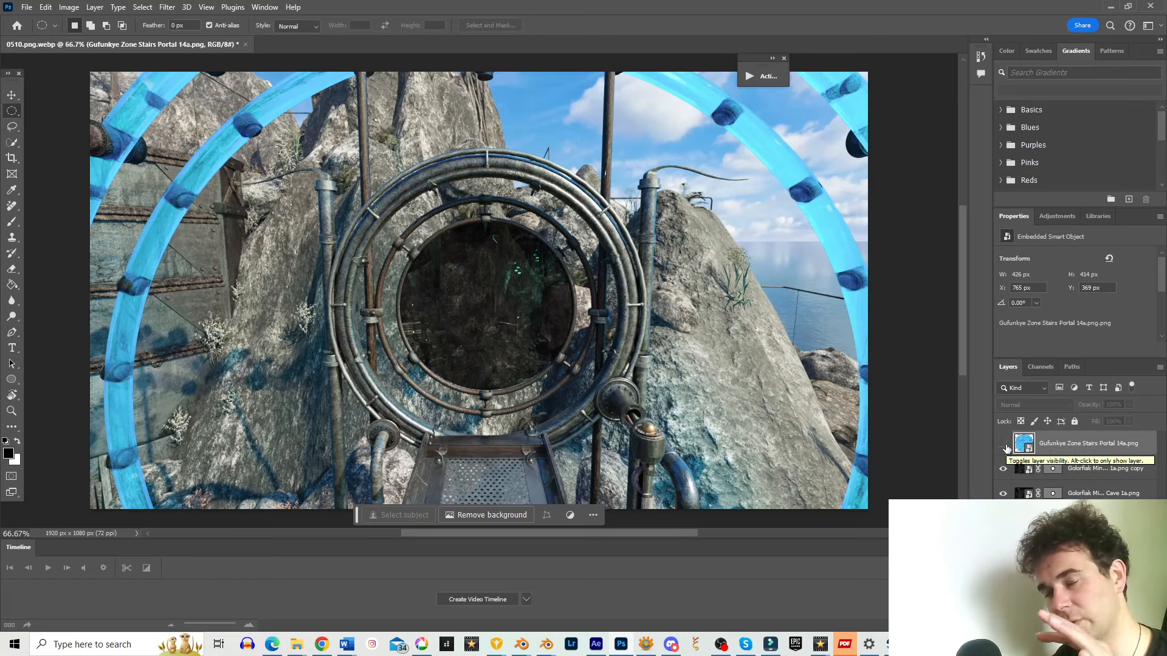
pyautogui.moveTo(1005, 435)
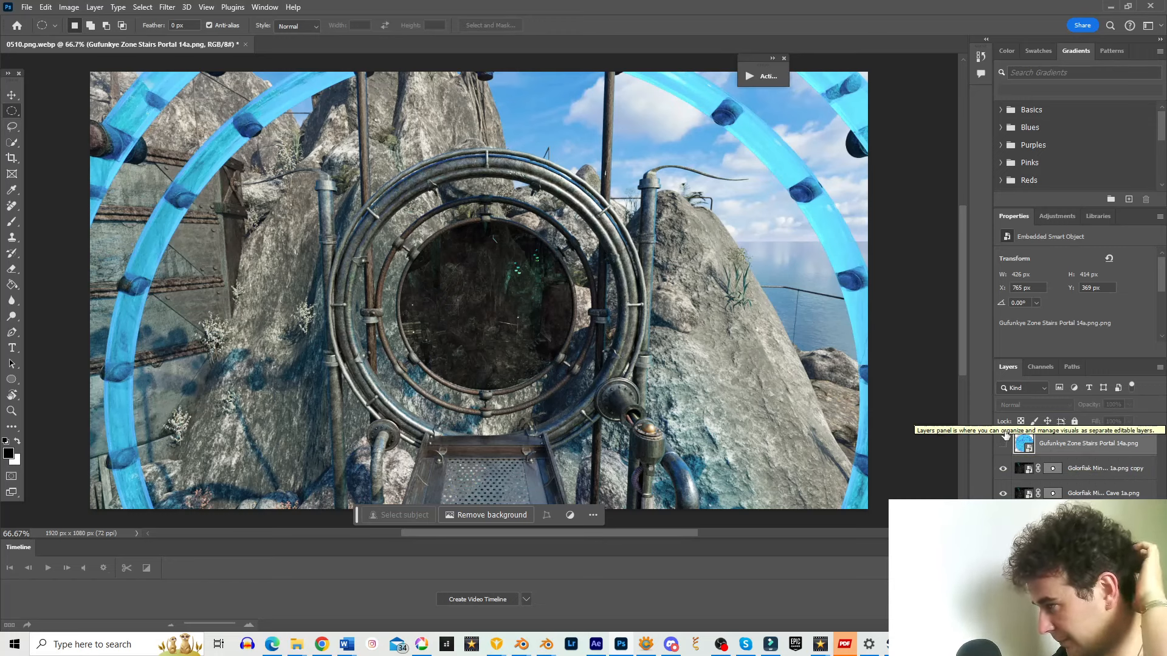
pyautogui.moveTo(1003, 468)
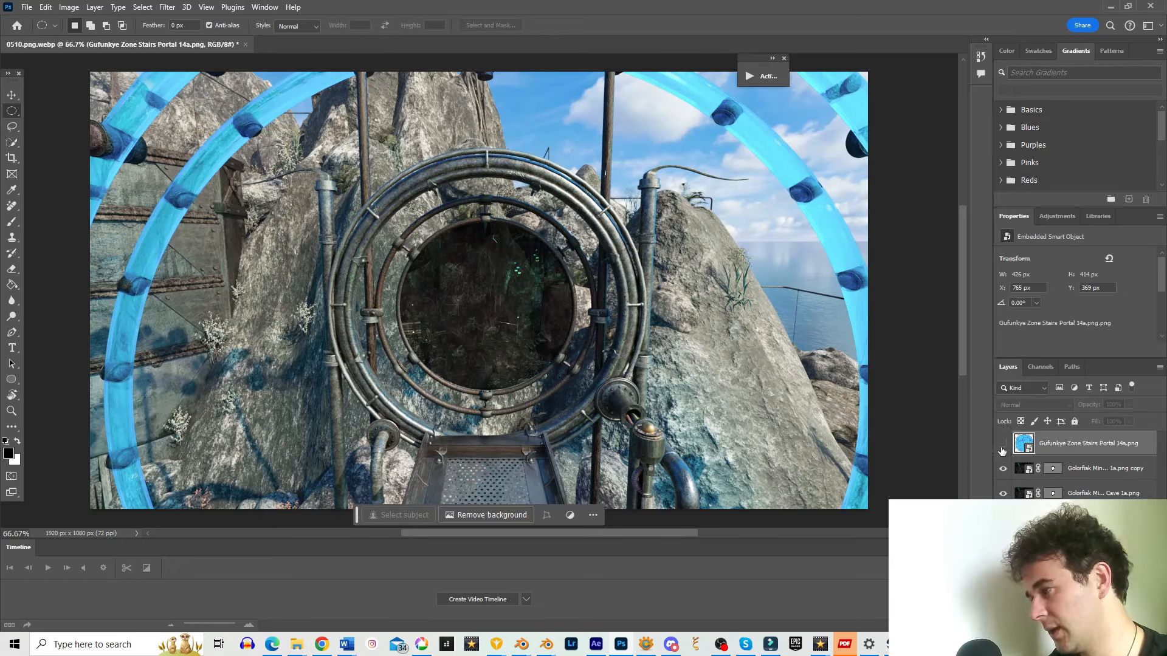
pyautogui.click(1002, 443)
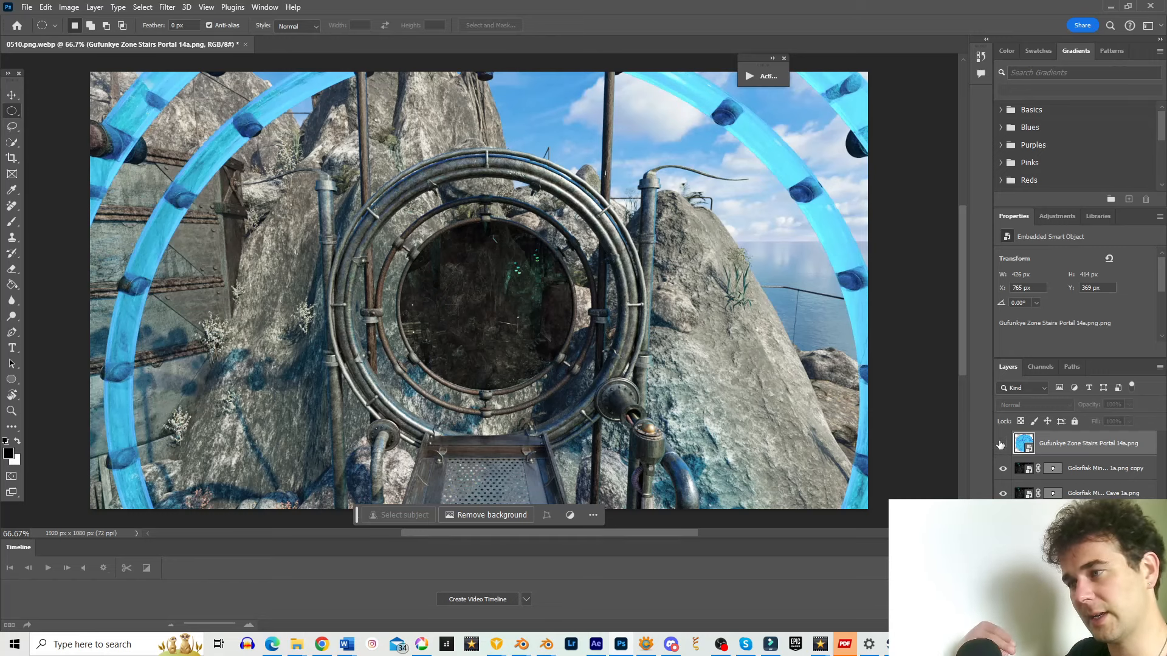
pyautogui.moveTo(1002, 445)
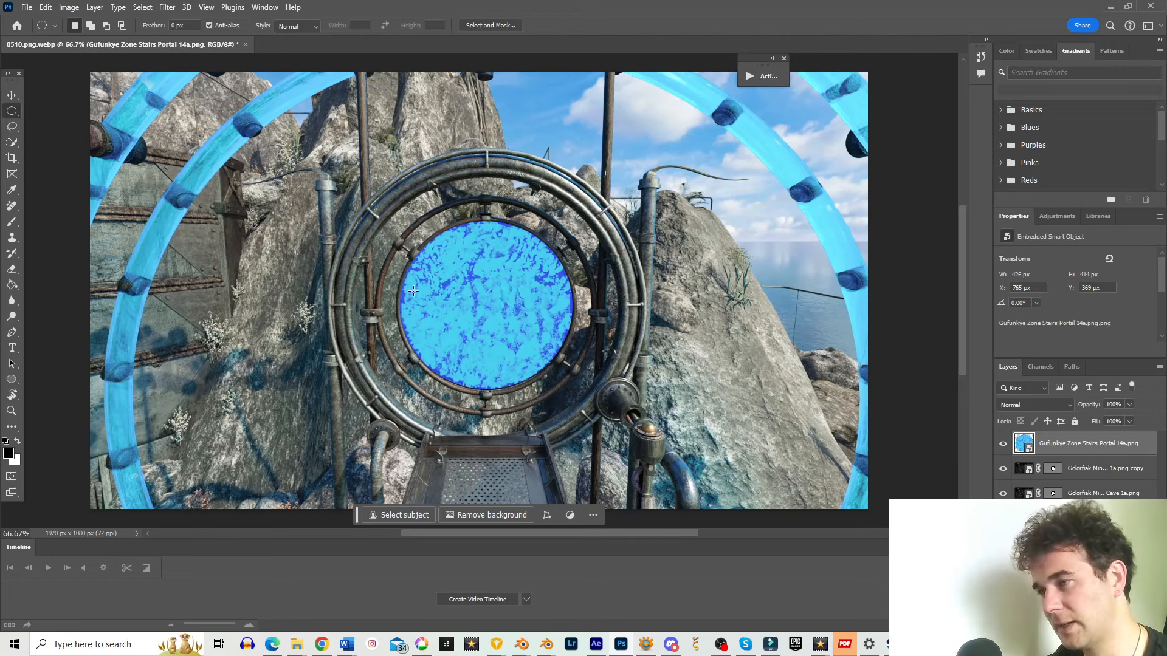
pyautogui.moveTo(512, 284)
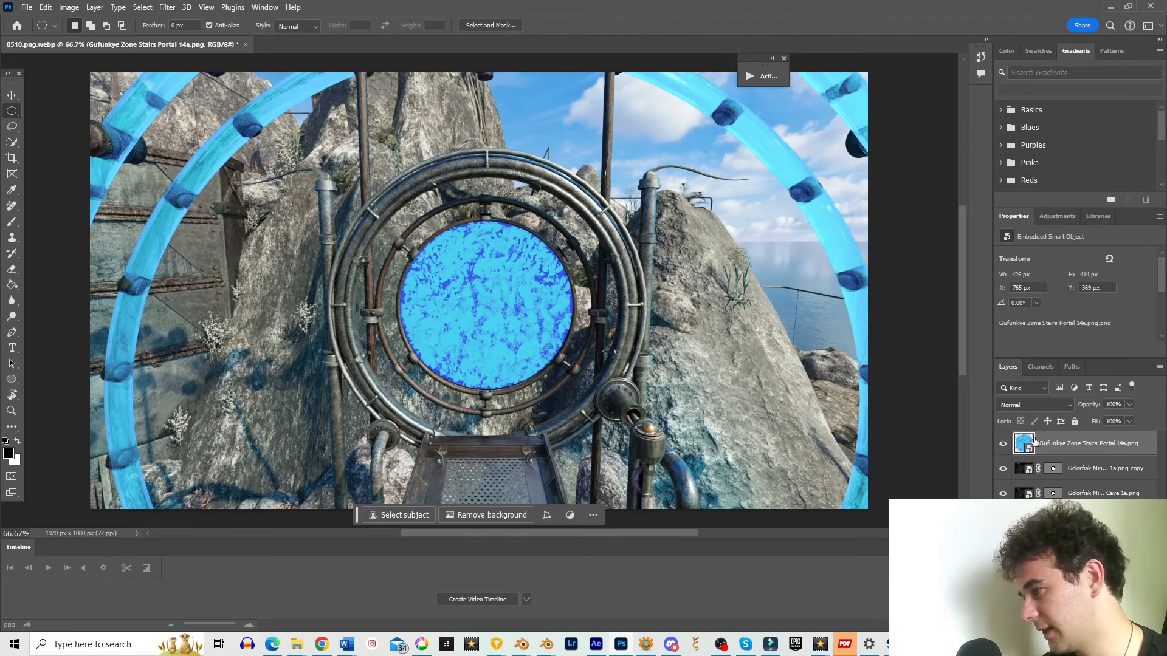
pyautogui.moveTo(1158, 435)
pyautogui.write('50')
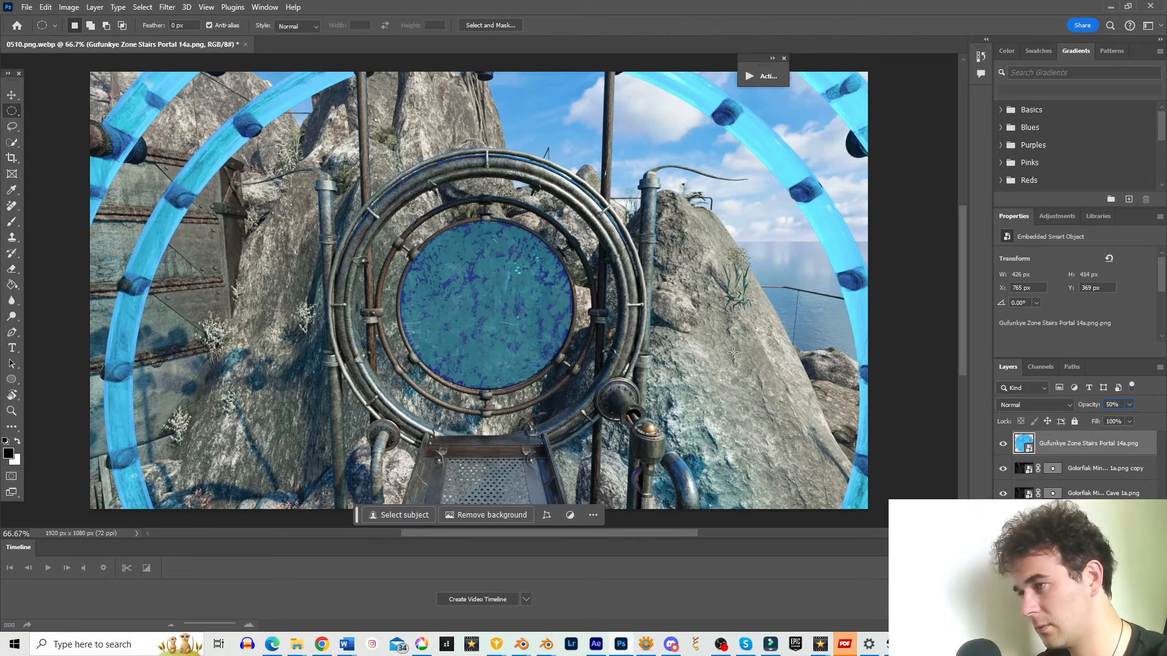
pyautogui.click(1033, 404)
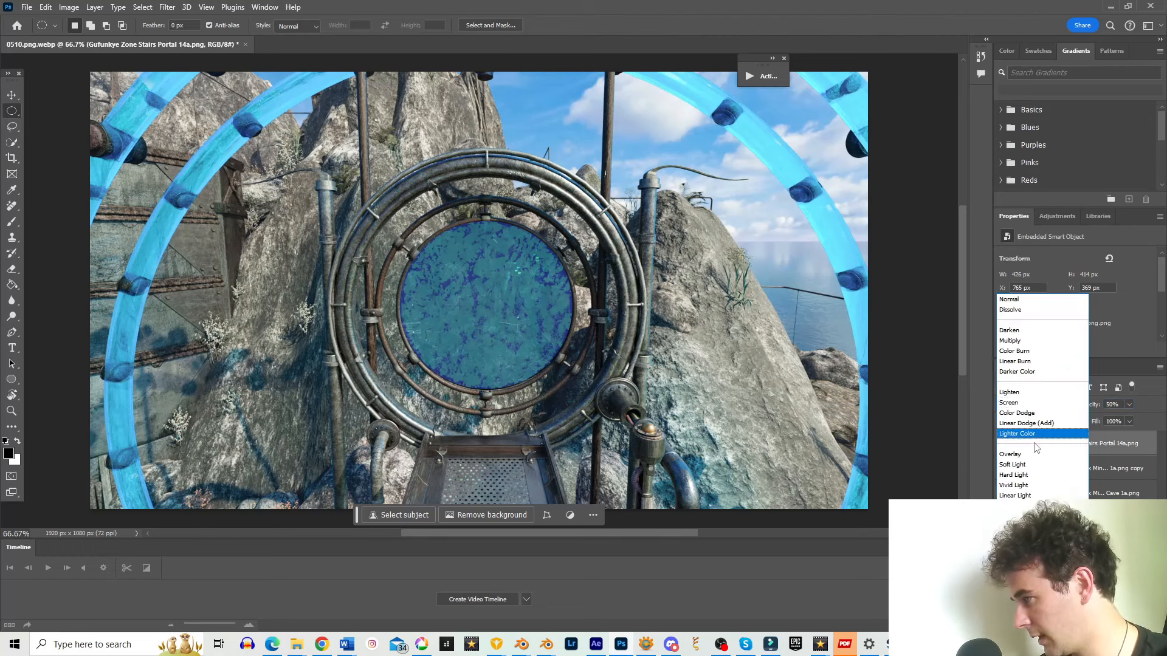
pyautogui.click(1017, 433)
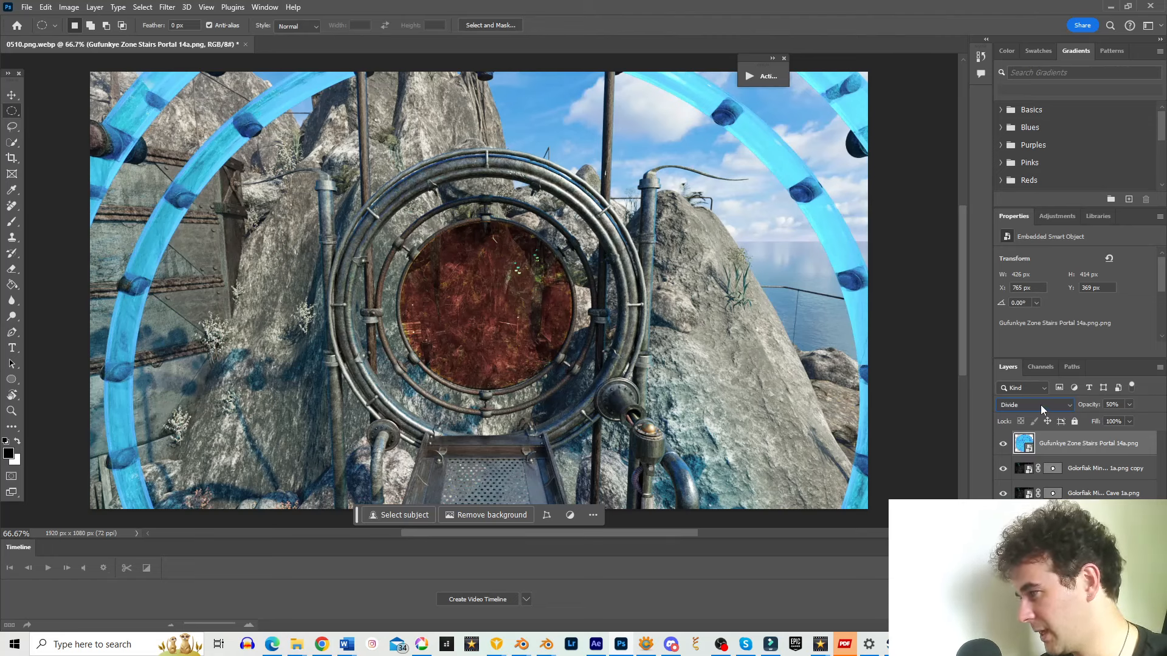
pyautogui.click(1031, 405)
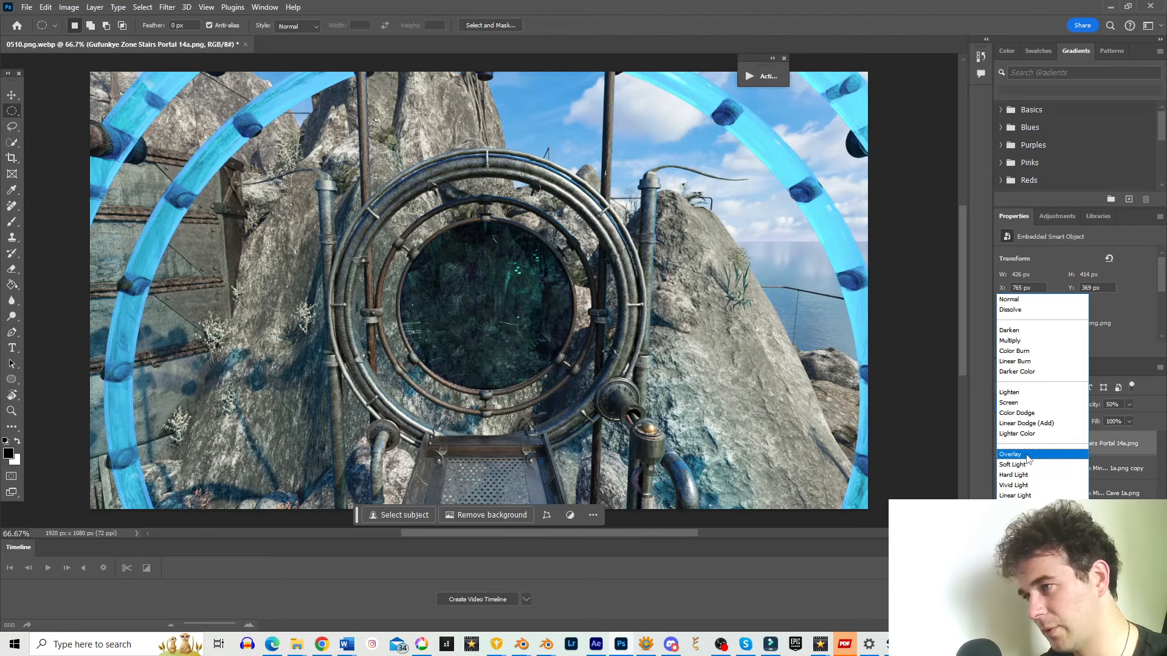
pyautogui.moveTo(1013, 485)
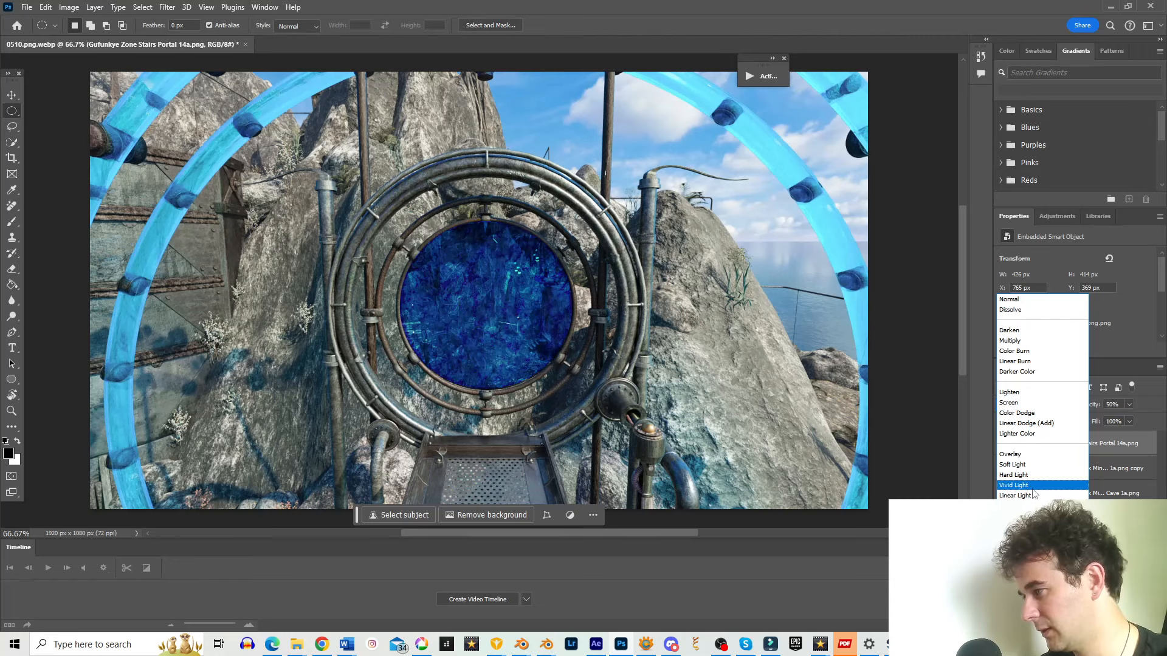
pyautogui.moveTo(1010, 454)
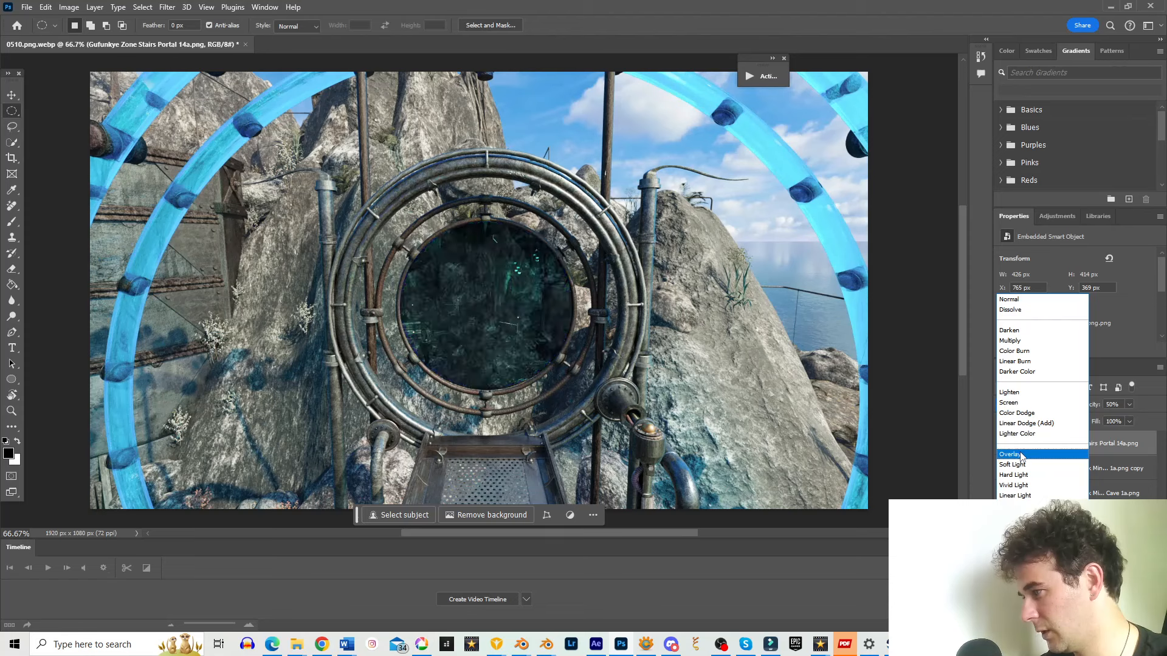
pyautogui.click(1011, 454)
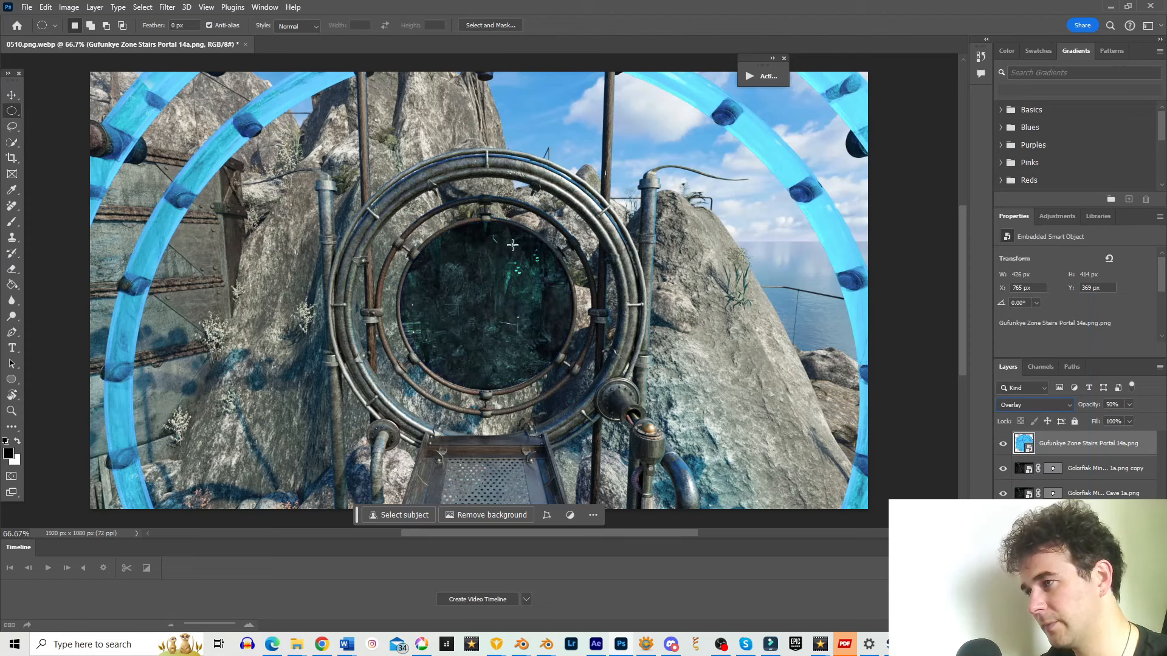
pyautogui.moveTo(547, 283)
pyautogui.write('80')
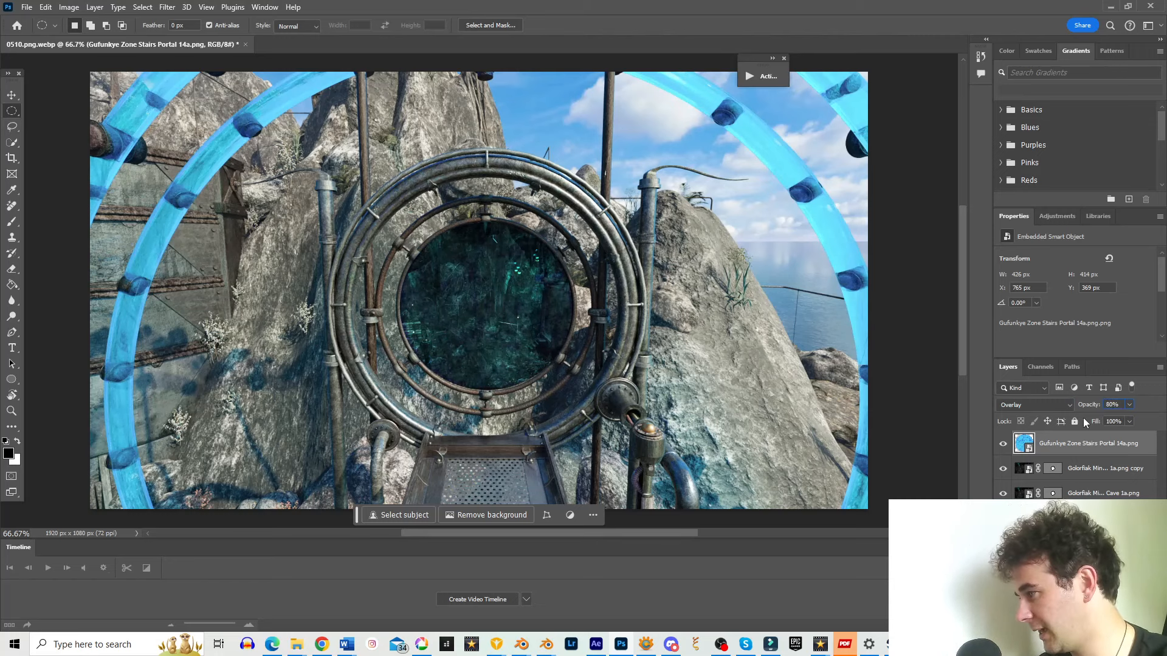
pyautogui.tripleClick(1113, 405)
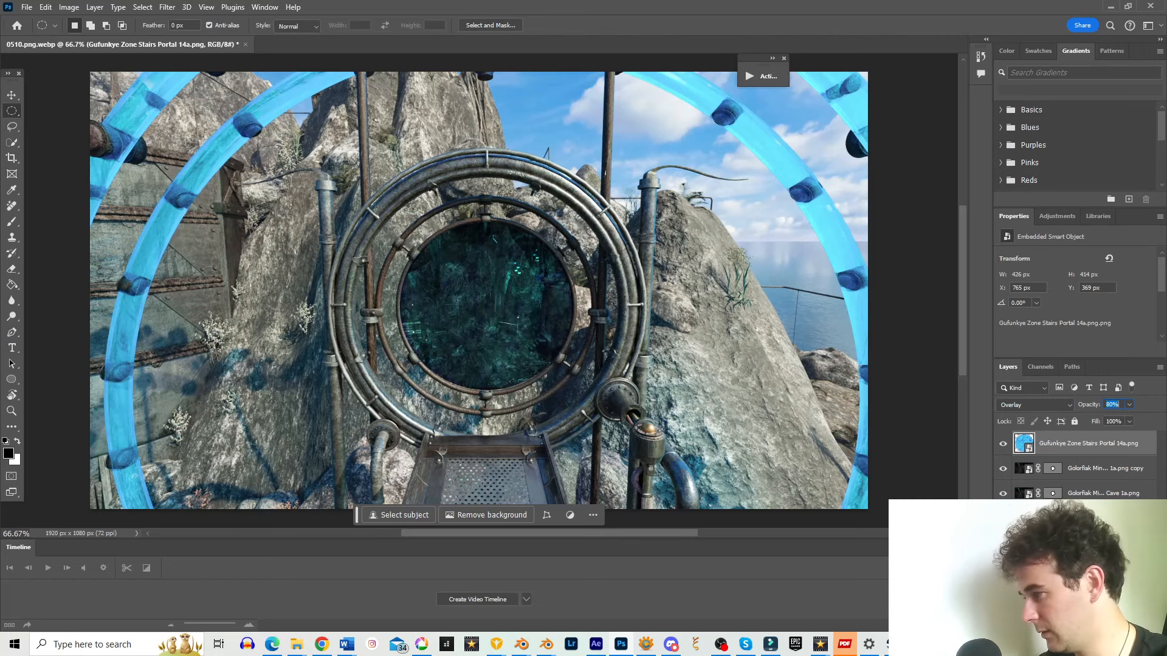
pyautogui.moveTo(156, 23)
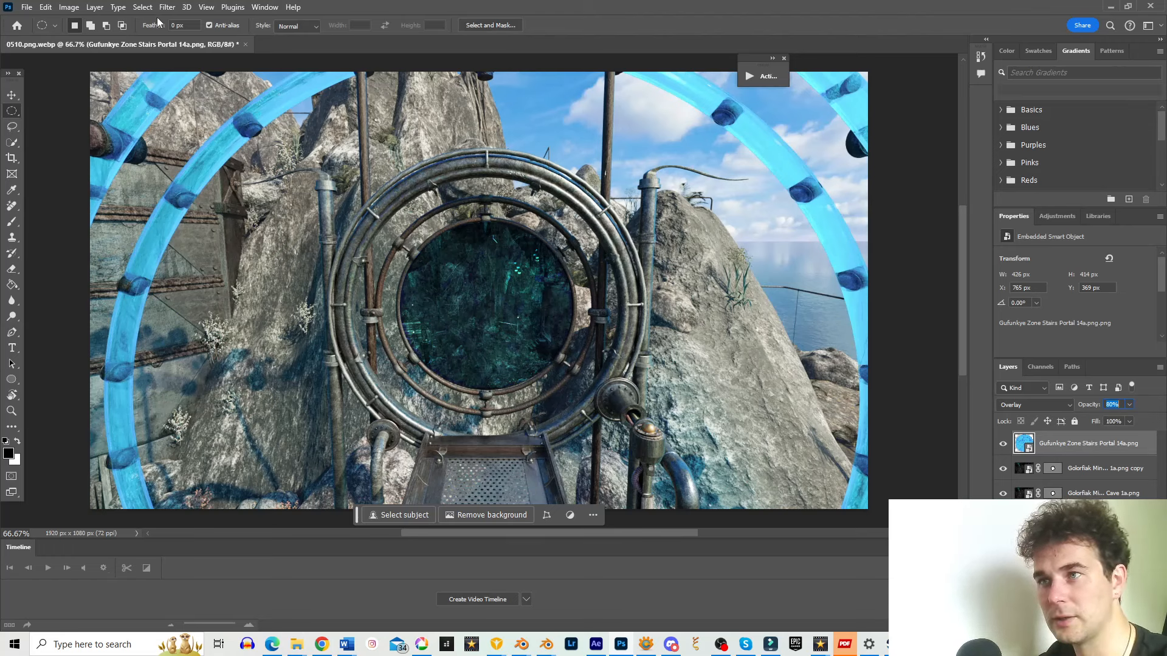
pyautogui.moveTo(123, 11)
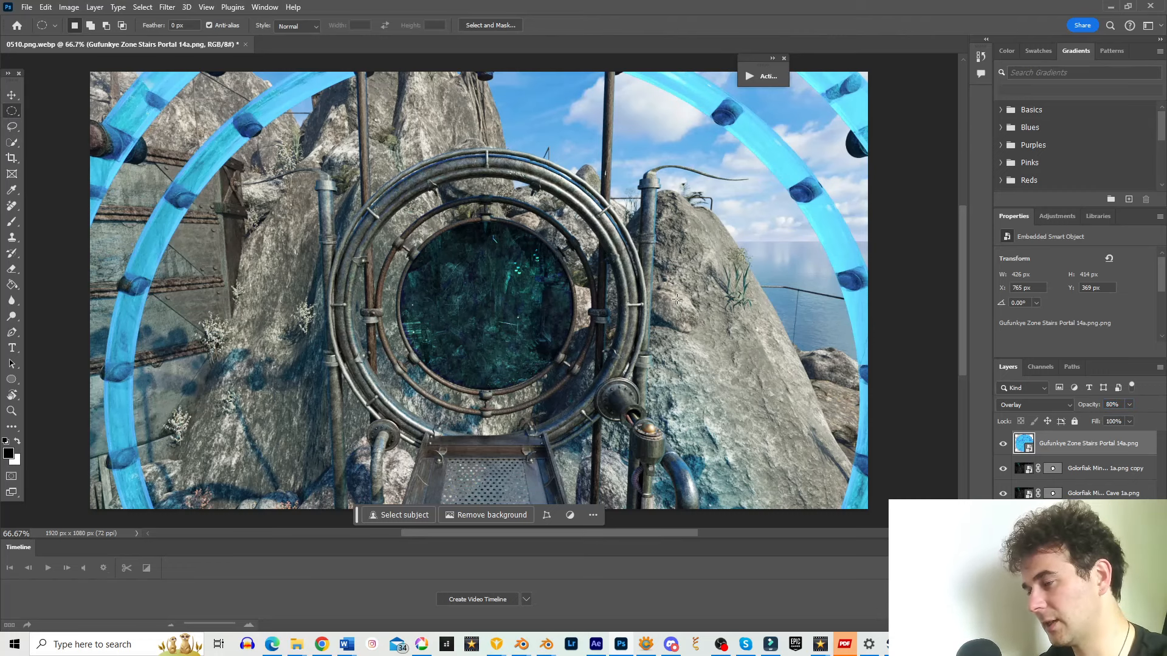
pyautogui.moveTo(516, 254)
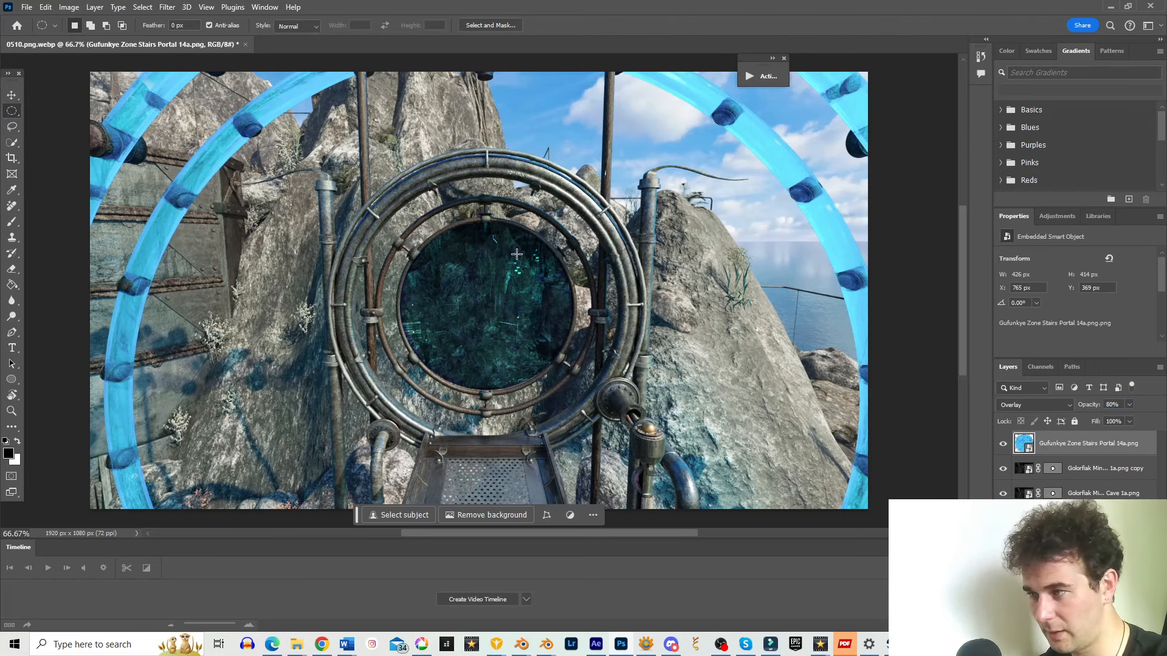
pyautogui.moveTo(565, 242)
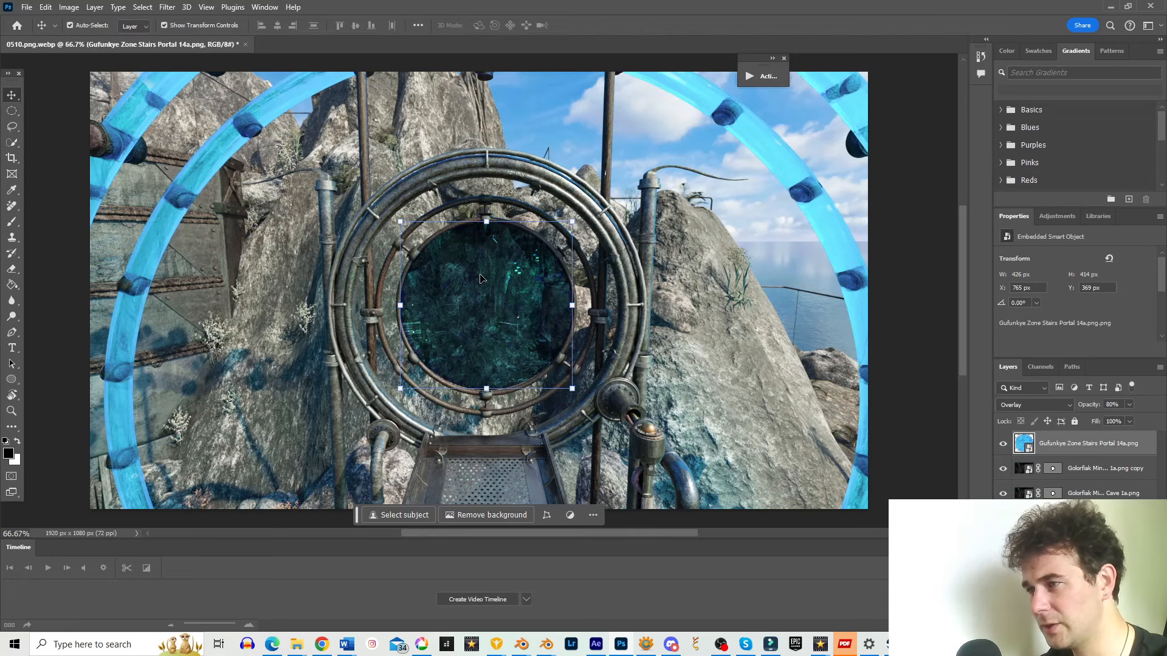
# Apply a Camera Raw filter with a curve tweak, Blues Saturation +28 and Blues Luminance -14.
pyautogui.click(167, 7)
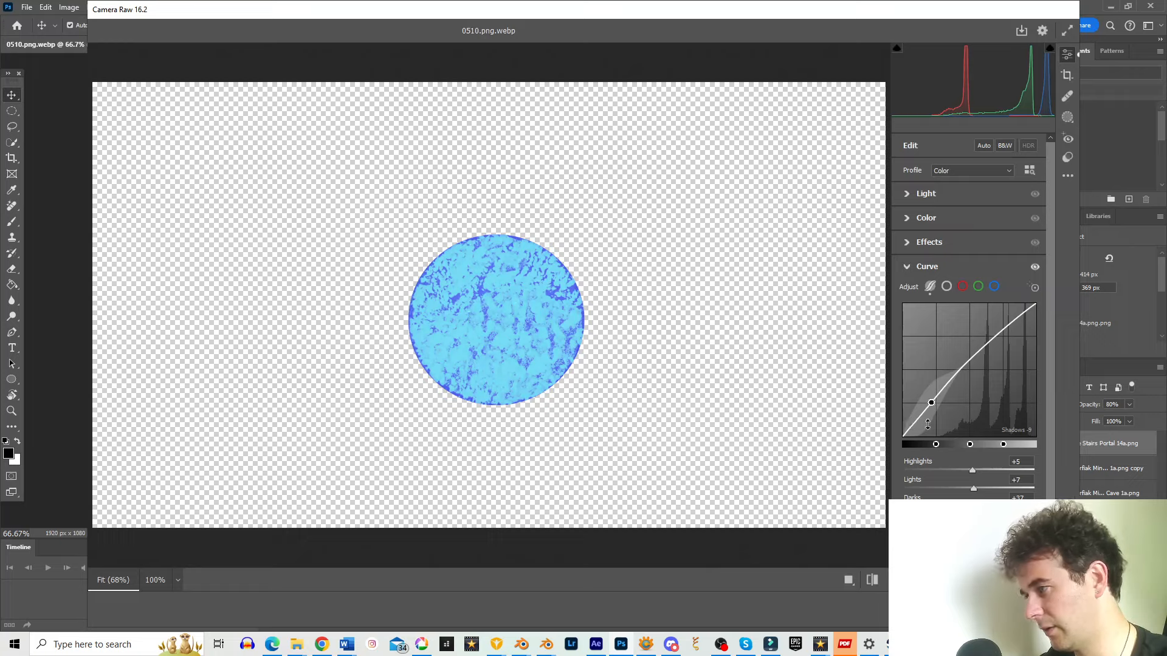
pyautogui.click(925, 193)
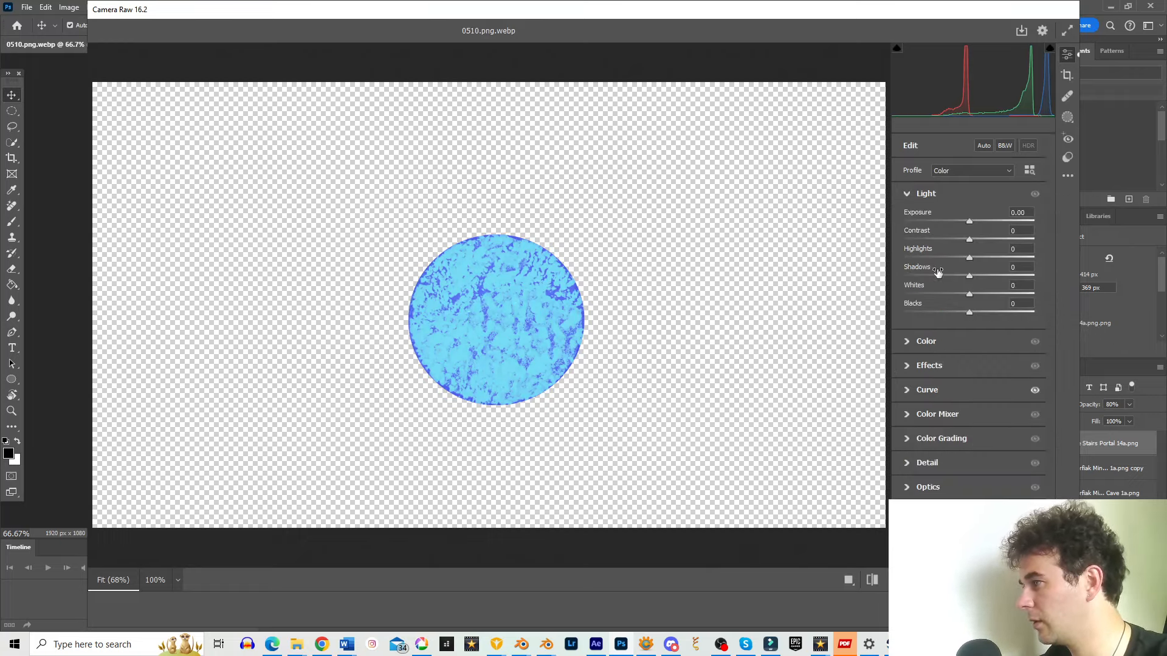
pyautogui.moveTo(947, 300)
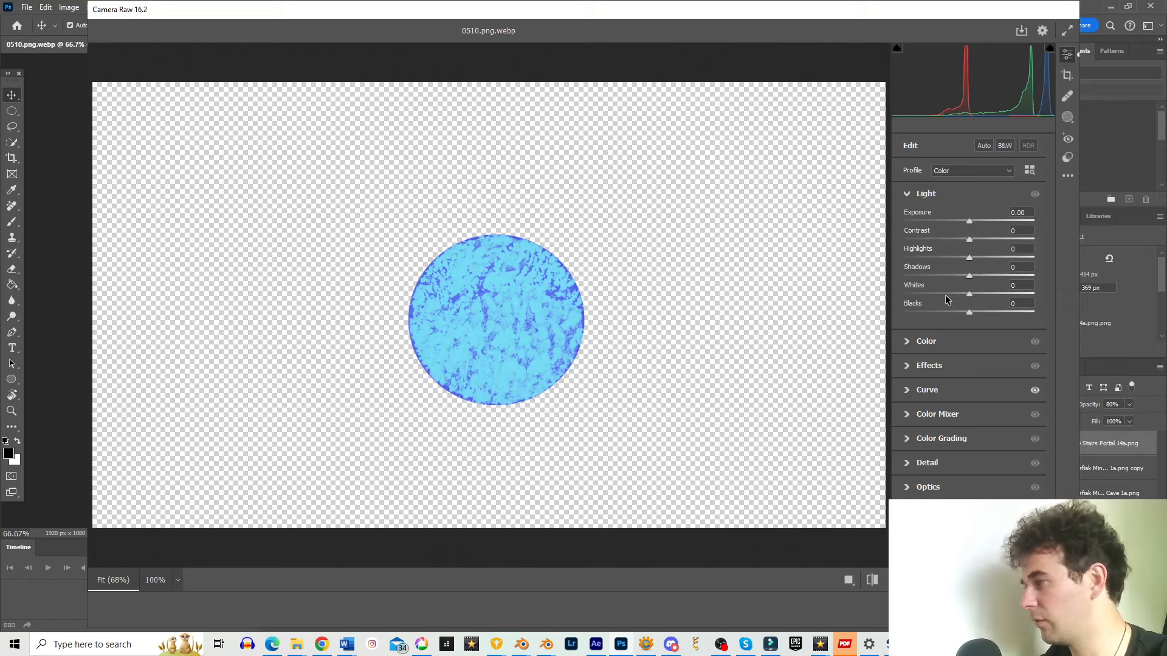
pyautogui.click(928, 389)
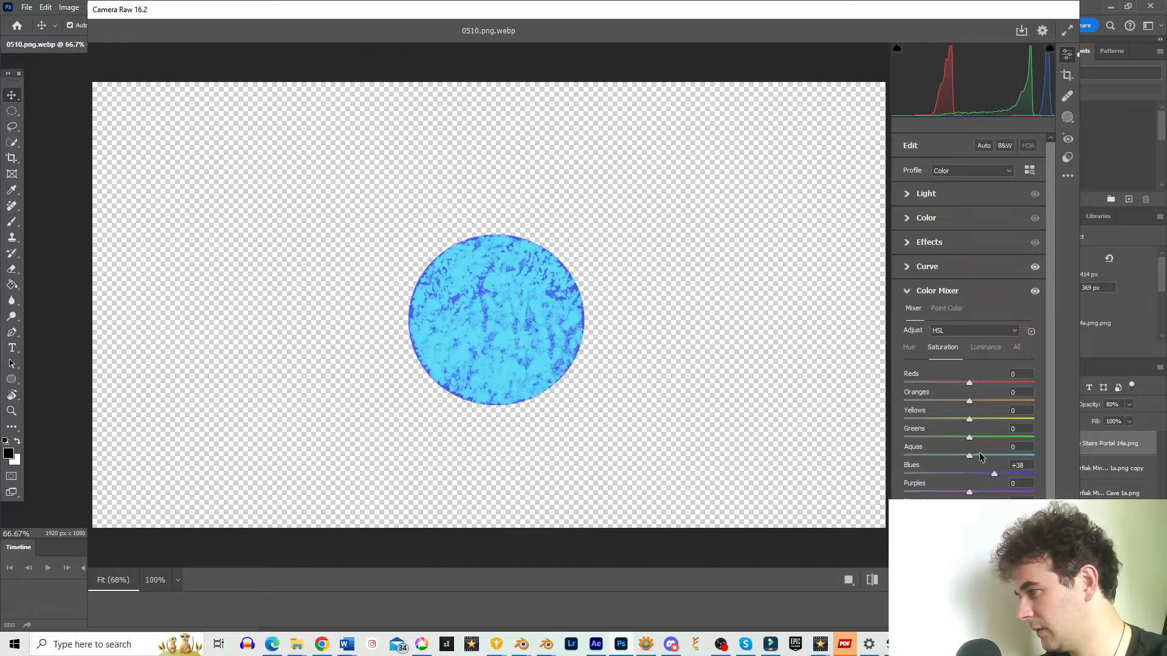
pyautogui.click(985, 347)
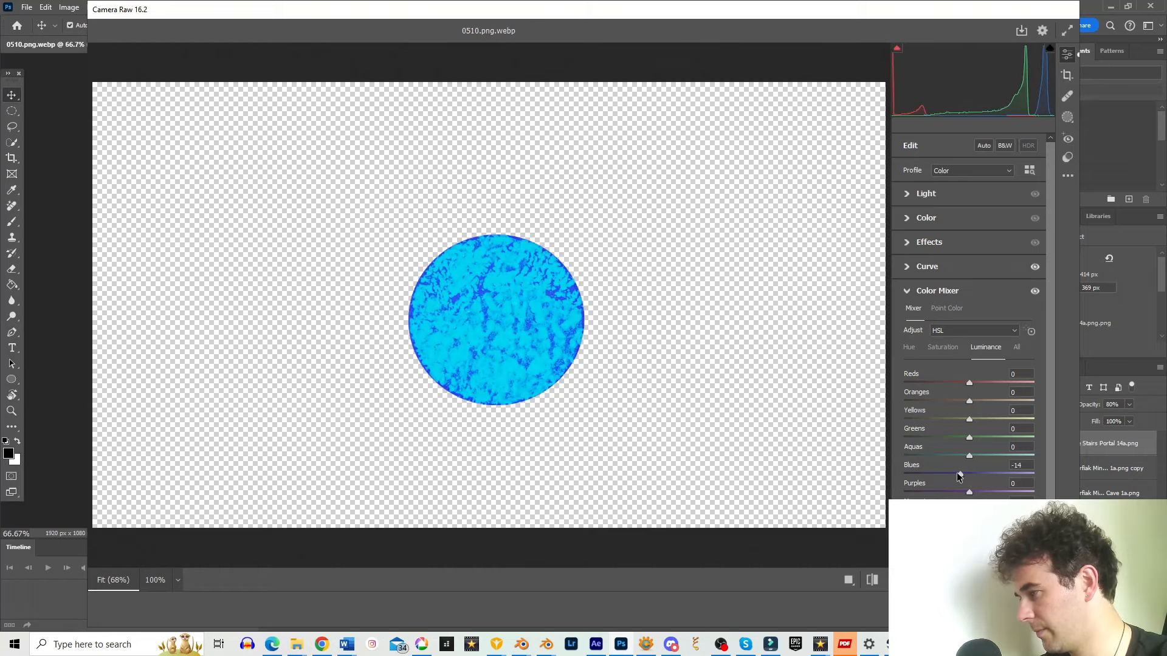
pyautogui.click(908, 347)
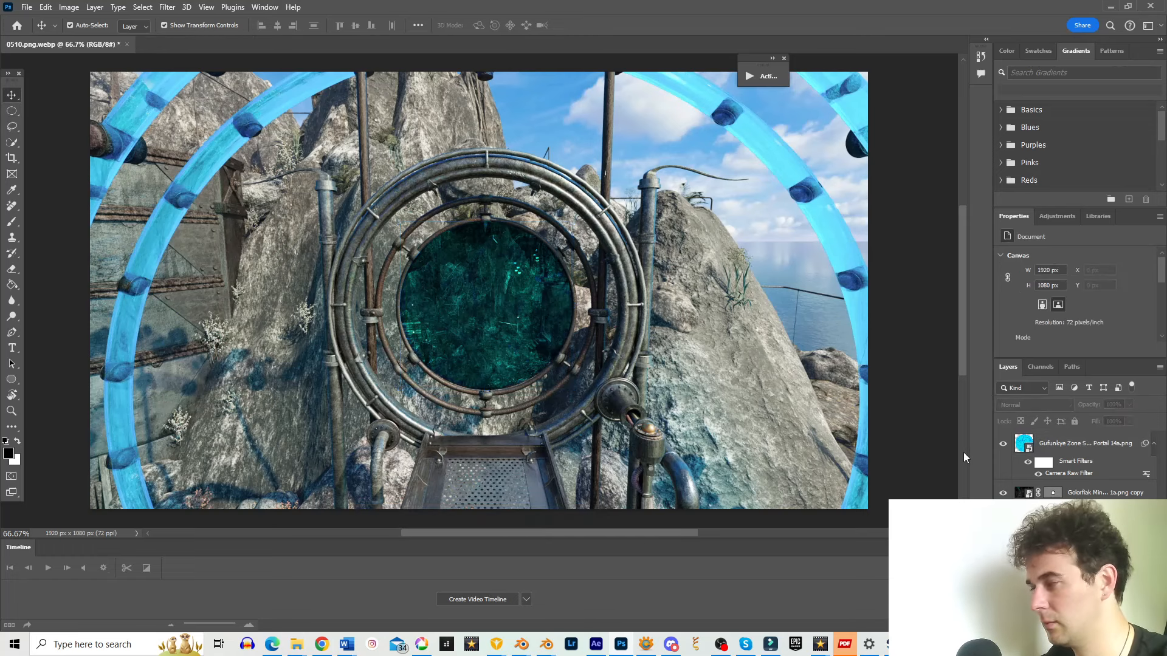
# Try a lighter blend mode on the cave copy layer.
pyautogui.click(1105, 492)
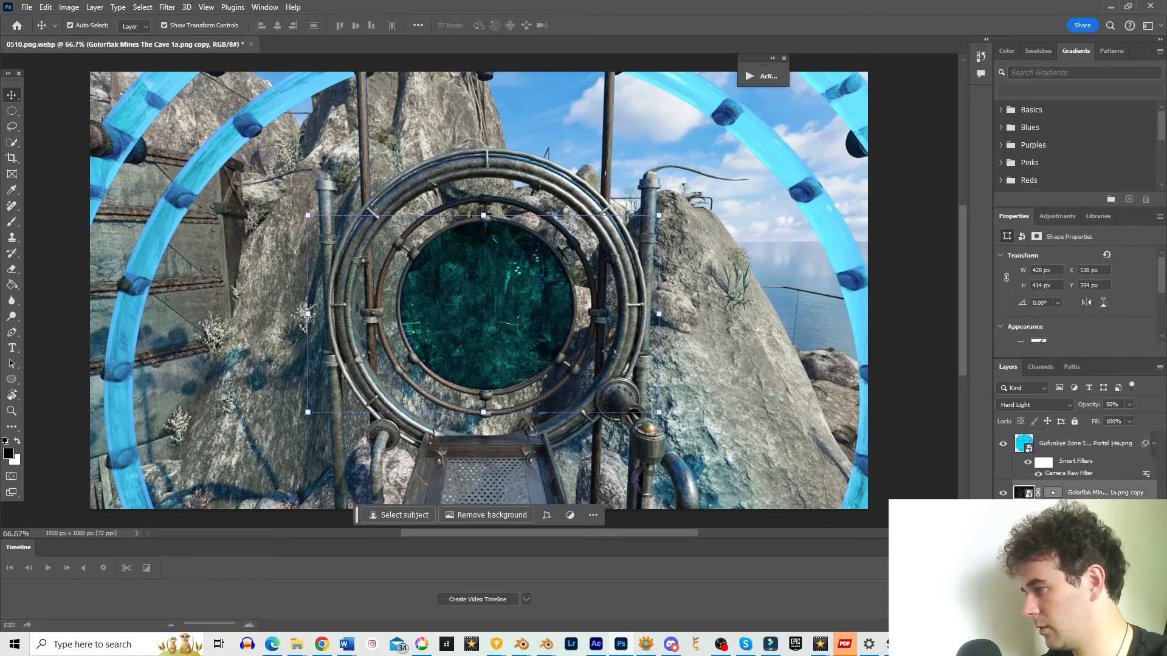
pyautogui.click(1034, 404)
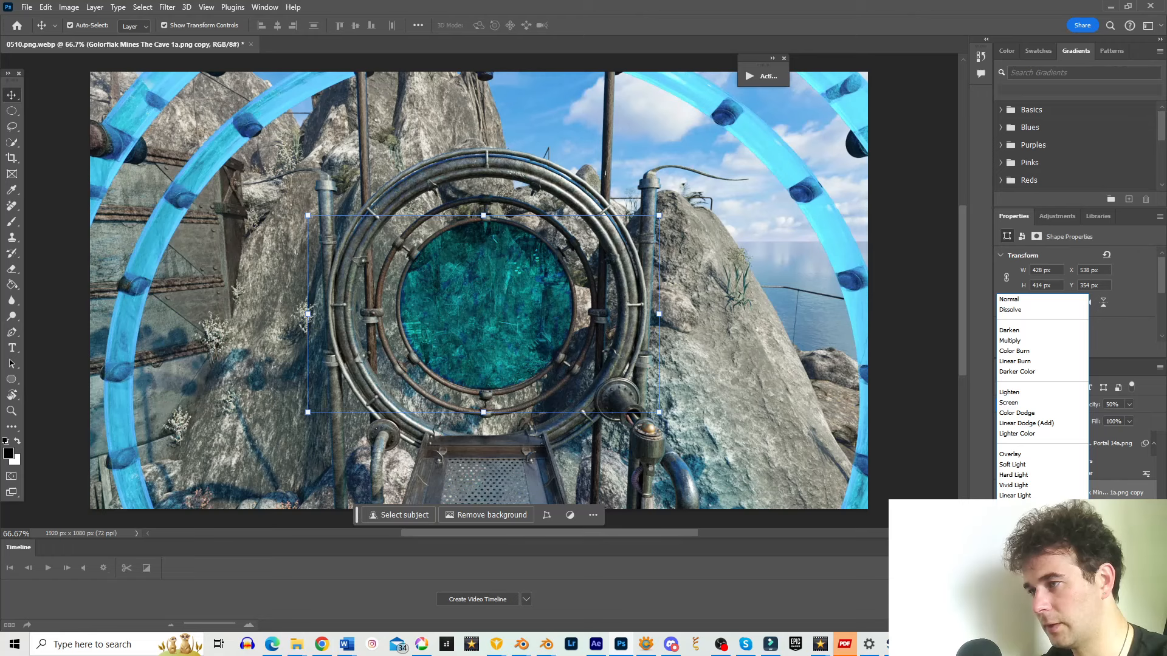
pyautogui.moveTo(1017, 433)
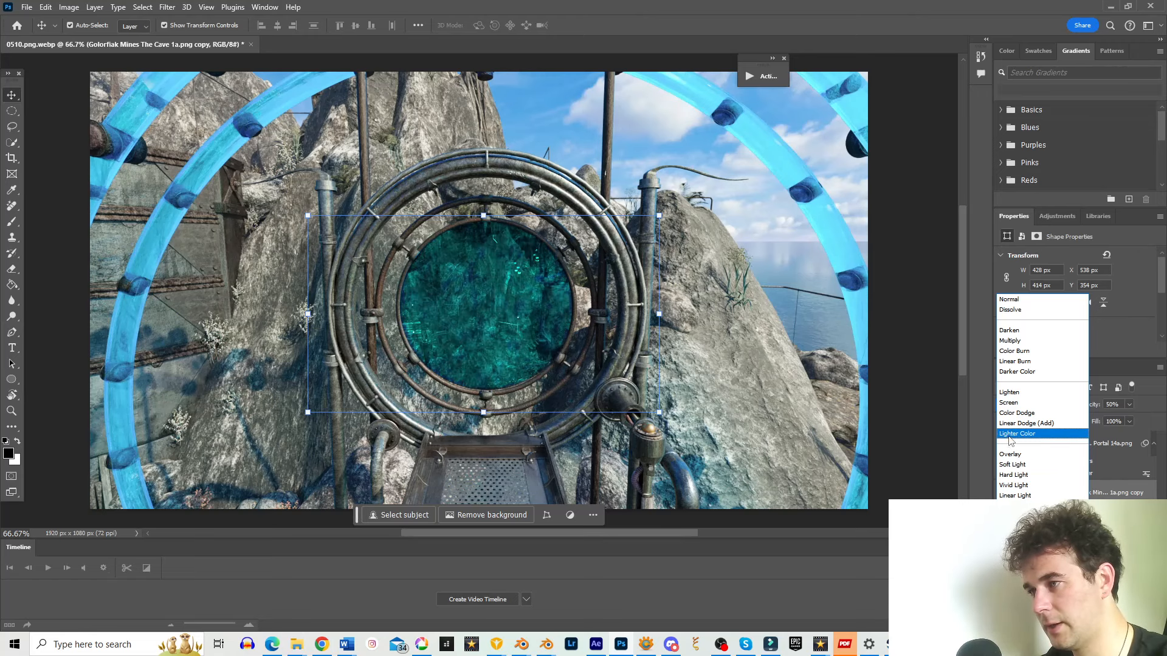
pyautogui.moveTo(1027, 423)
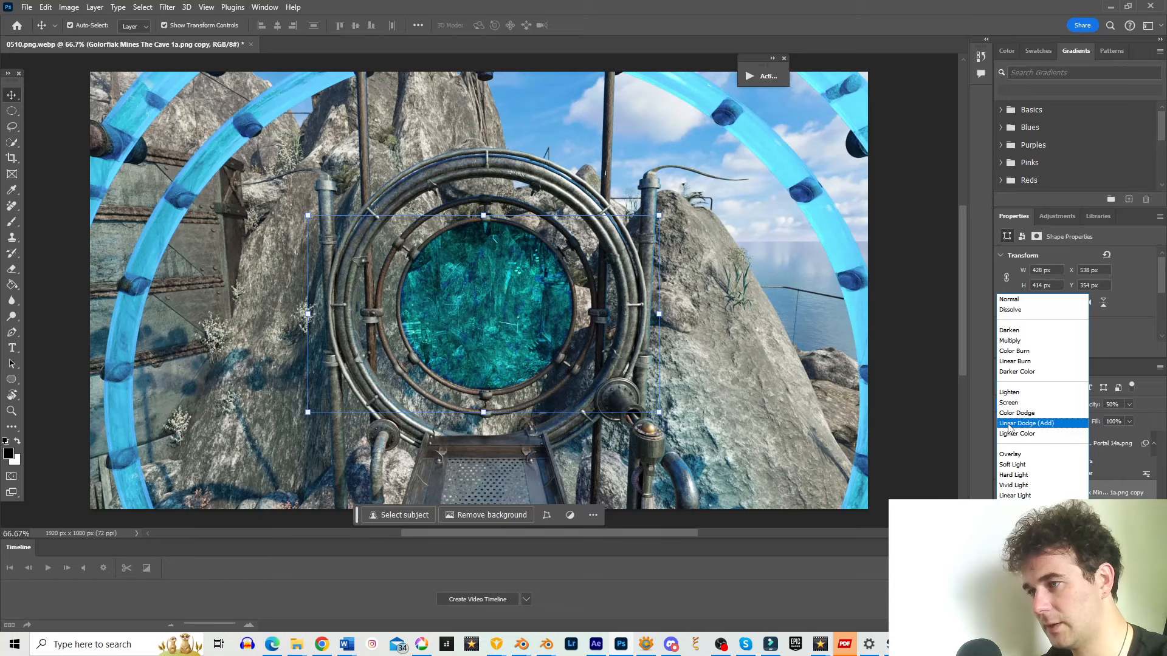
pyautogui.click(1026, 423)
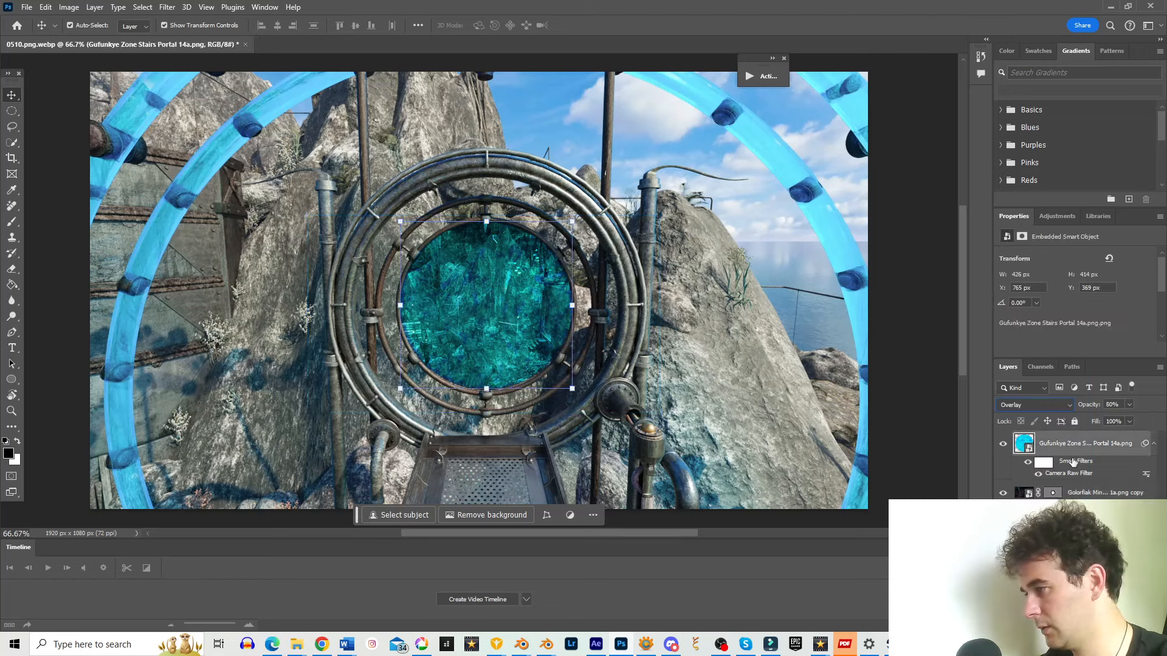
# Blend the portal texture in Overlay and change the blend mode of its duplicate.
pyautogui.click(1104, 491)
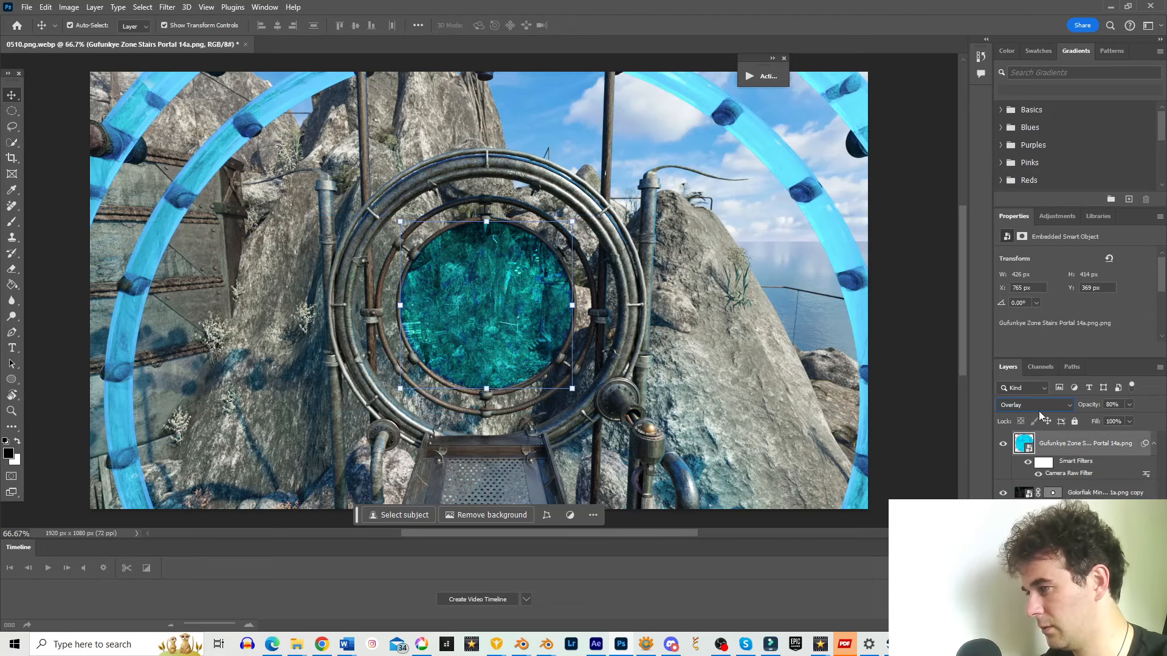
pyautogui.click(1032, 404)
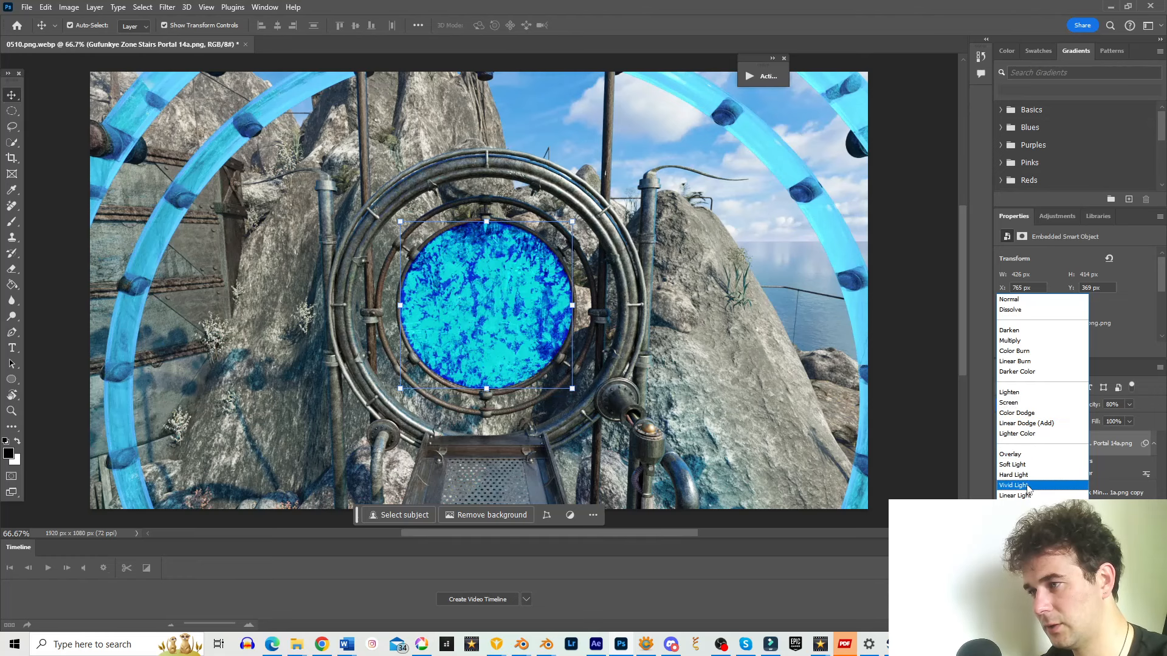
pyautogui.click(1010, 454)
pyautogui.write('50')
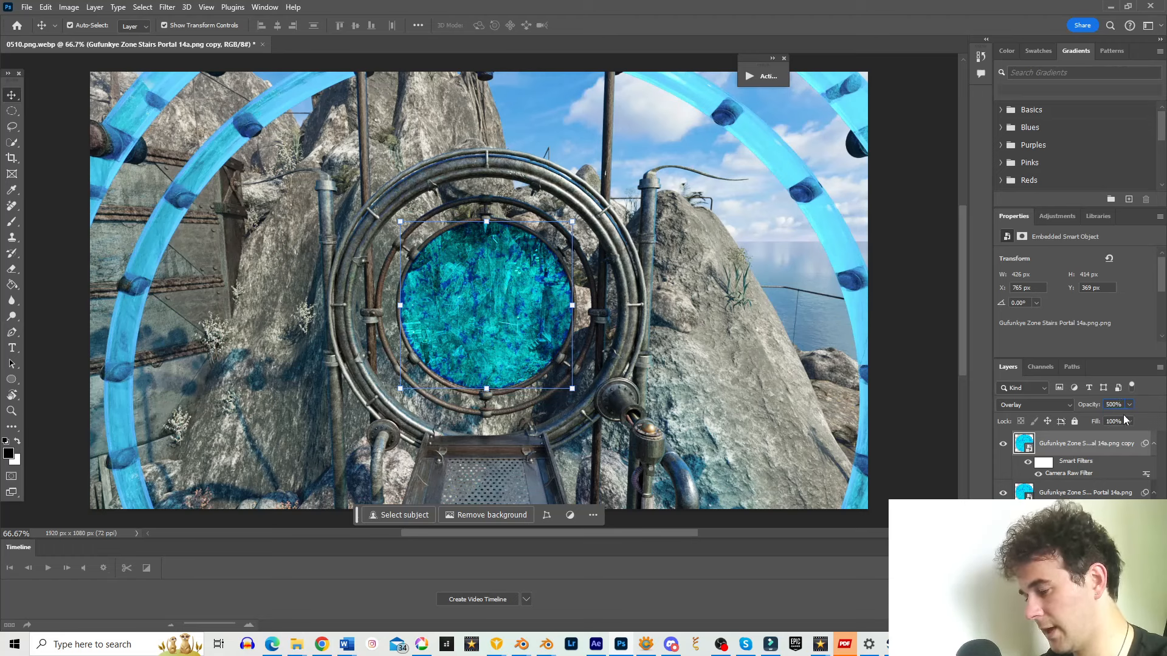
pyautogui.click(1031, 404)
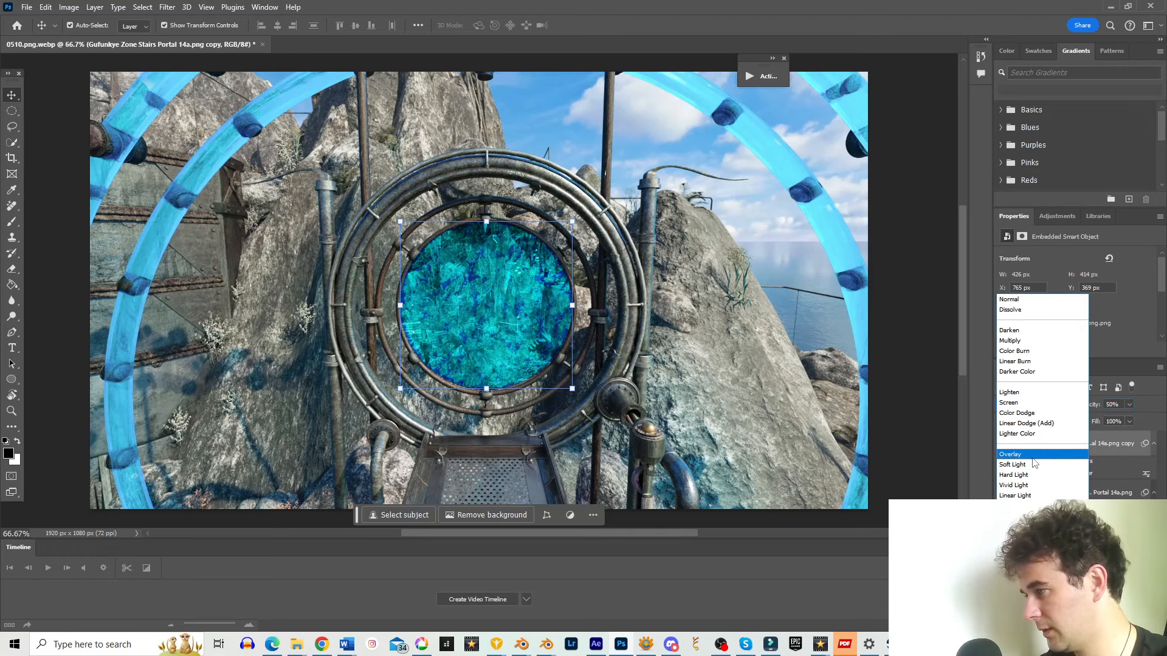
pyautogui.moveTo(1014, 496)
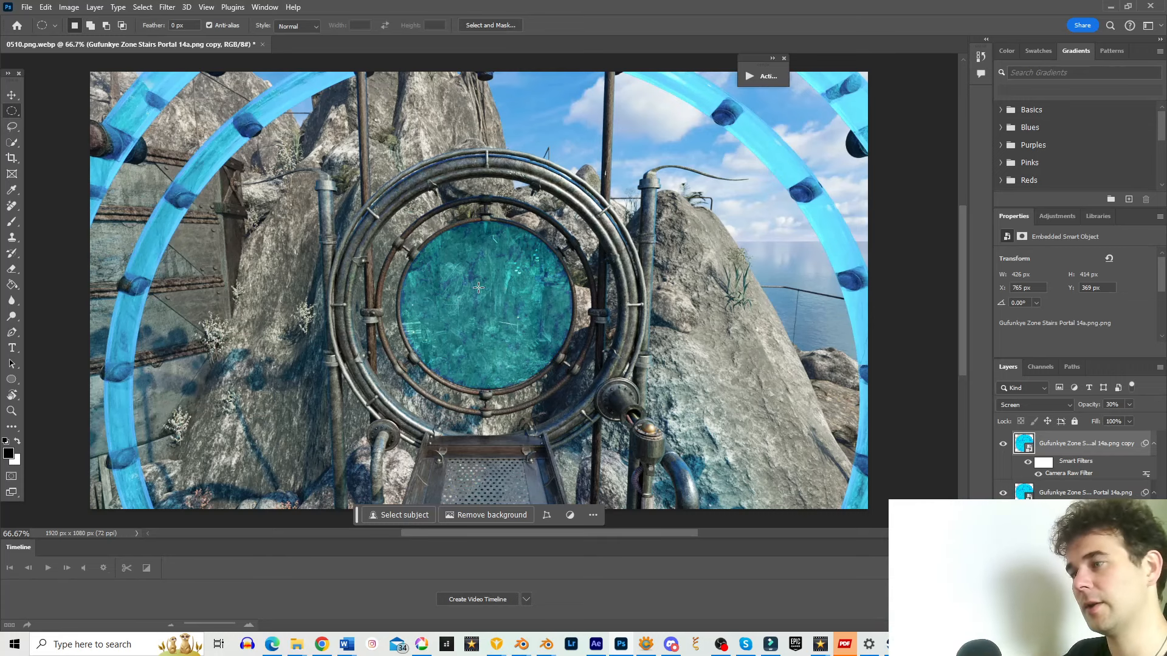
pyautogui.moveTo(599, 370)
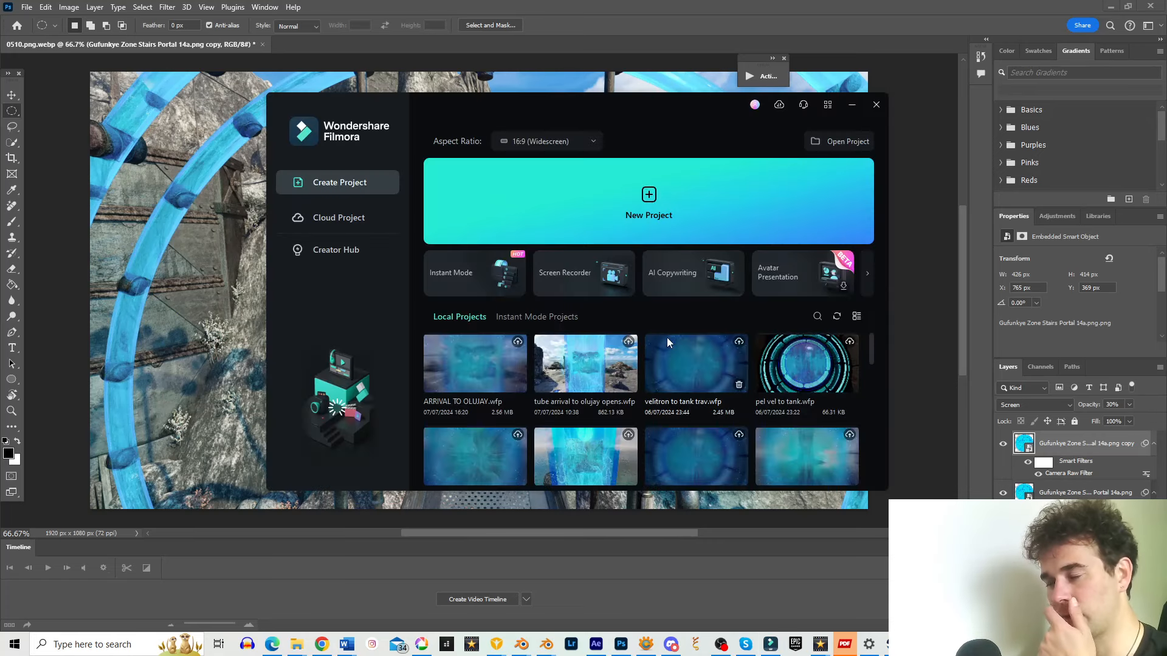
pyautogui.moveTo(588, 209)
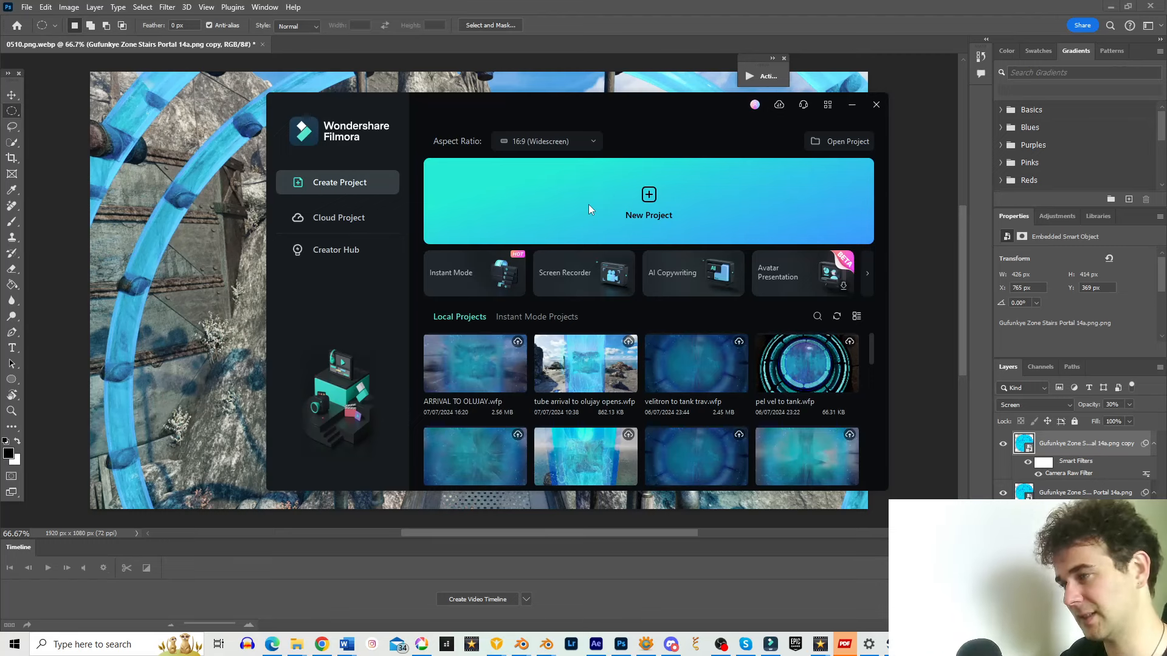
pyautogui.moveTo(585, 365)
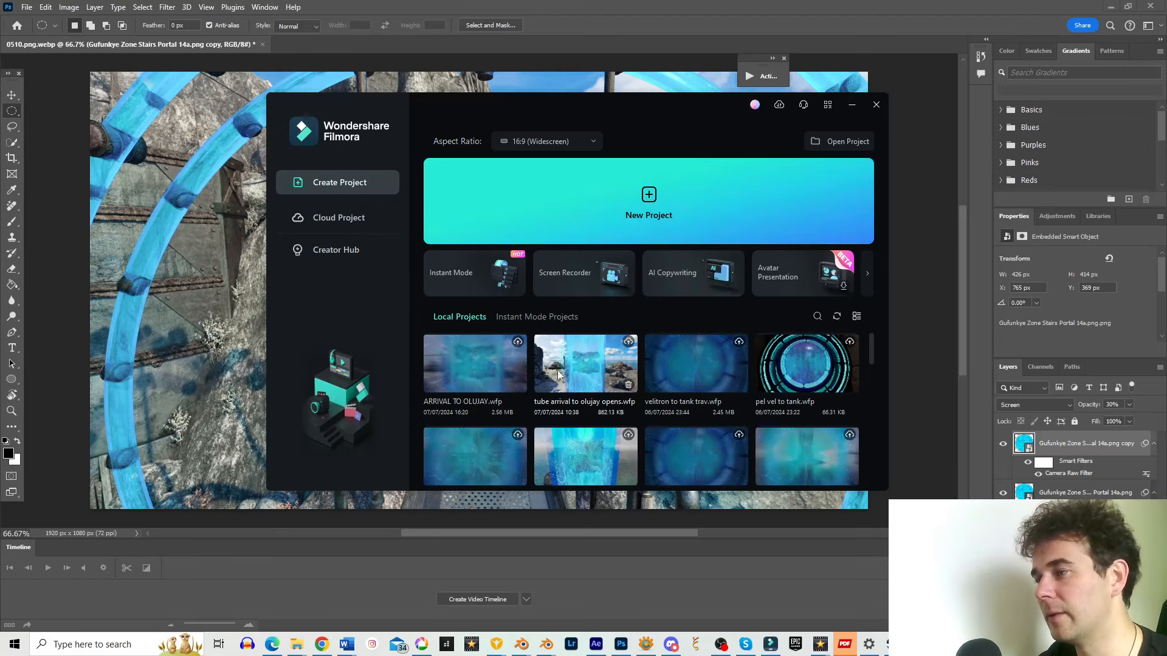
# Open the 'pel vel to tank.wfp' project from Local Projects.
pyautogui.scroll(-3)
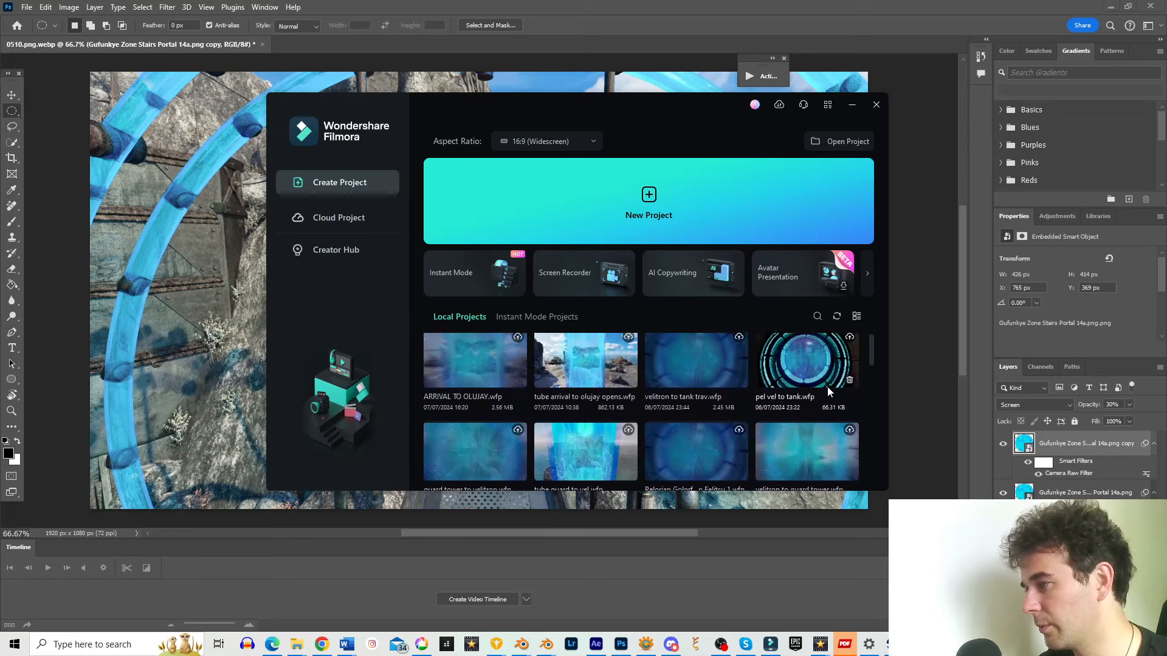
pyautogui.click(649, 201)
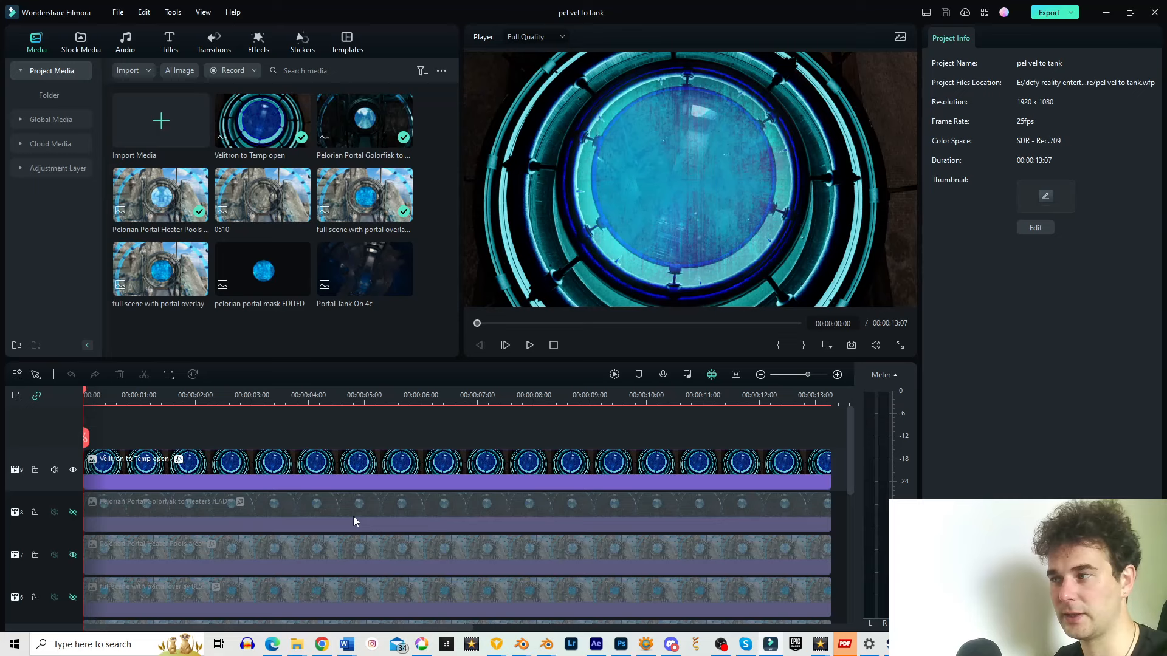
# Bring the edited 0510.png portal still onto the top timeline track.
pyautogui.click(528, 345)
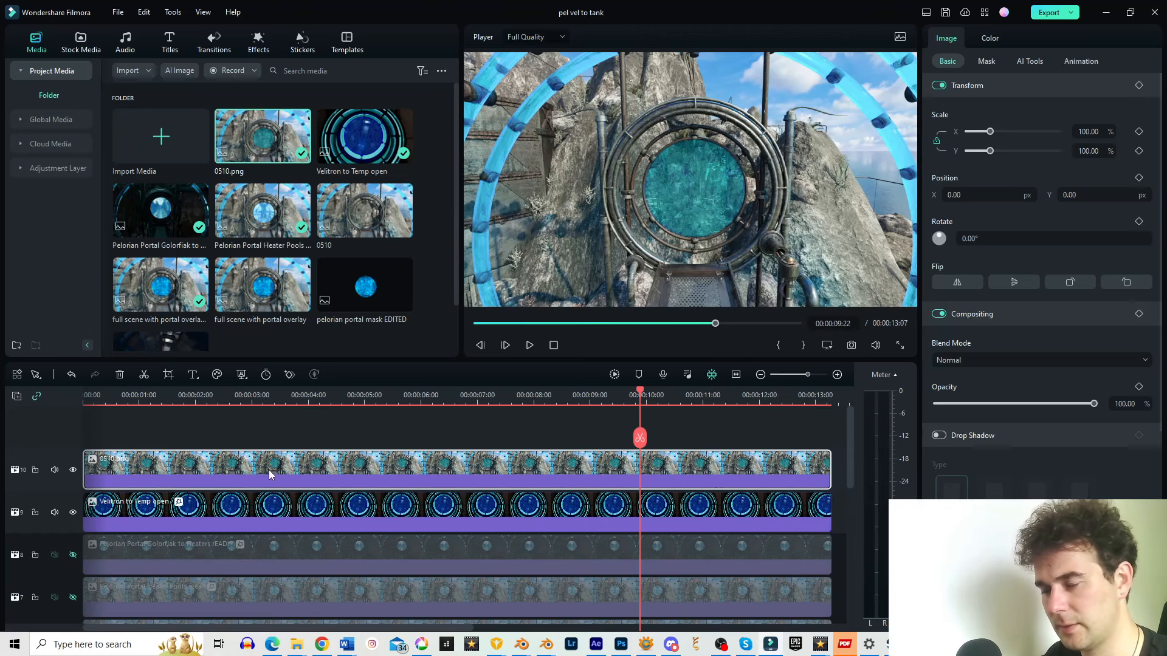
pyautogui.moveTo(606, 286)
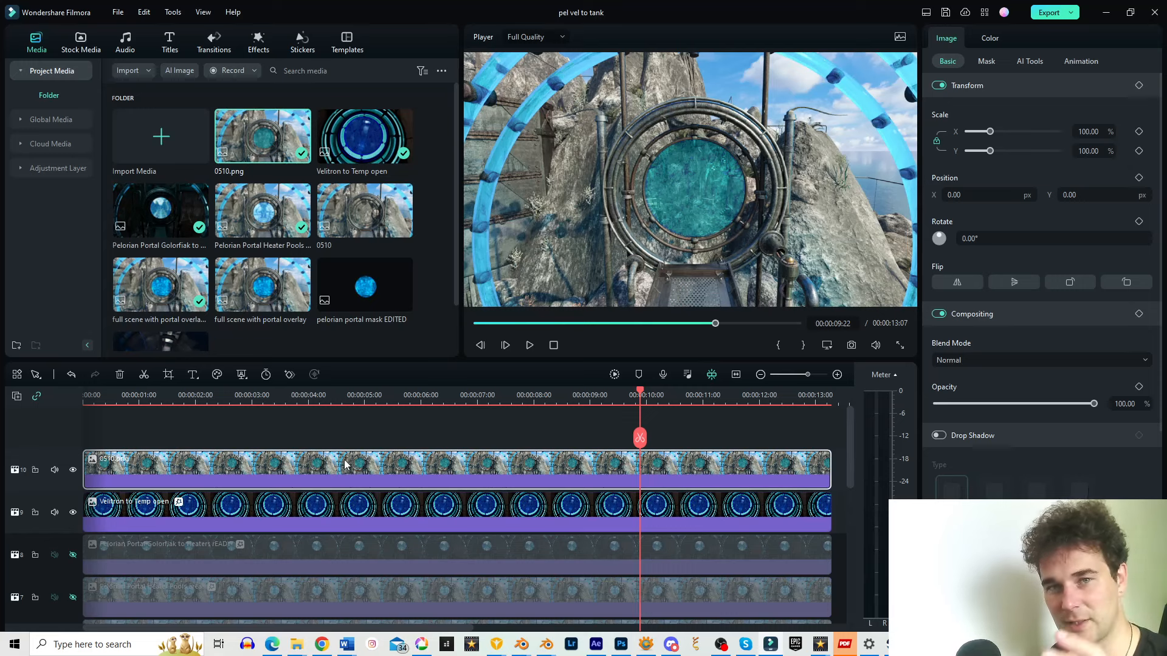
pyautogui.moveTo(854, 451)
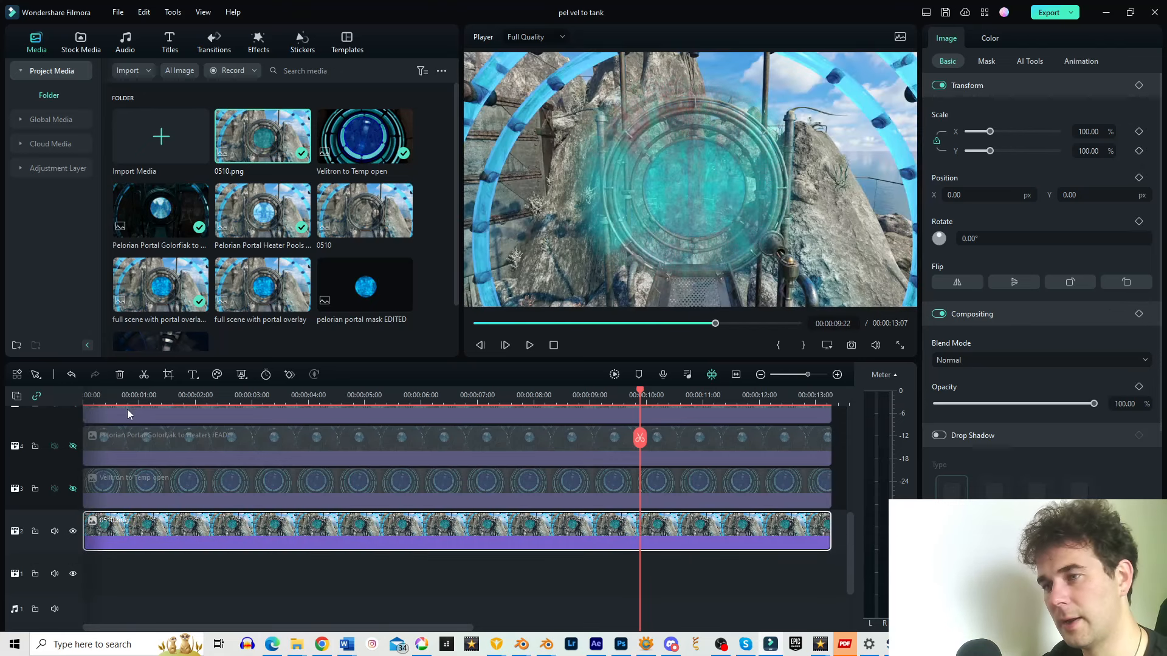
# Preview the clip and swap its drawn mask for a Circle mask fitted to the inner ring.
pyautogui.click(529, 344)
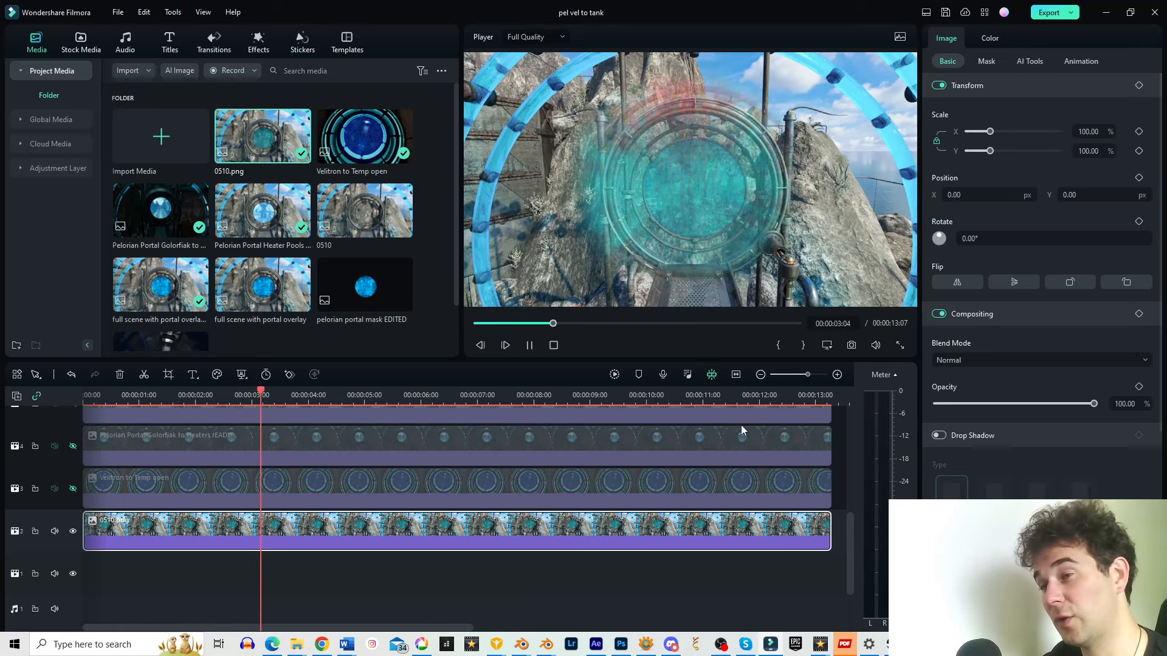
pyautogui.click(985, 61)
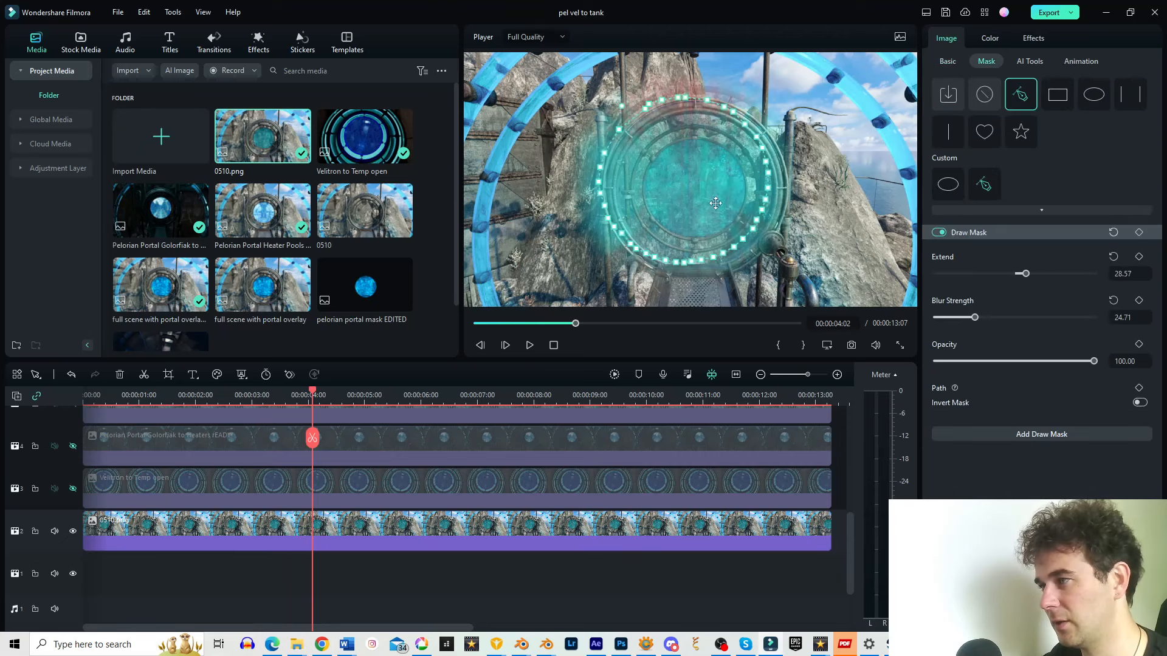
pyautogui.moveTo(746, 193)
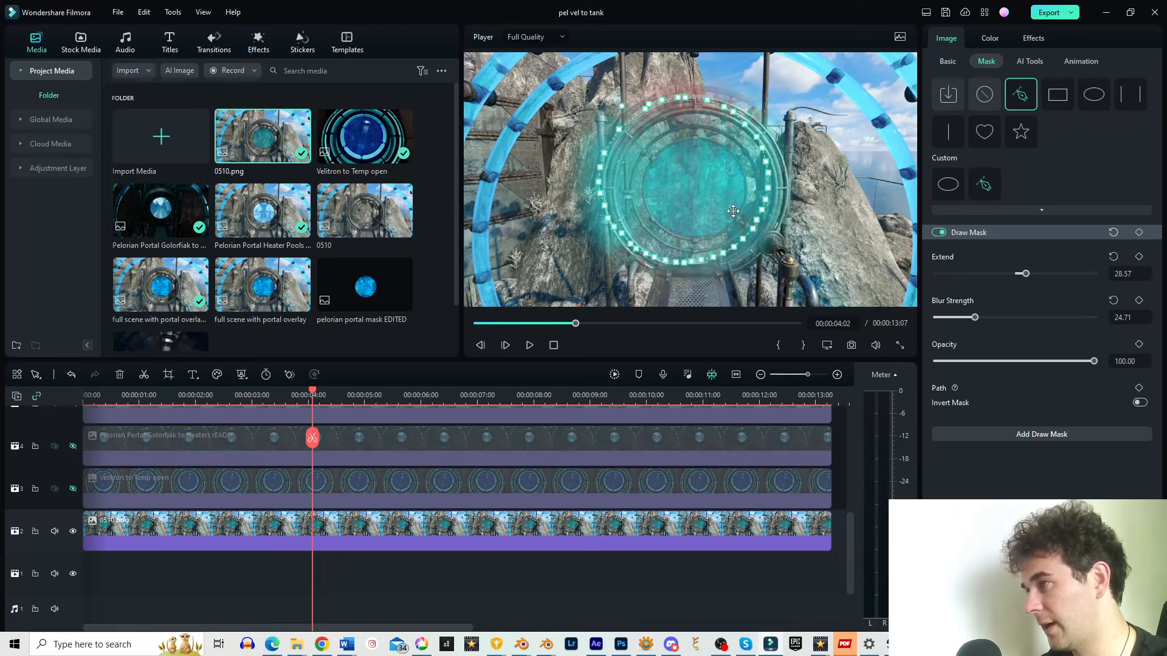
pyautogui.click(1094, 95)
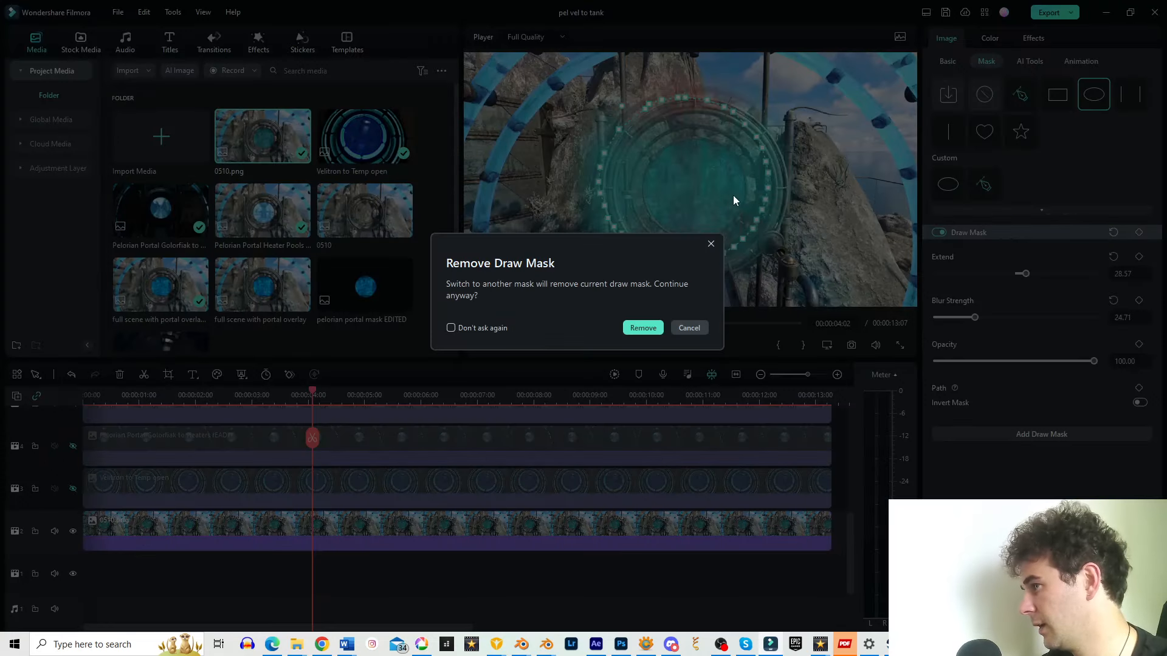
pyautogui.click(642, 327)
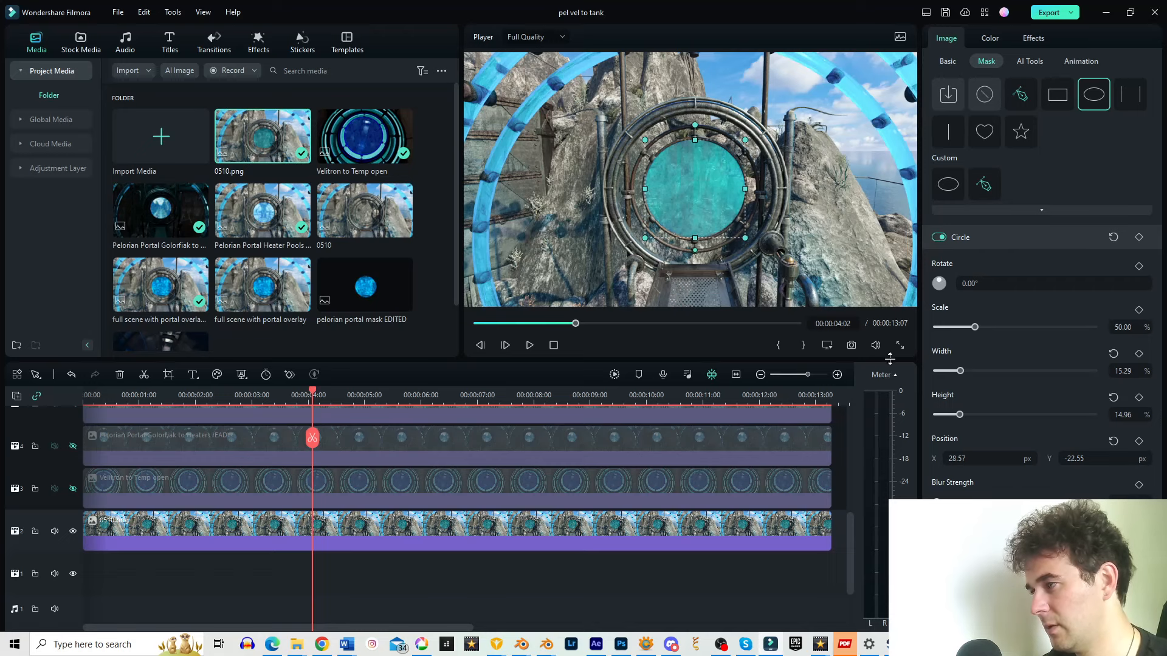
pyautogui.moveTo(460, 236)
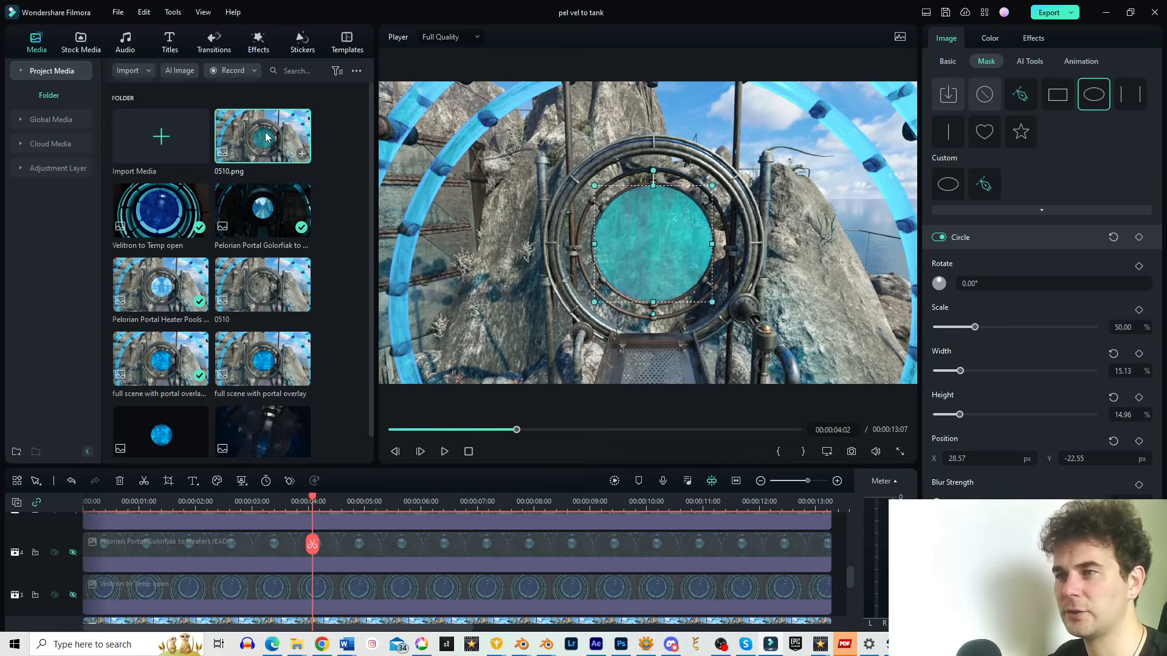
pyautogui.moveTo(1022, 119)
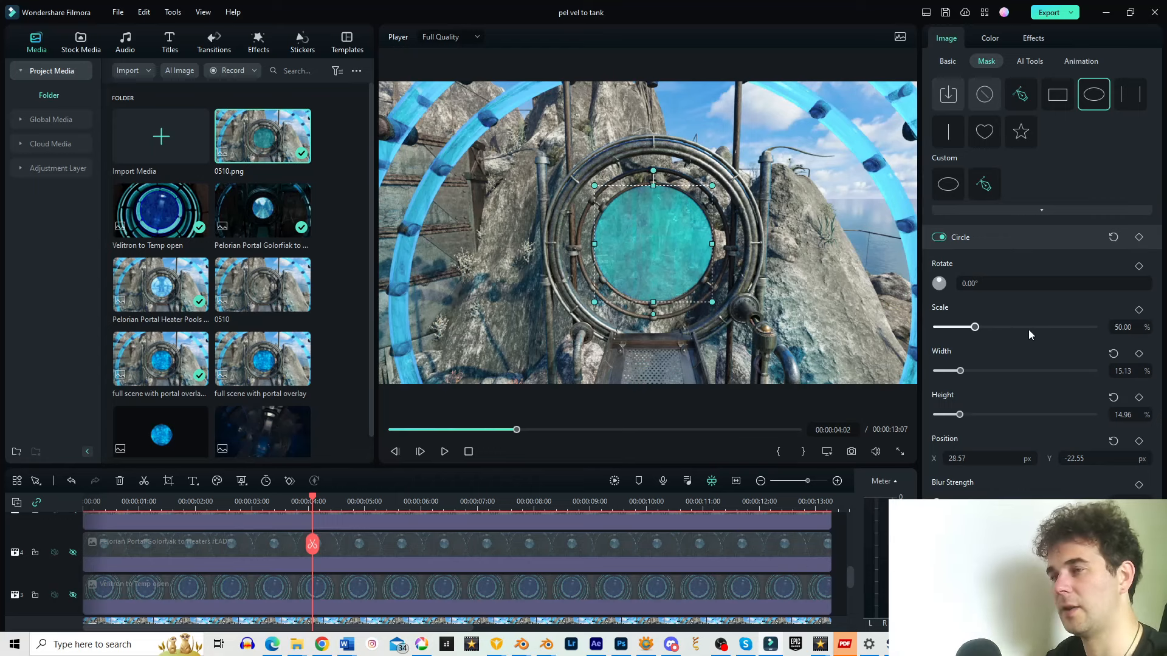
pyautogui.moveTo(1055, 308)
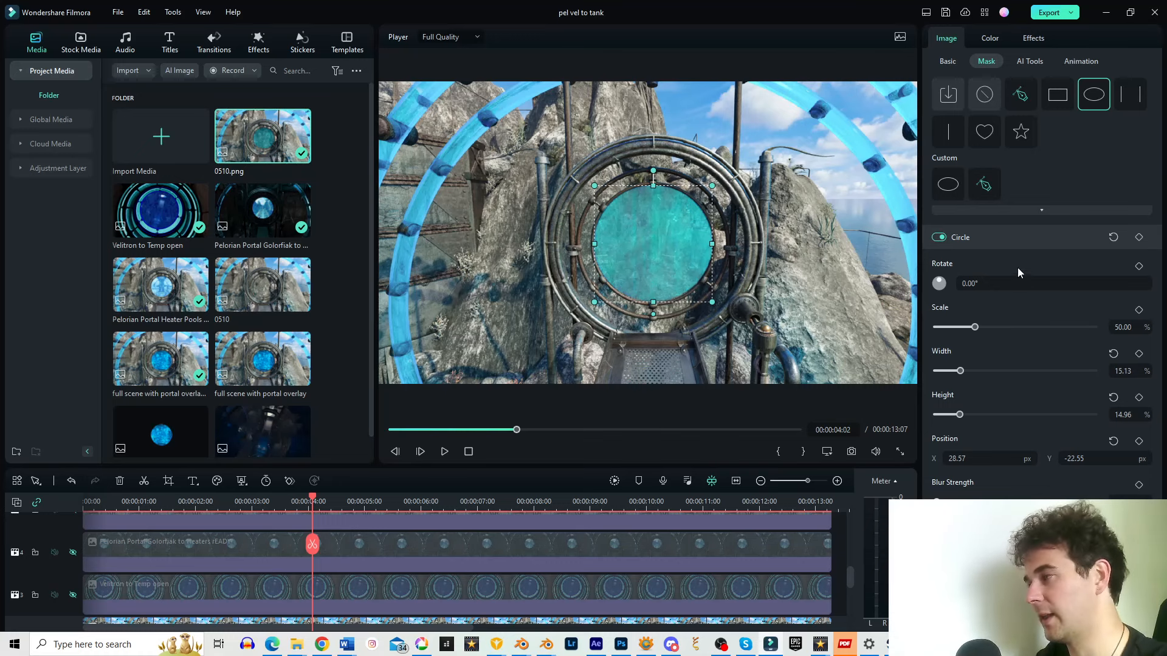
pyautogui.click(1034, 37)
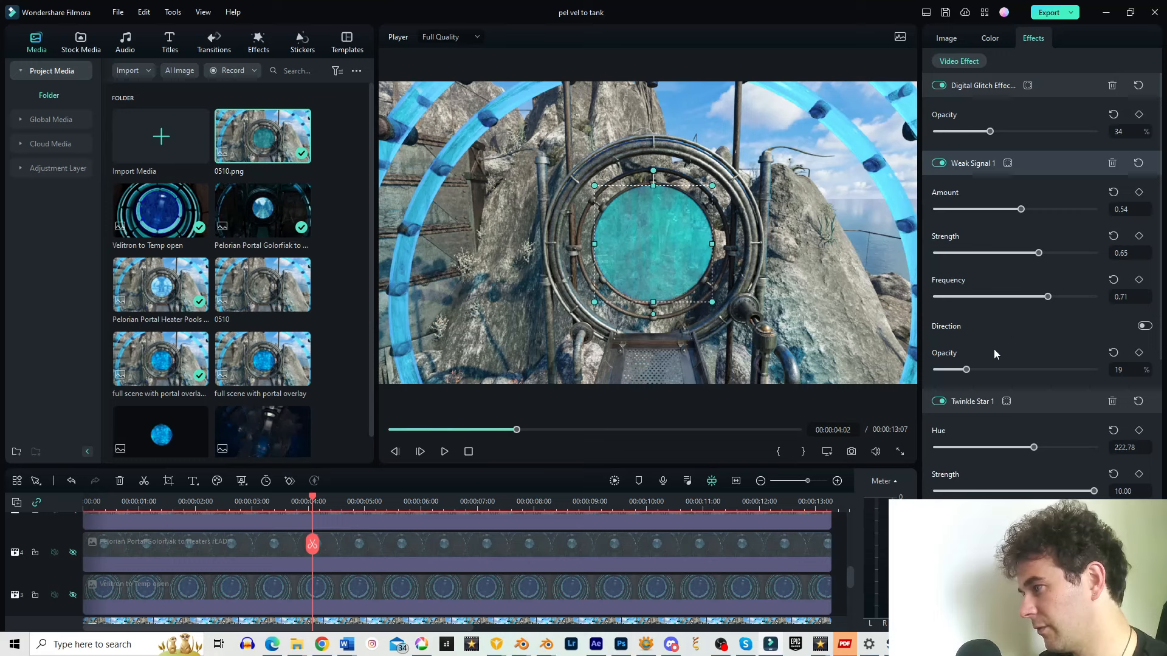
pyautogui.moveTo(785, 287)
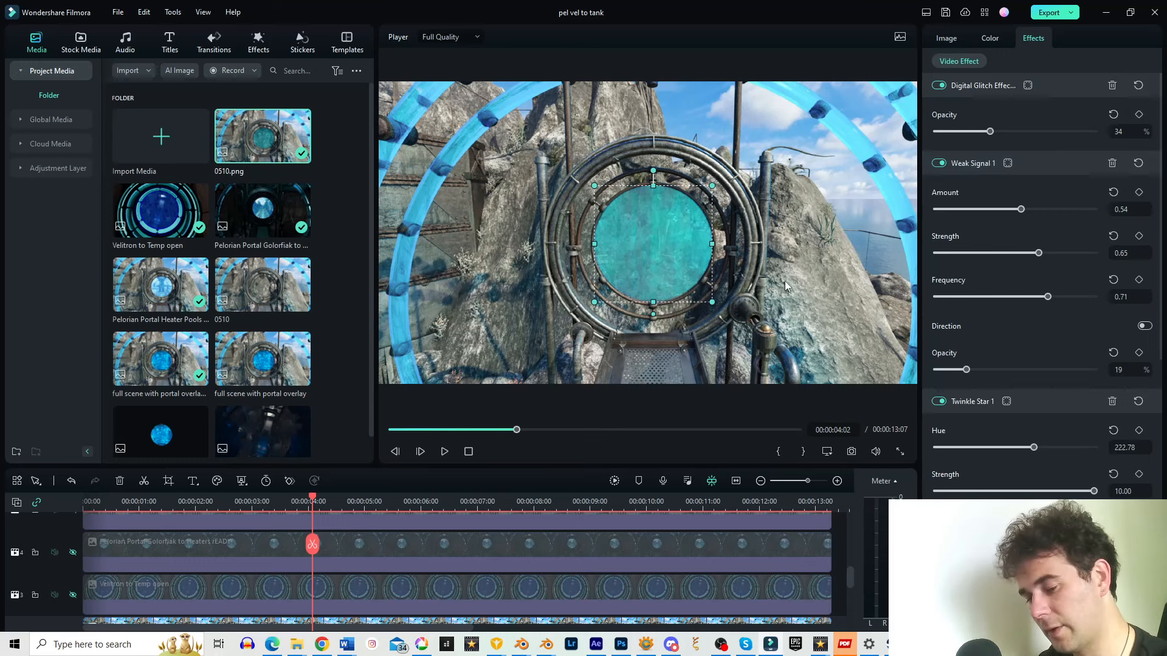
# Preview the portal clip while setting Digital Glitch to 71% and Weak Signal to 0.61/0.88/0.22/20%.
pyautogui.click(444, 452)
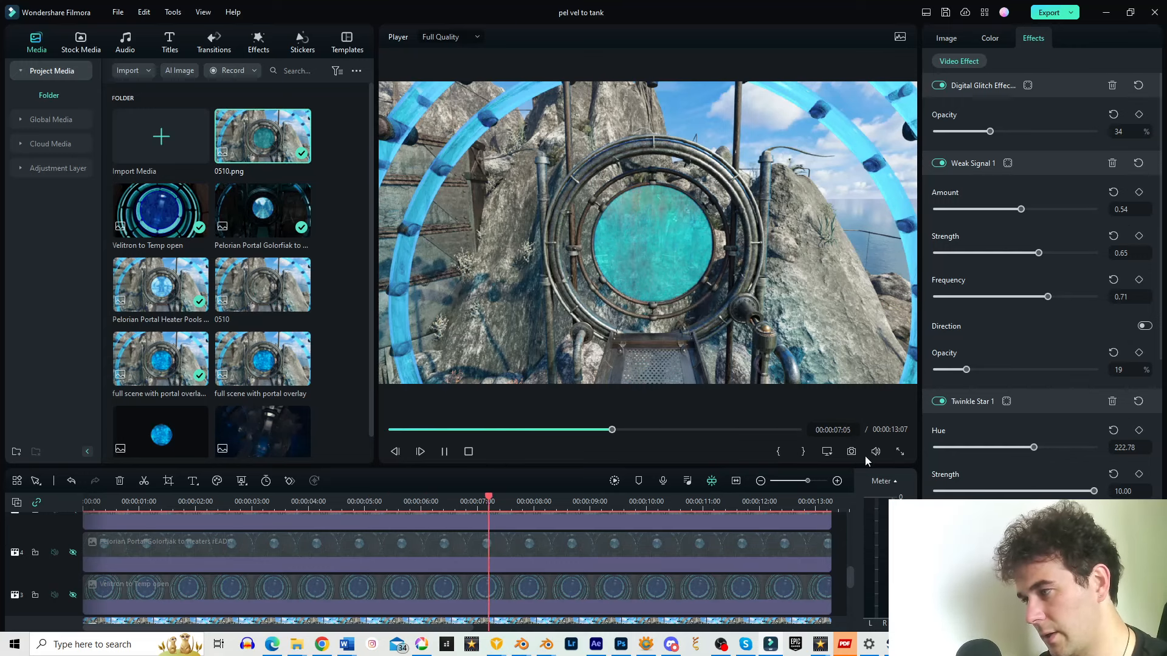
pyautogui.click(420, 451)
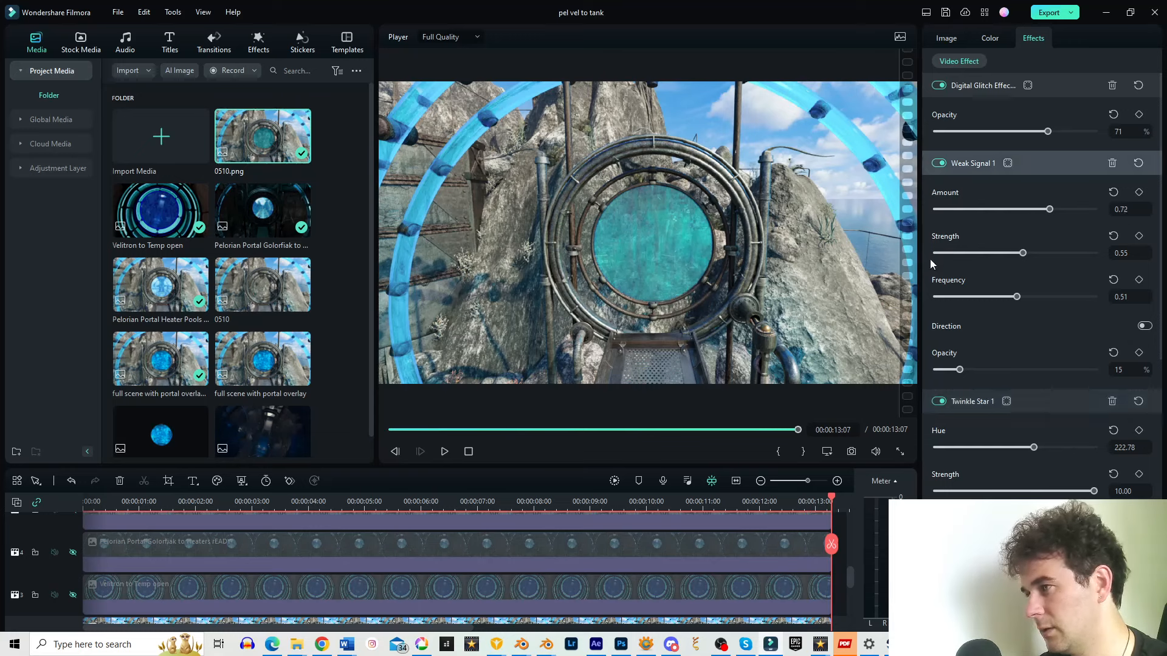
pyautogui.click(419, 452)
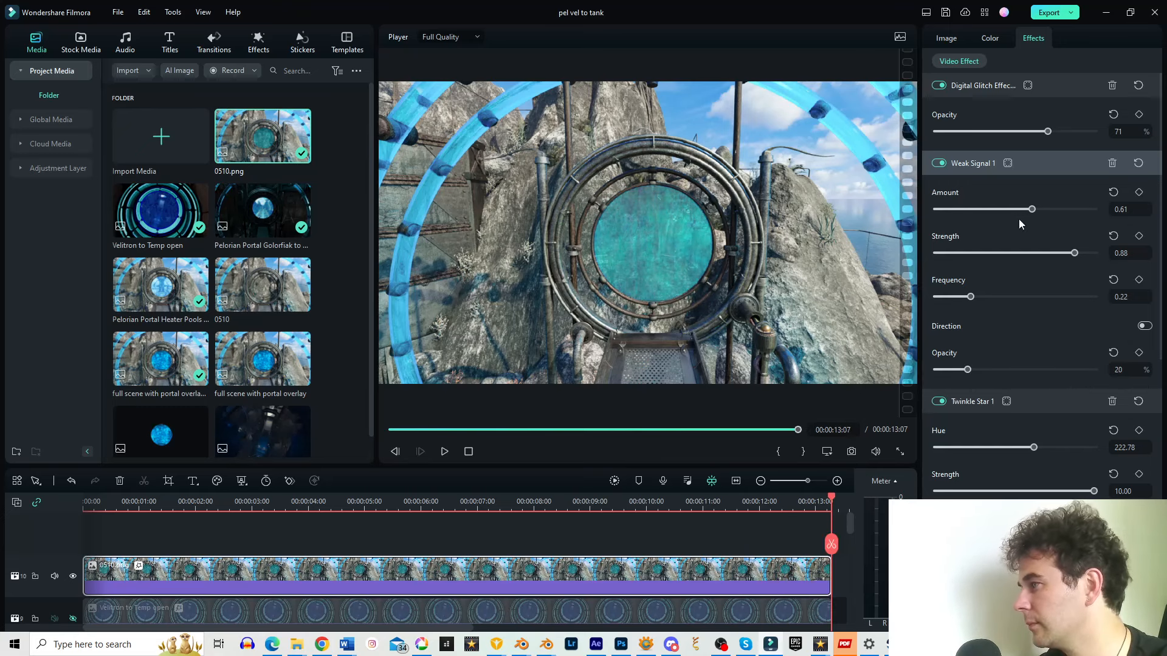
pyautogui.scroll(-3)
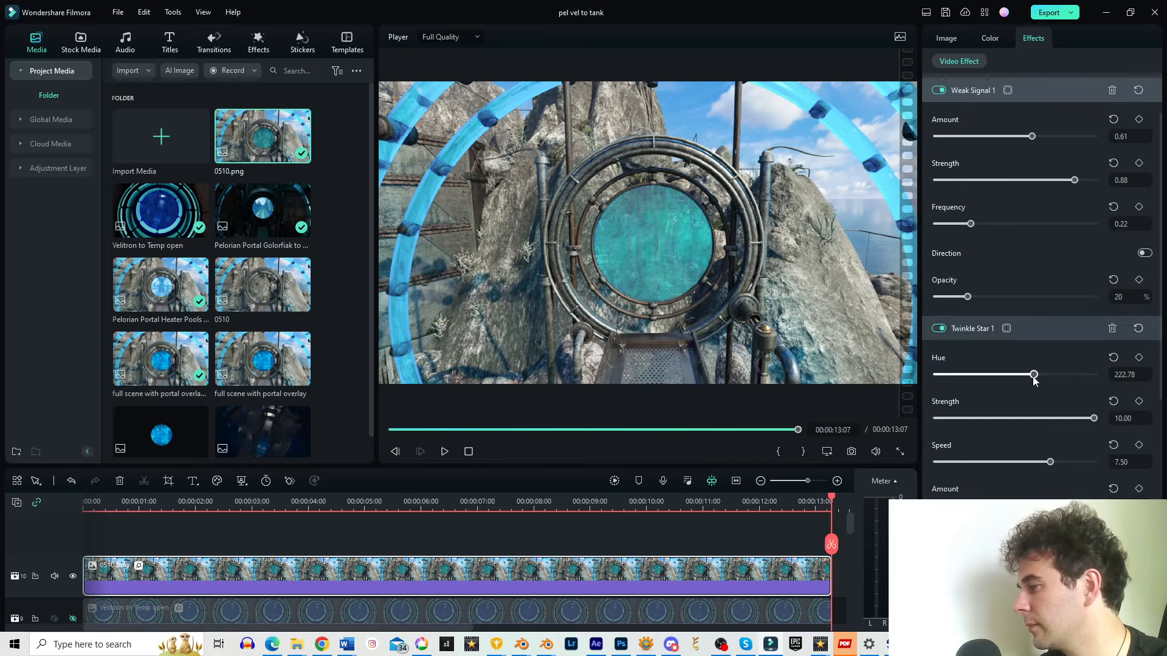
# Set Purple Bursts opacity to 18% and open the Pelorian Golorfiak to Felitsu 1 project.
pyautogui.scroll(-3)
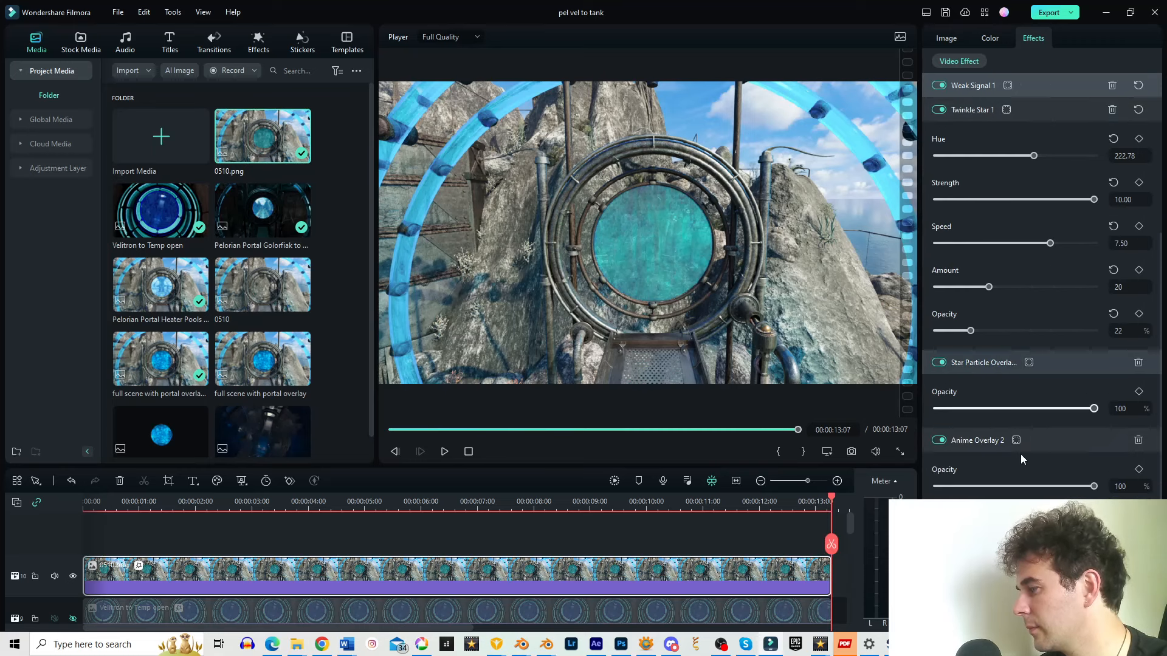
pyautogui.scroll(-3)
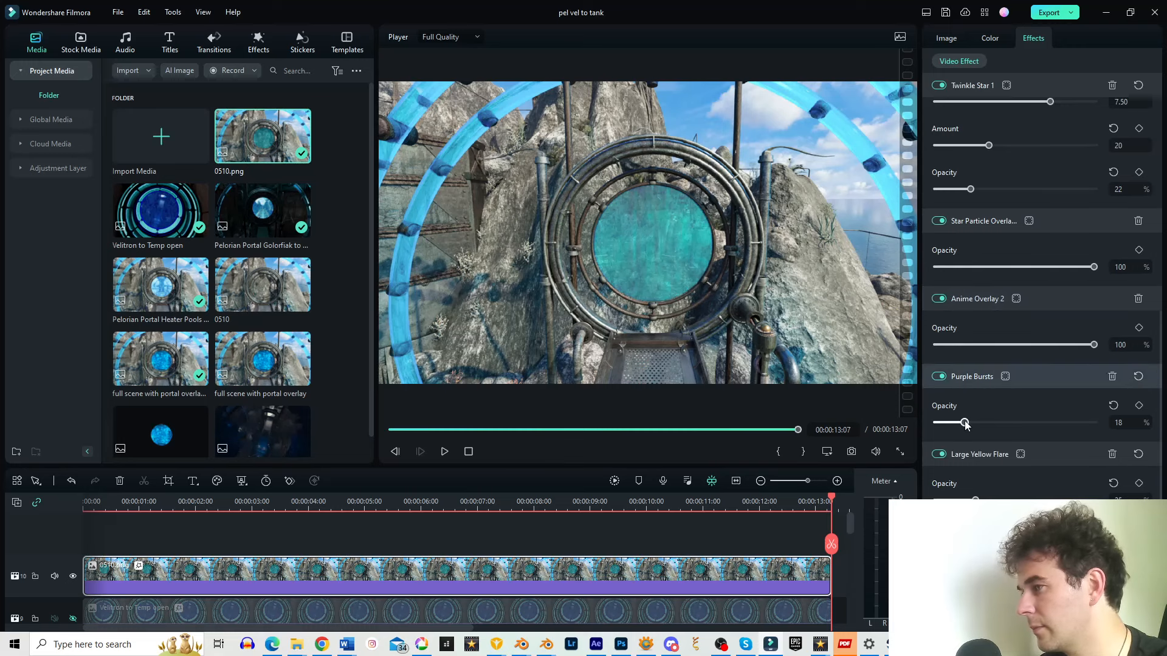
pyautogui.click(443, 452)
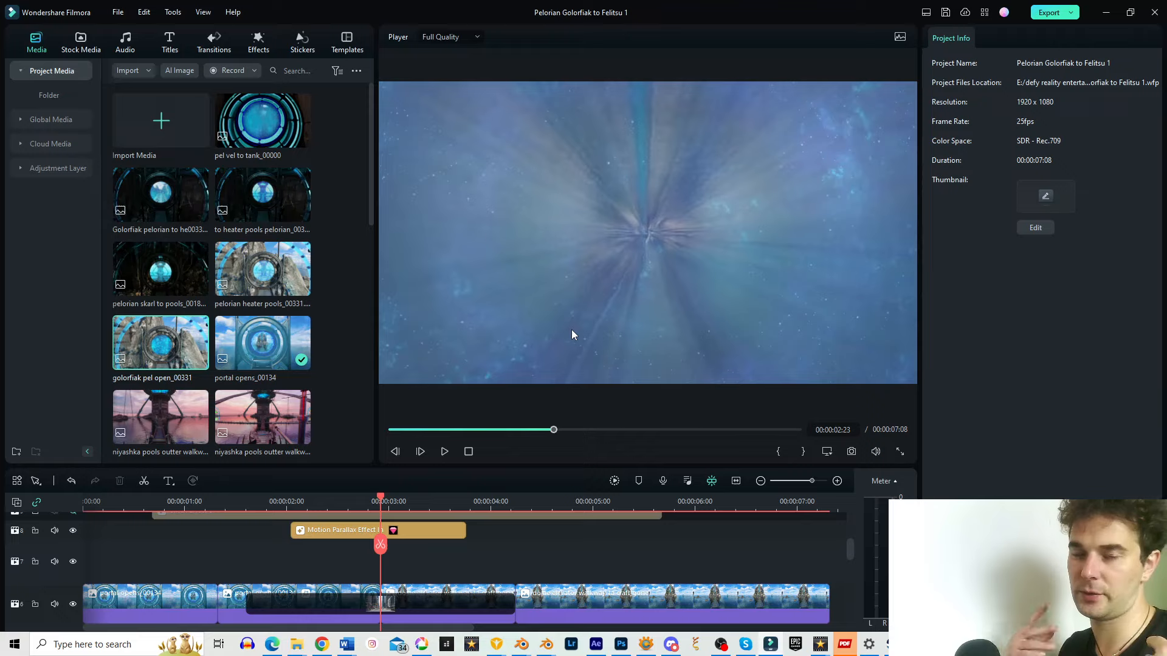
pyautogui.moveTo(672, 291)
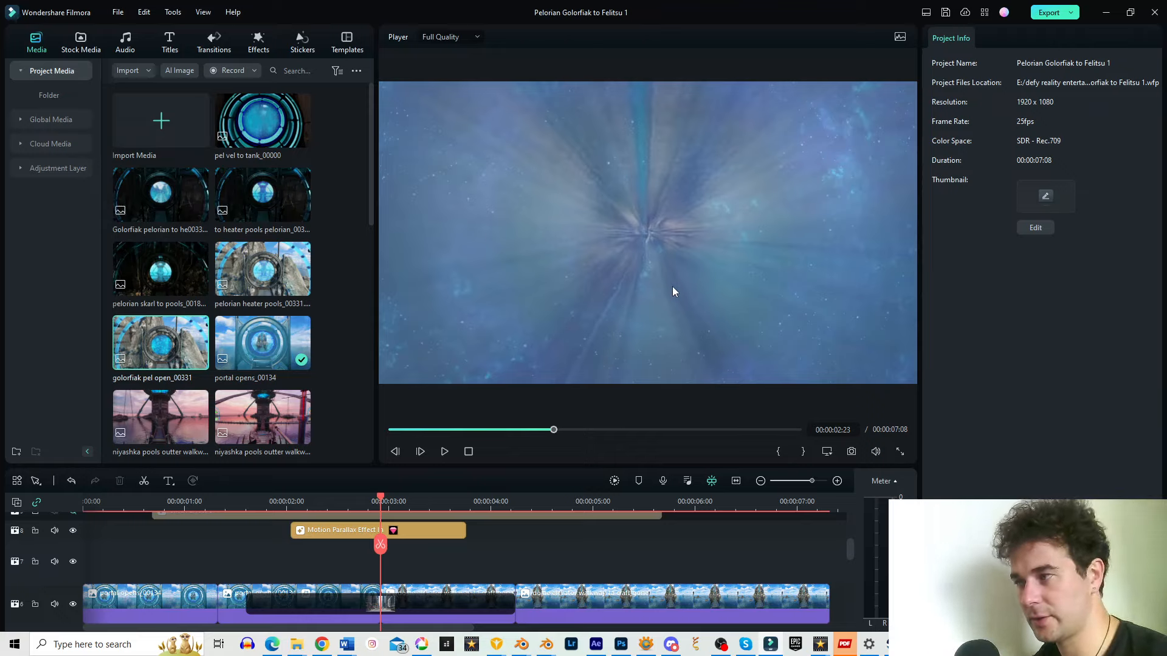
pyautogui.moveTo(517, 485)
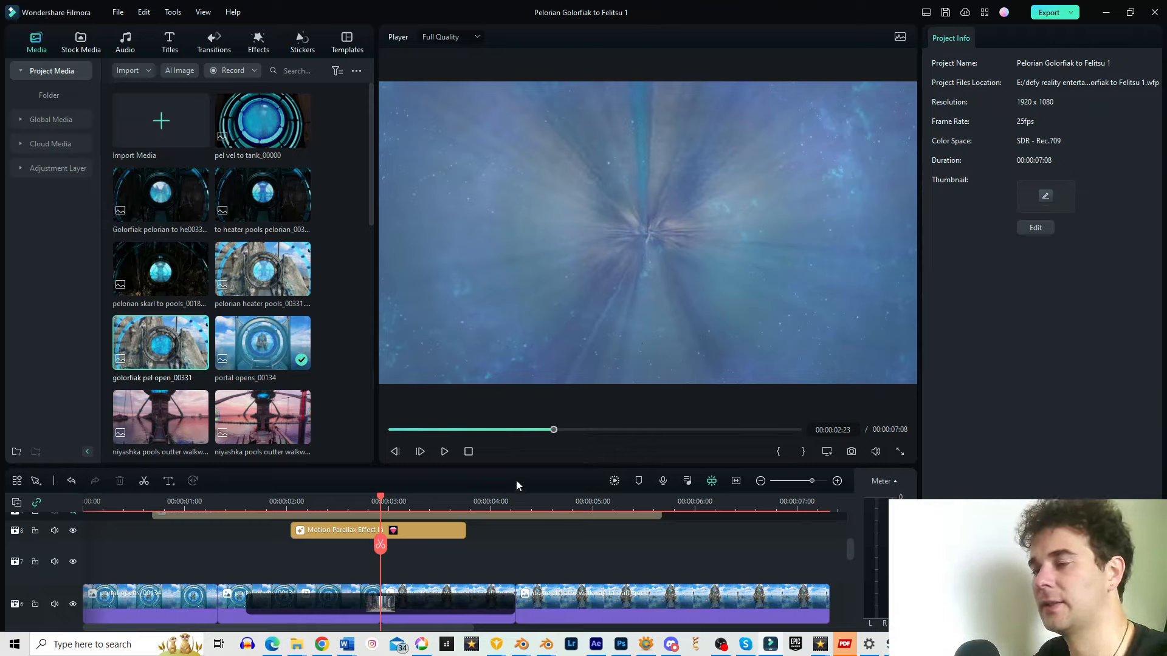
pyautogui.moveTo(364, 186)
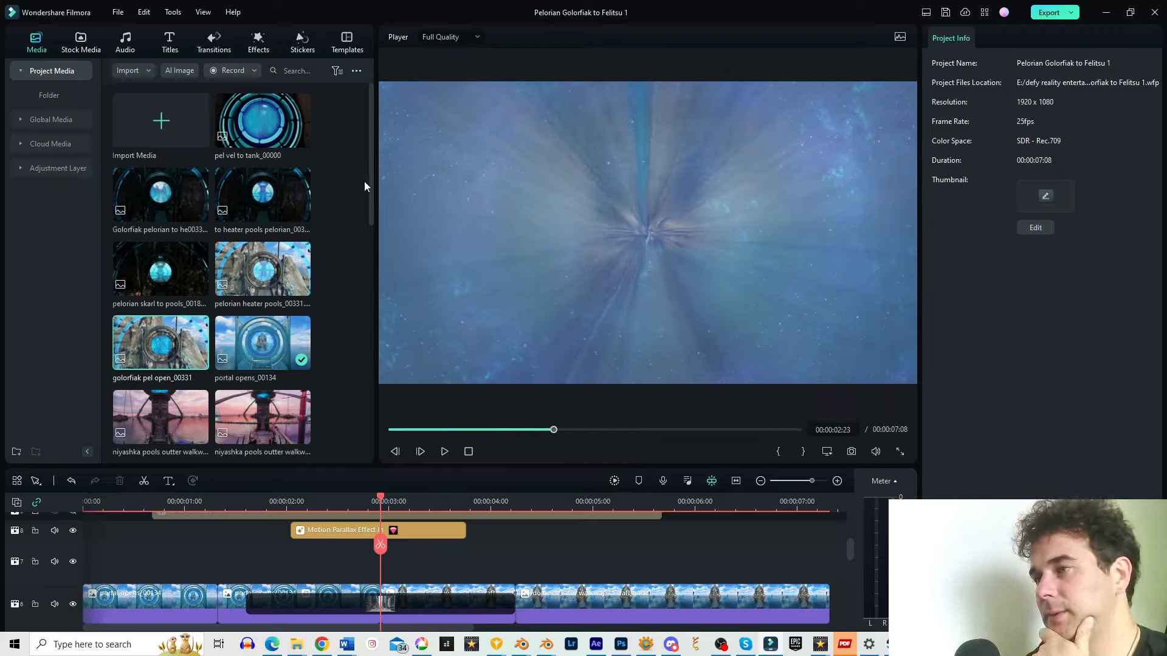
pyautogui.moveTo(303, 188)
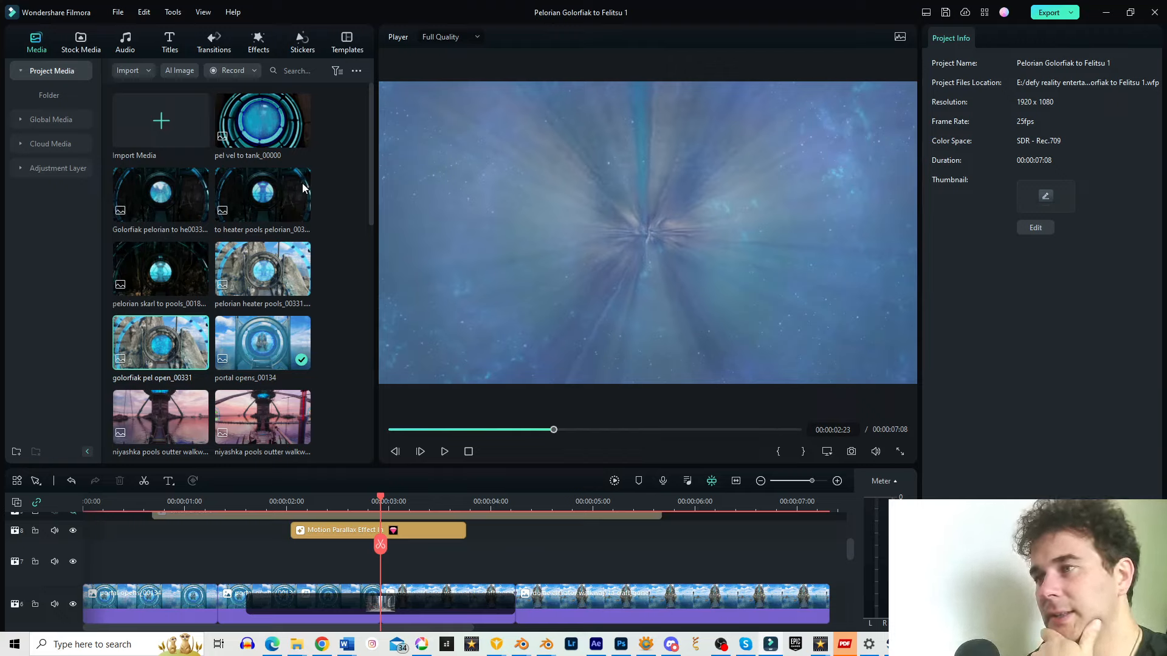
pyautogui.moveTo(190, 298)
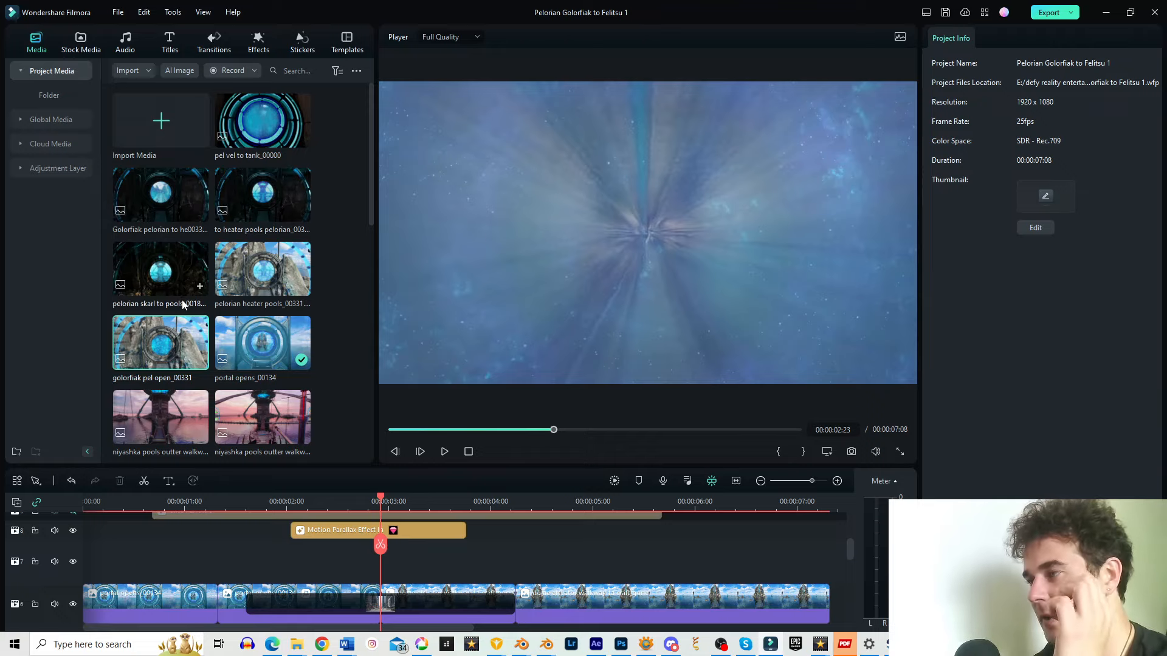
pyautogui.moveTo(186, 319)
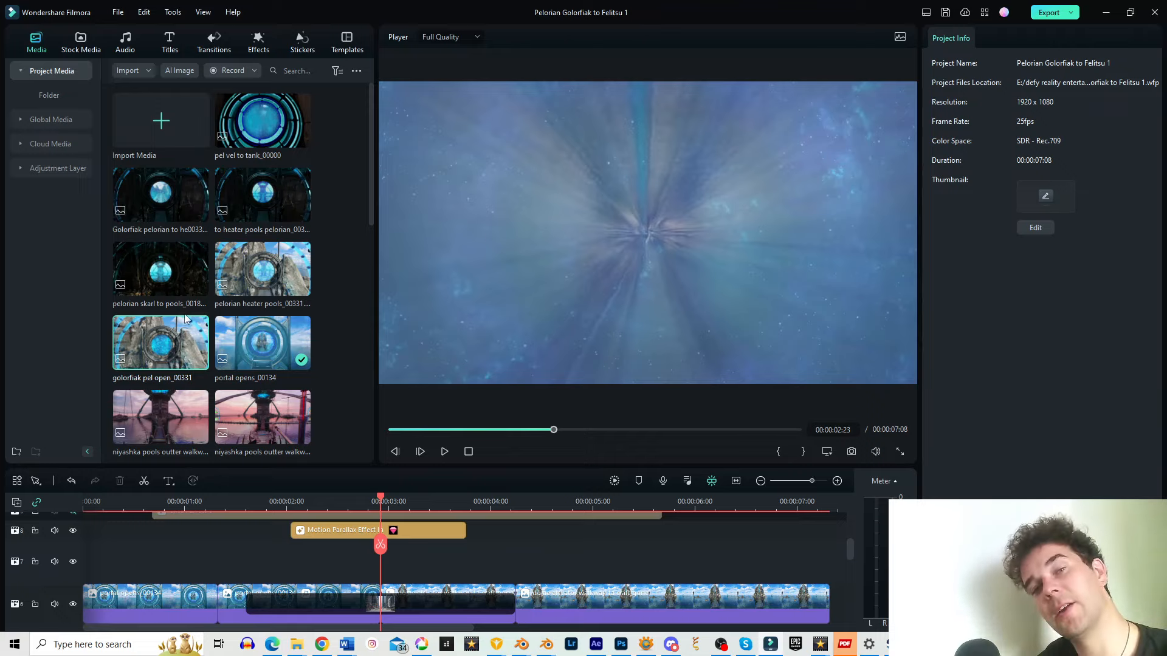
pyautogui.moveTo(271, 314)
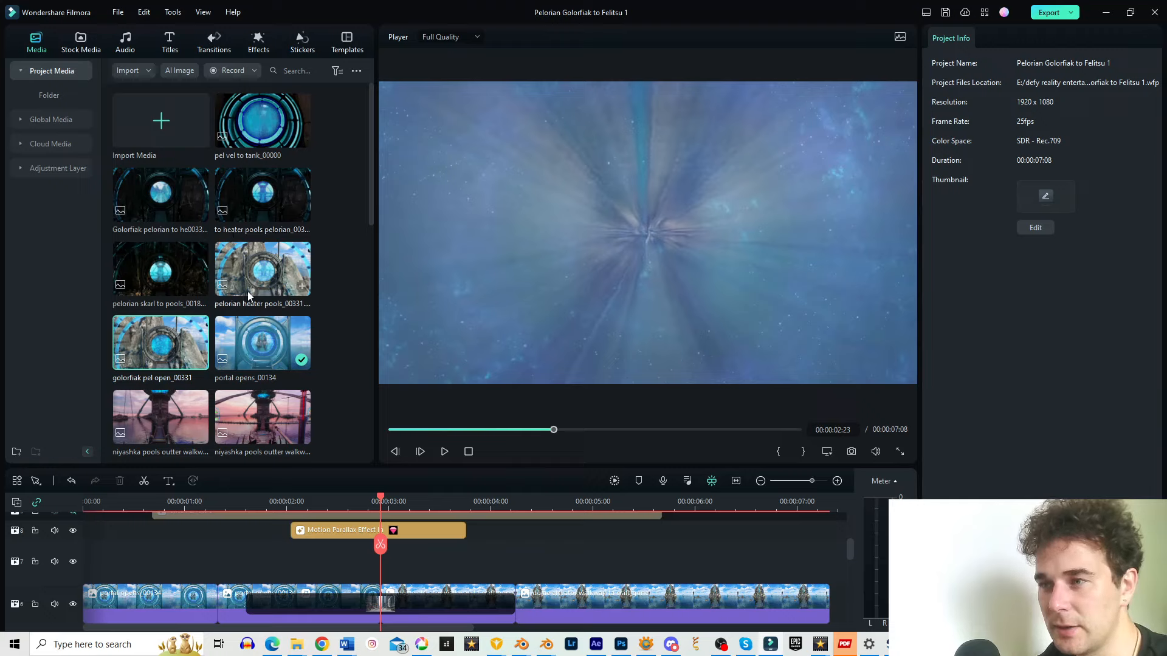
pyautogui.moveTo(192, 352)
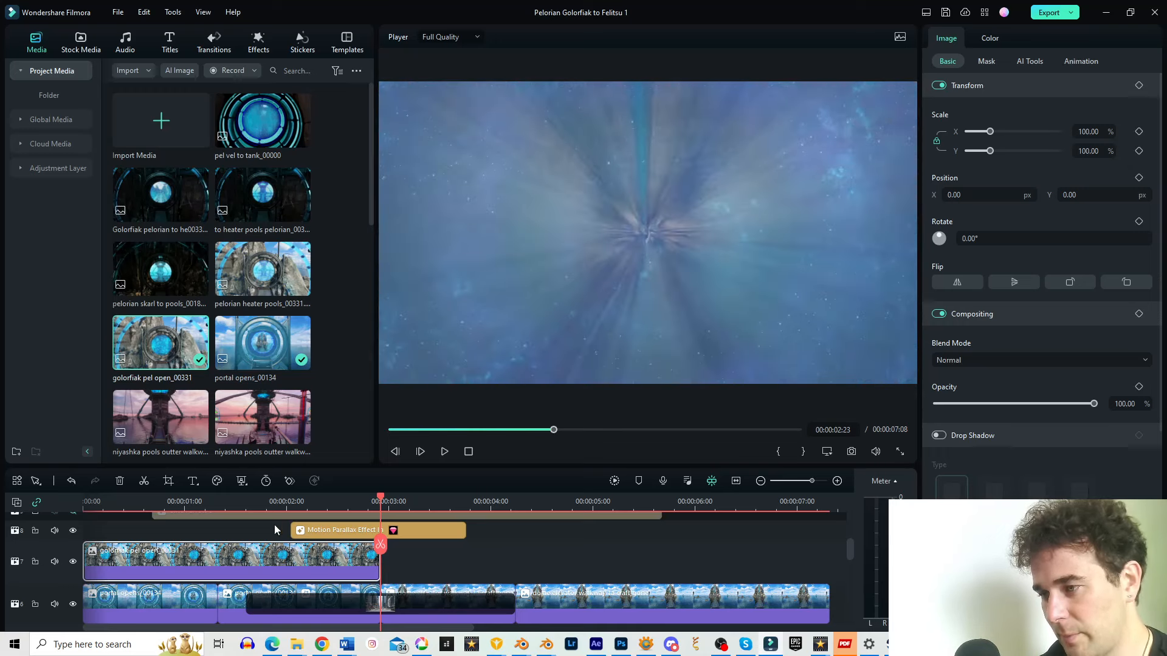
# Put the Golorfiak Mines cave clip on track 7 after the portal clip, joined by an Overlap warp transition.
pyautogui.click(444, 451)
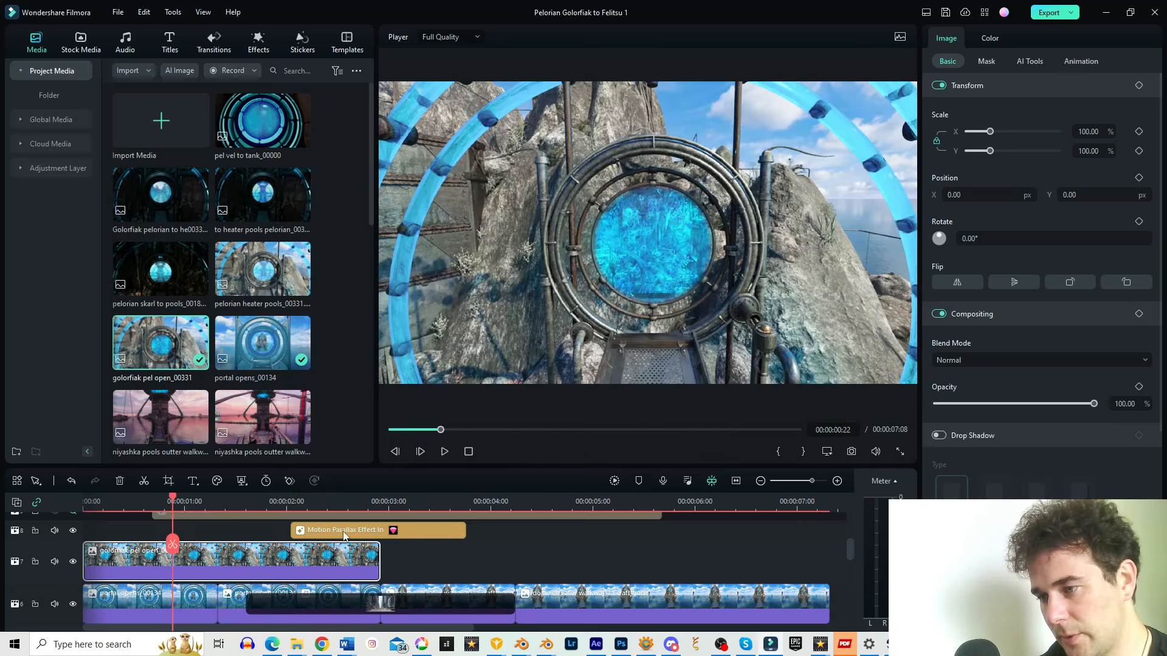
pyautogui.scroll(-3)
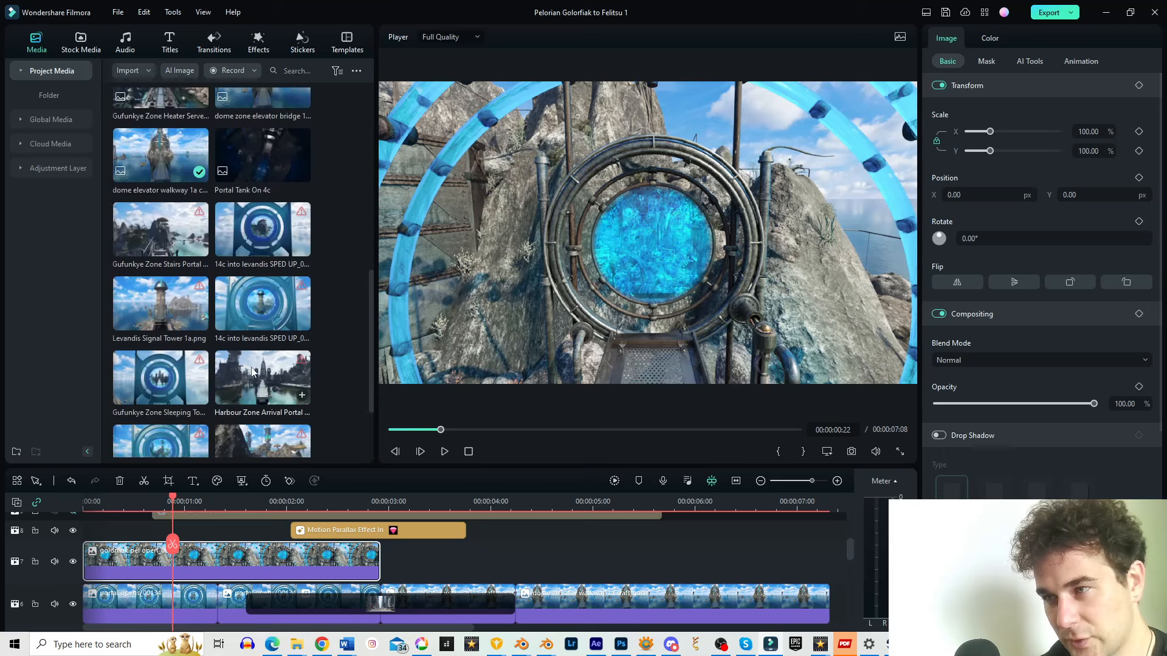
pyautogui.scroll(3)
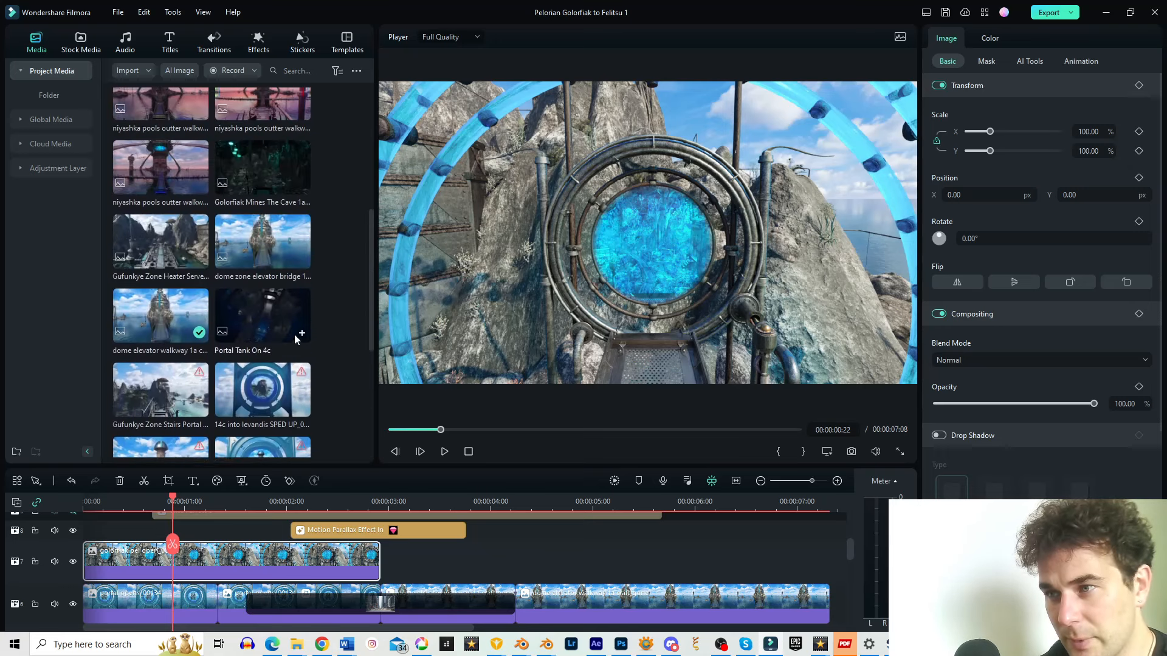
pyautogui.click(444, 451)
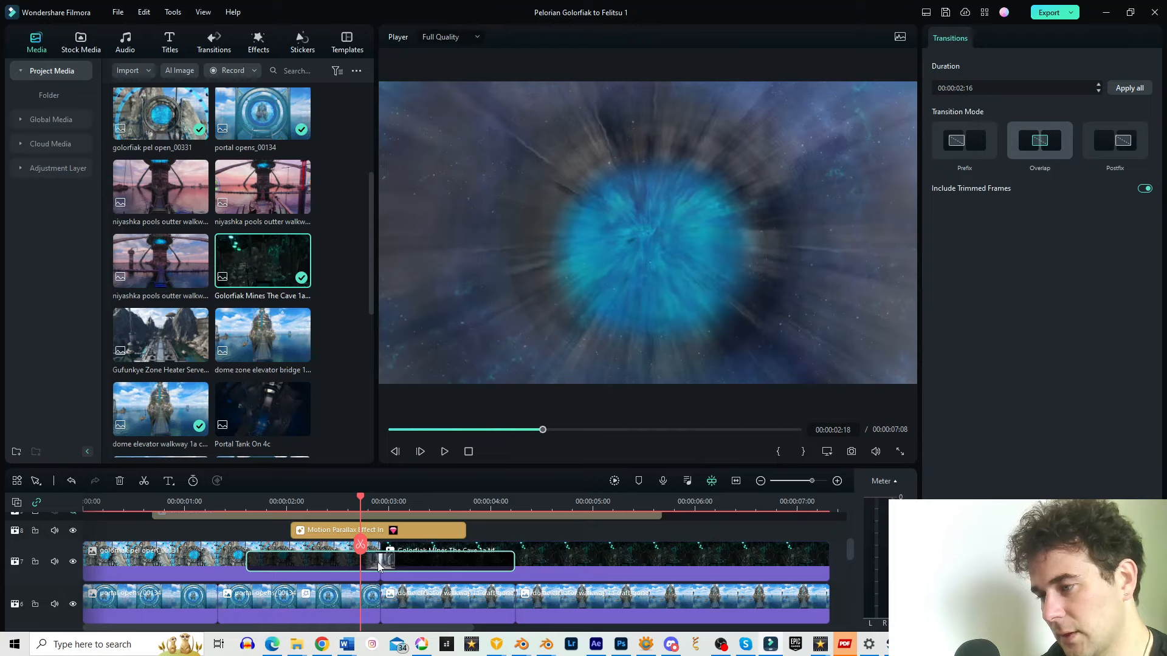
pyautogui.moveTo(379, 561)
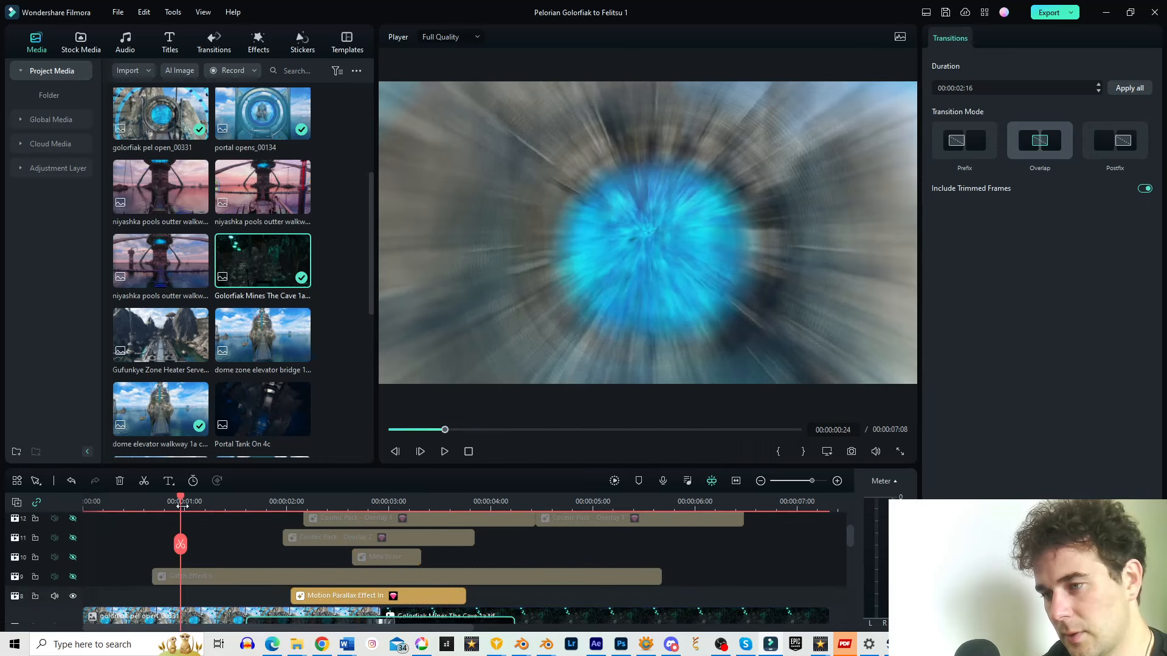
# Preview the cave scene and unhide Glitch Effect 6 on track 9.
pyautogui.click(444, 451)
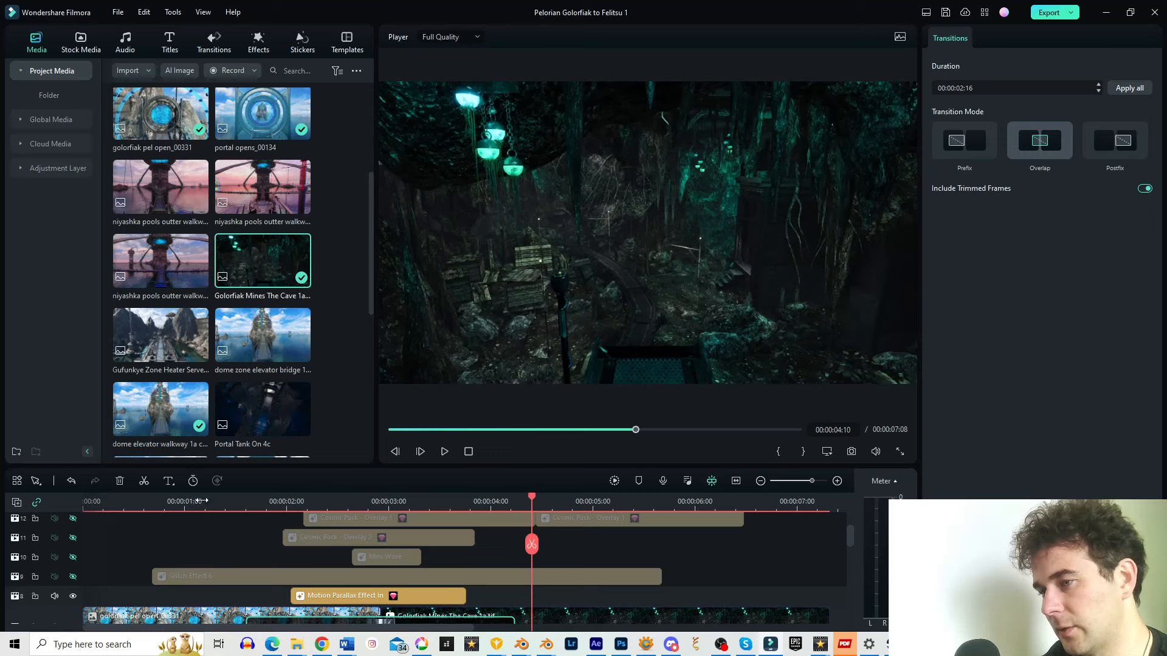
pyautogui.click(444, 451)
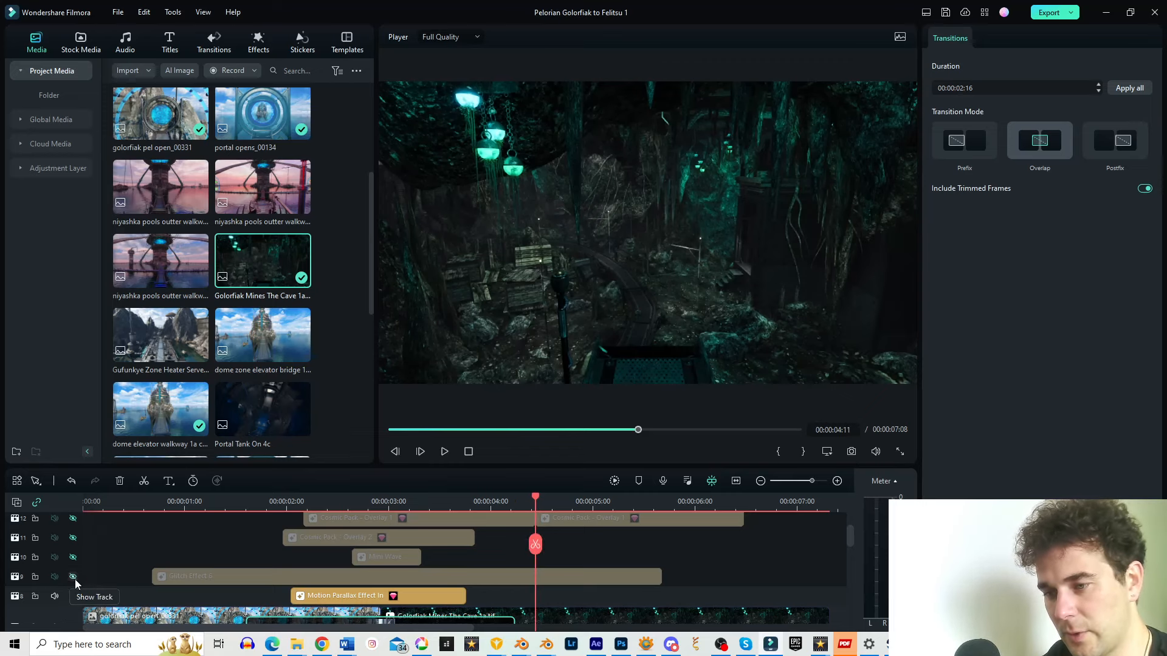
pyautogui.click(223, 576)
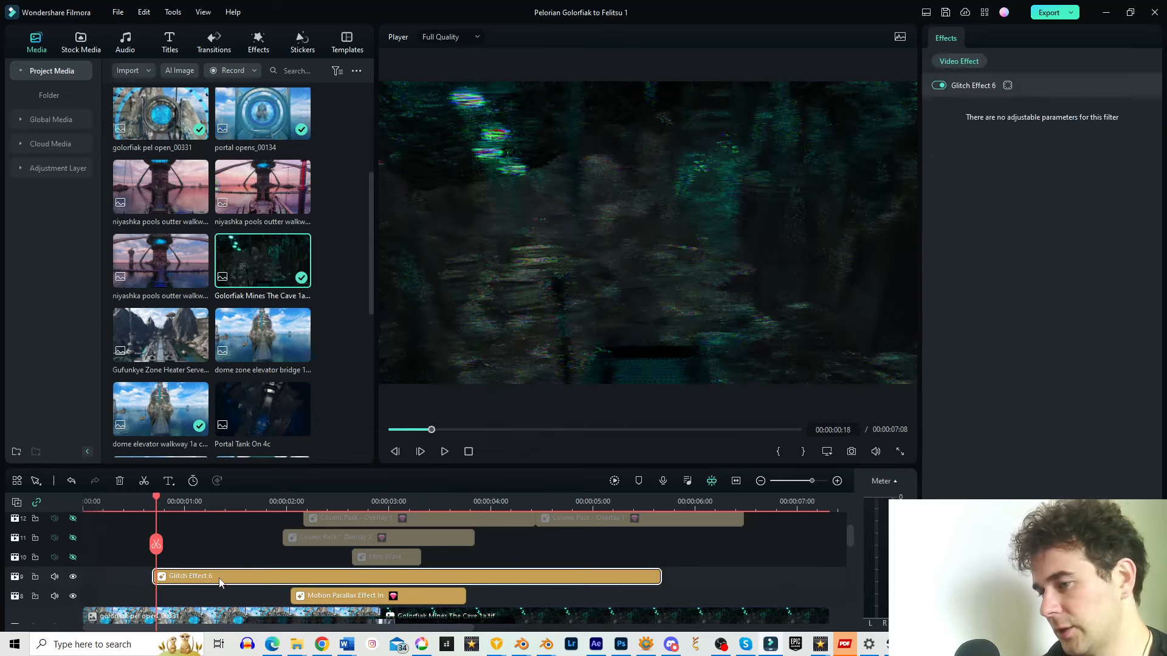
pyautogui.click(444, 451)
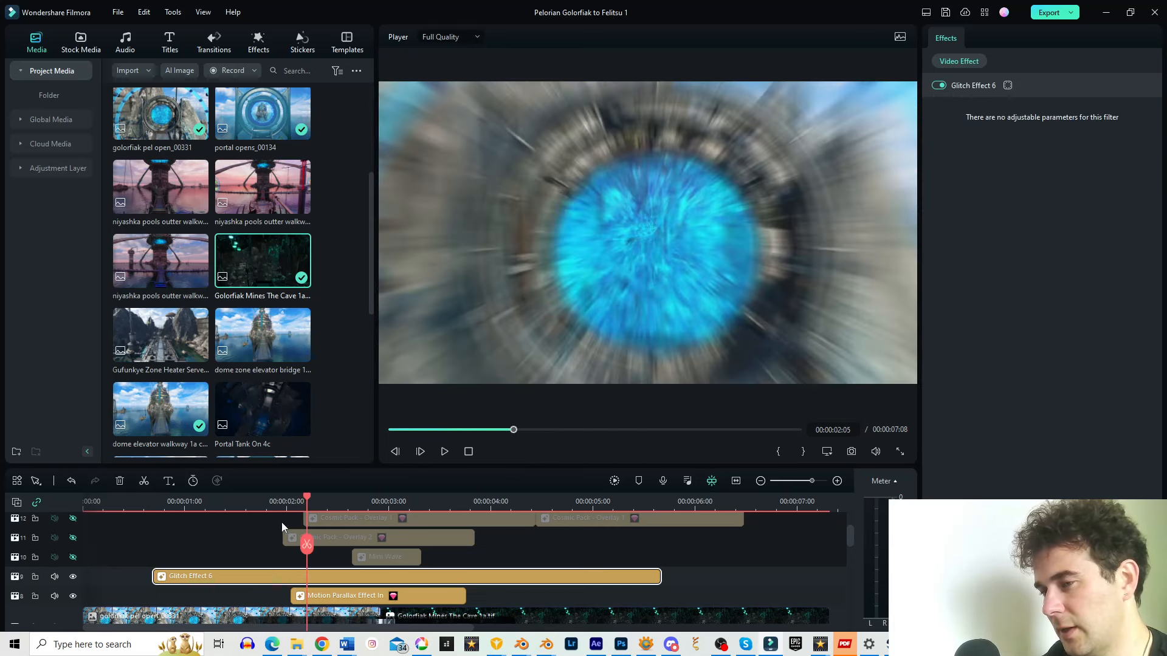
pyautogui.click(443, 452)
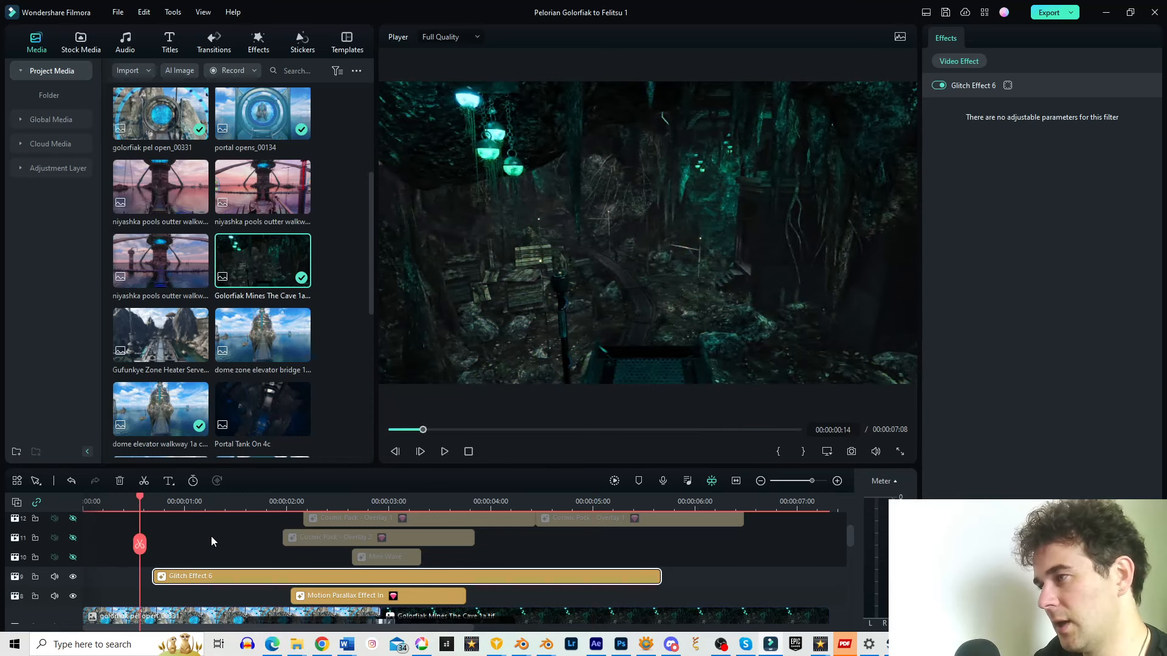
pyautogui.click(443, 451)
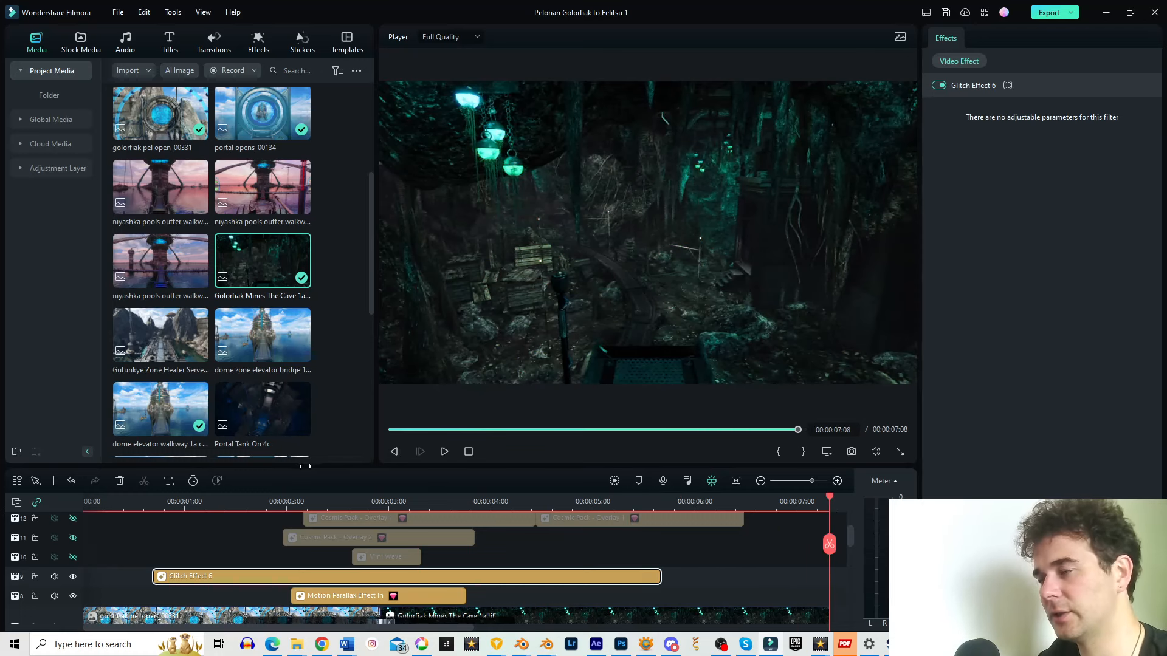
pyautogui.click(443, 451)
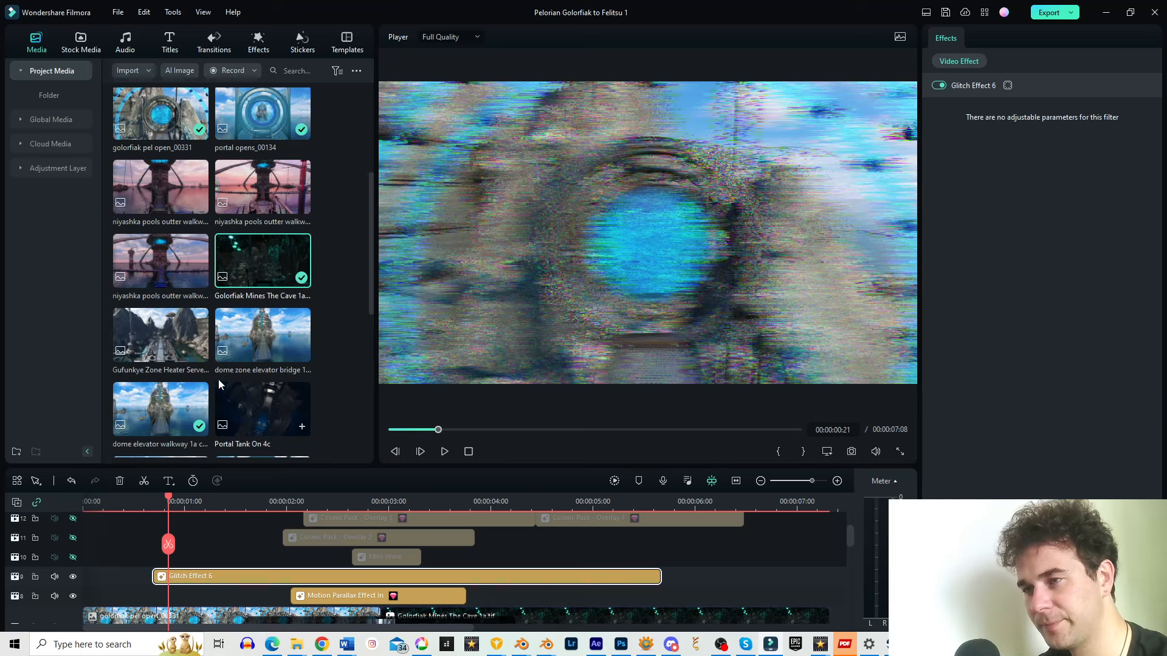
pyautogui.moveTo(73, 557)
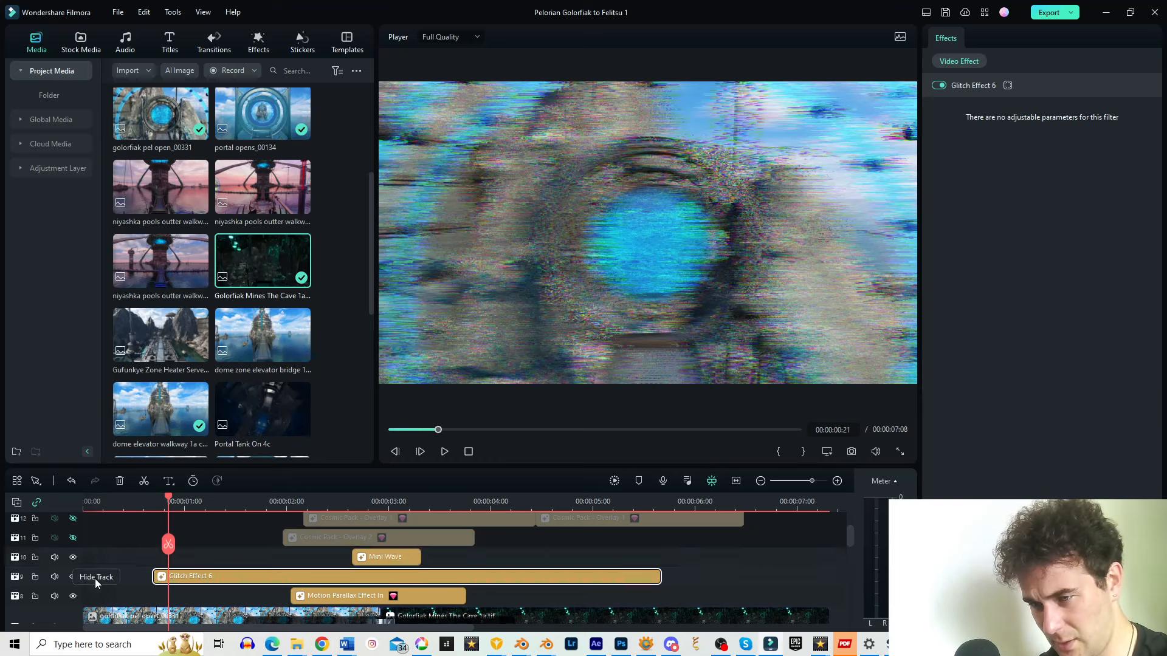
# Unhide track 10 (Mini Wave) and track 11 (Cosmic Pack - Overlay 2).
pyautogui.click(444, 451)
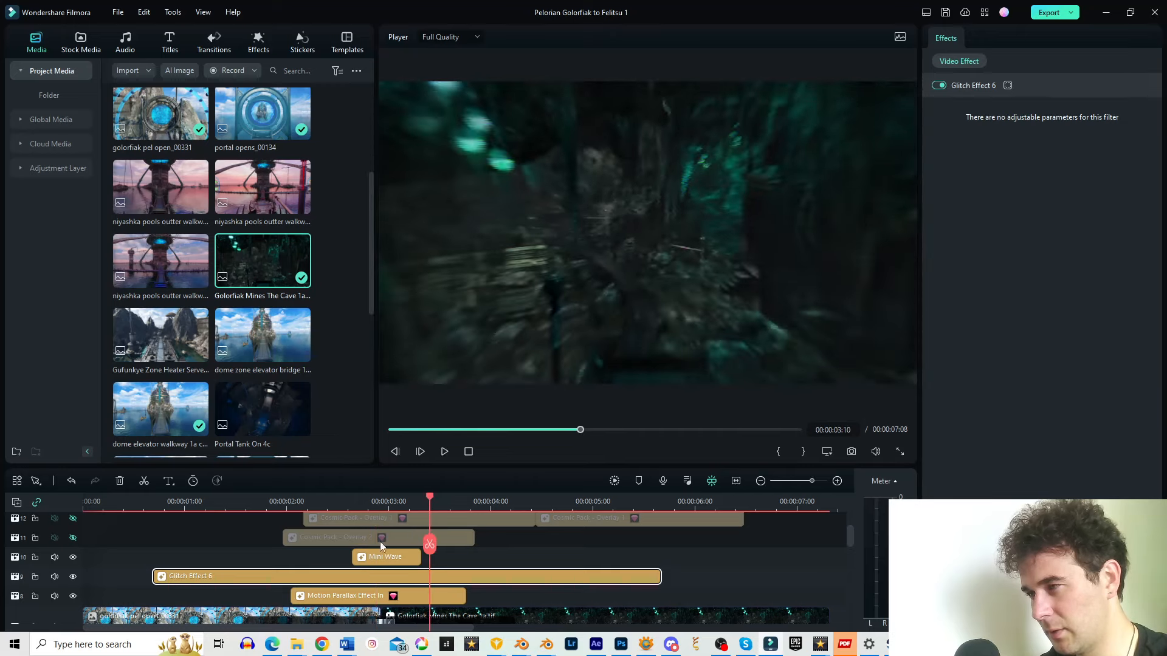
pyautogui.click(444, 451)
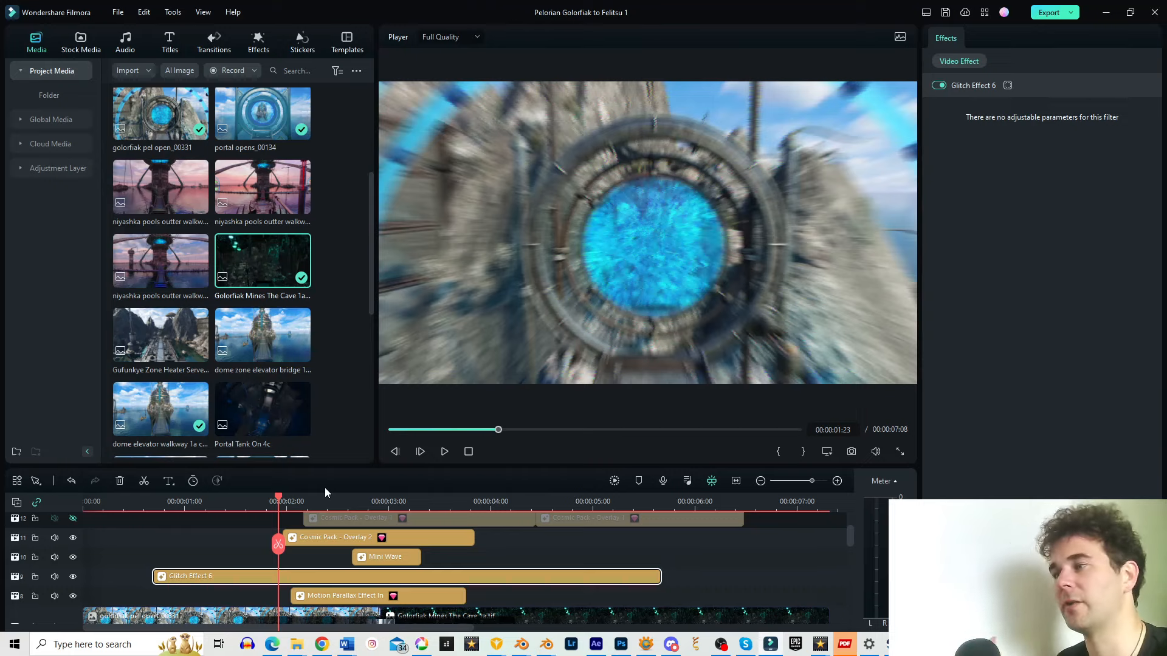
pyautogui.moveTo(229, 573)
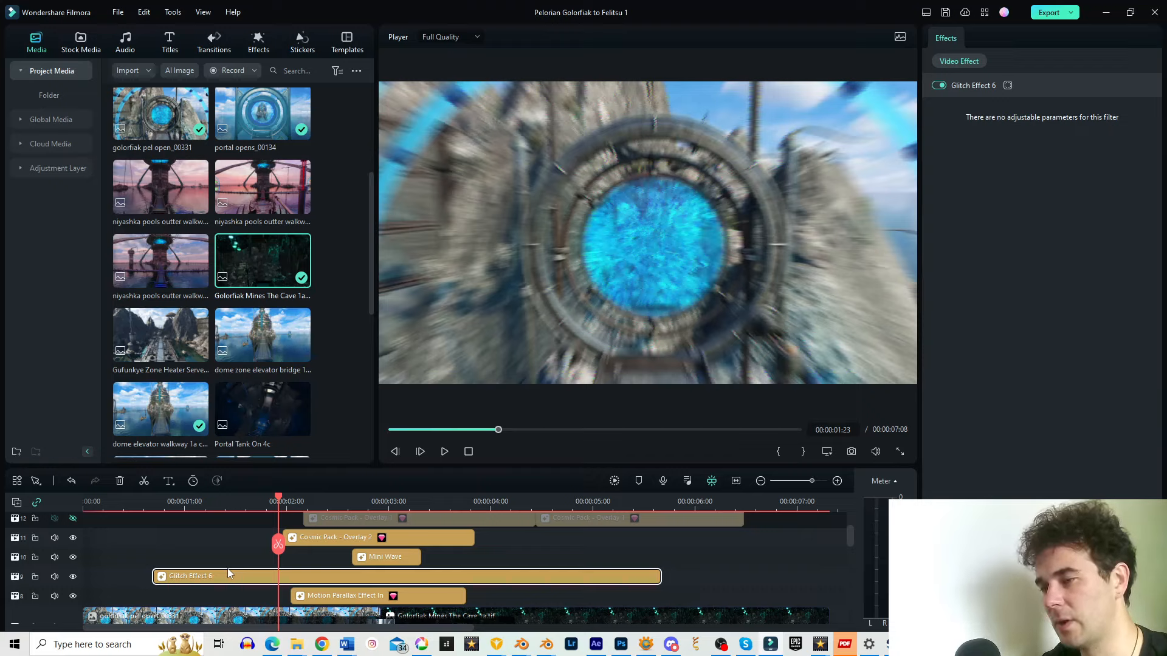
pyautogui.moveTo(256, 561)
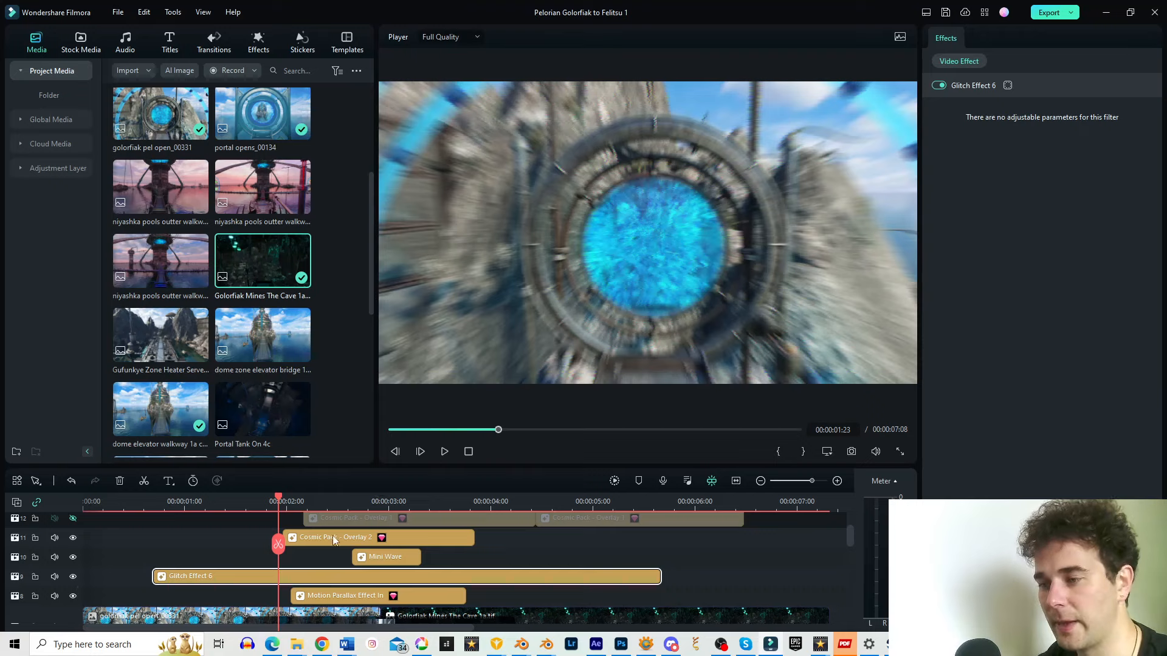
# Review playback and unhide track 12 (Cosmic Pack - Overlay 1) and track 13 (Weak Signal 2).
pyautogui.click(335, 537)
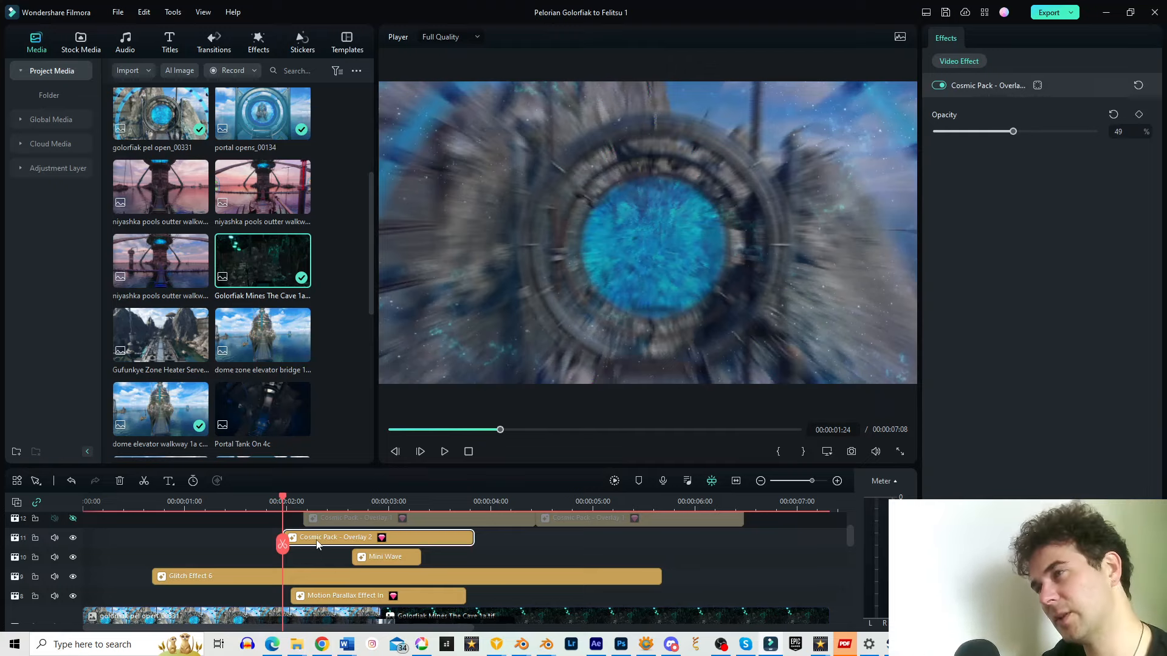
pyautogui.moveTo(335, 536)
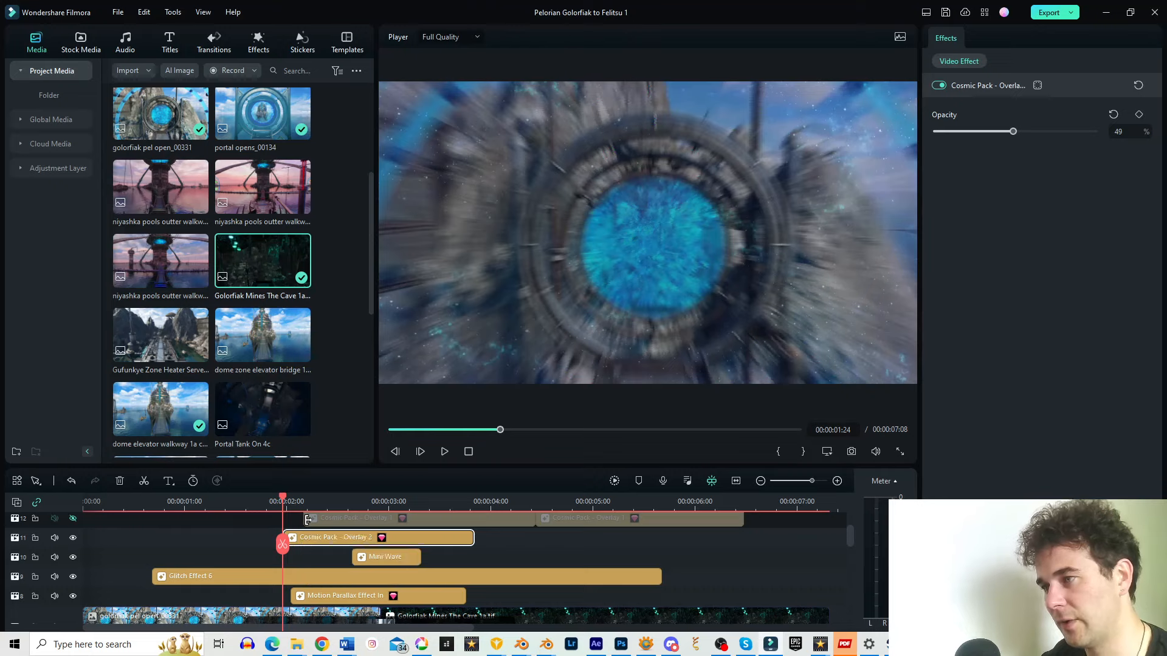
pyautogui.moveTo(351, 518)
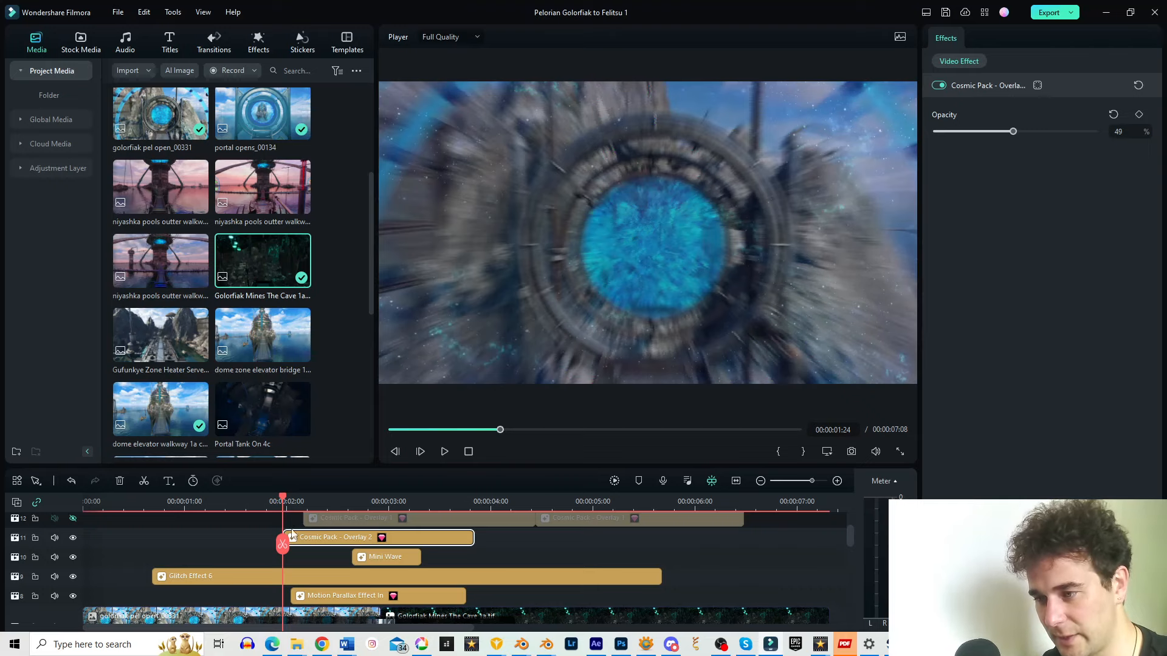
pyautogui.click(444, 451)
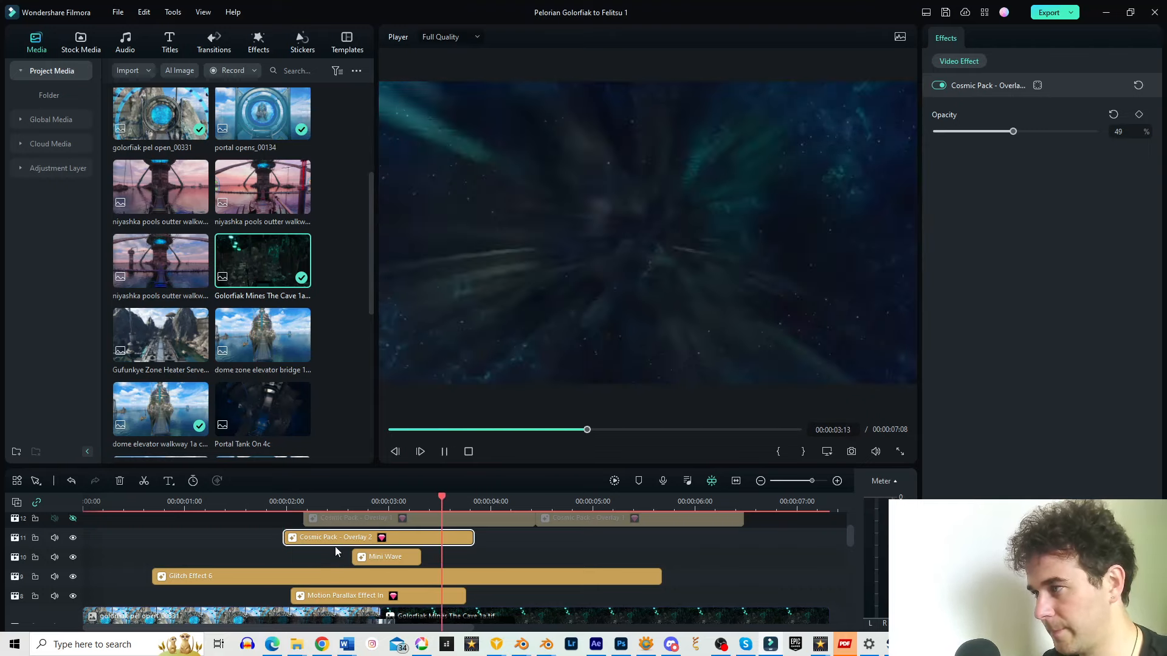
pyautogui.click(597, 500)
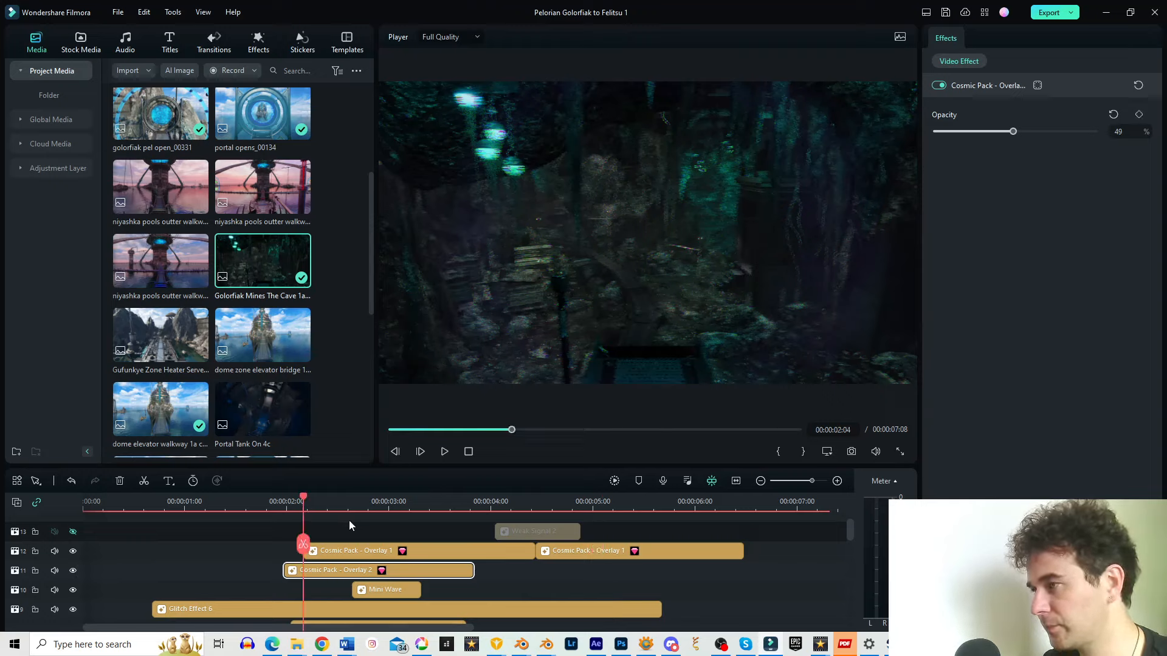
pyautogui.click(444, 452)
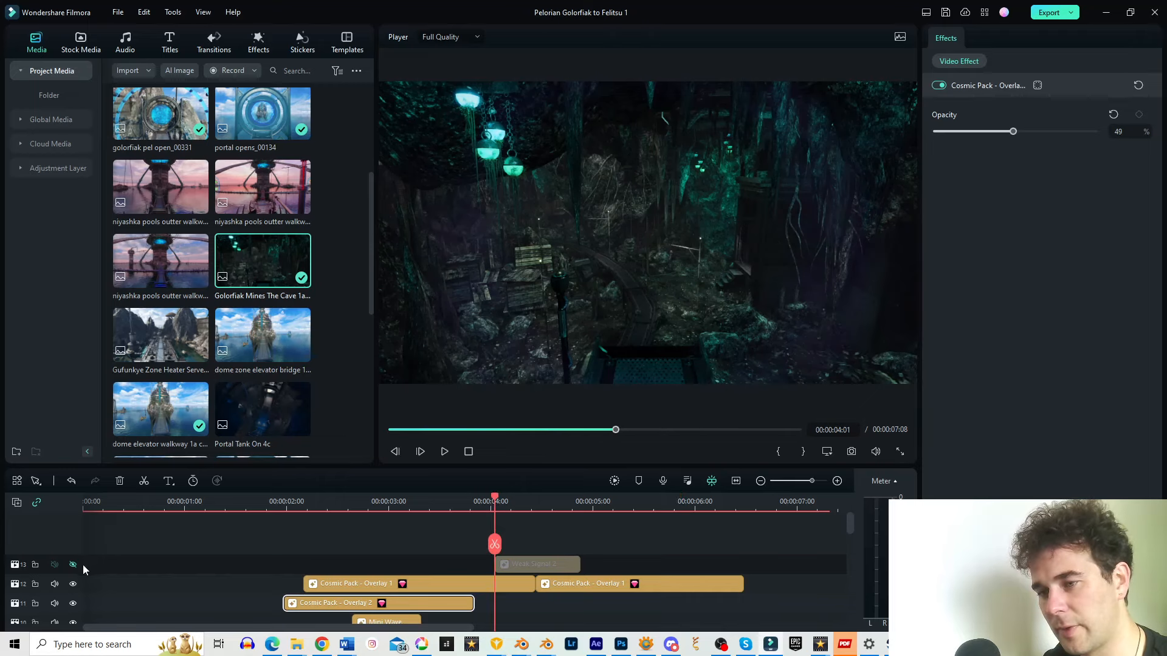
pyautogui.click(444, 451)
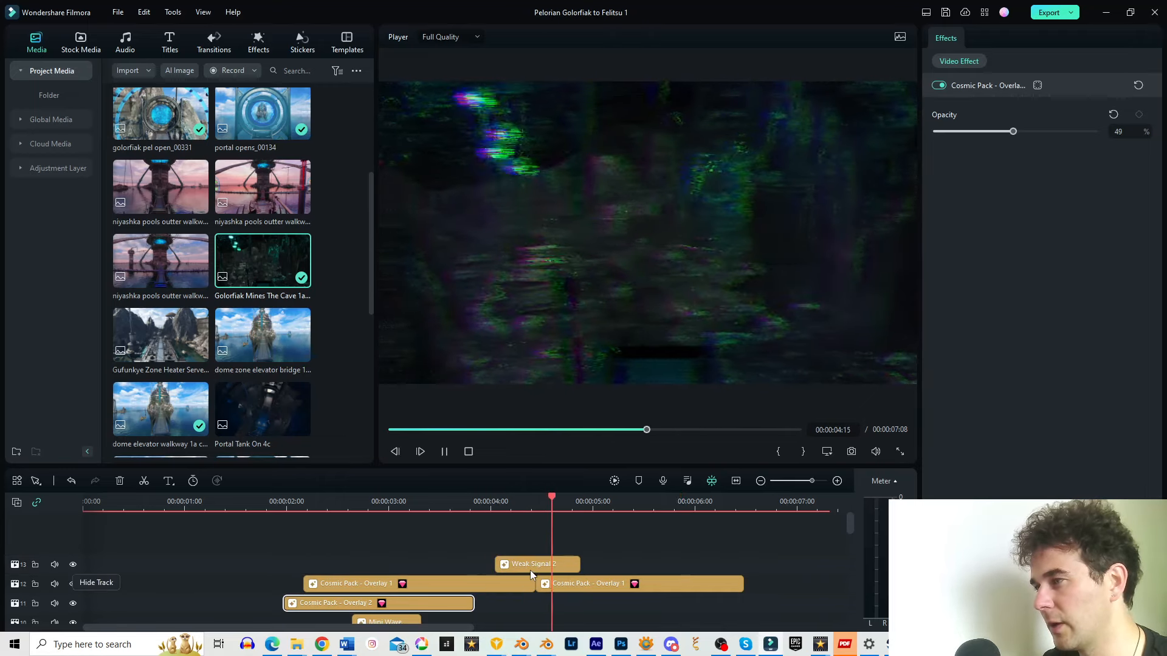